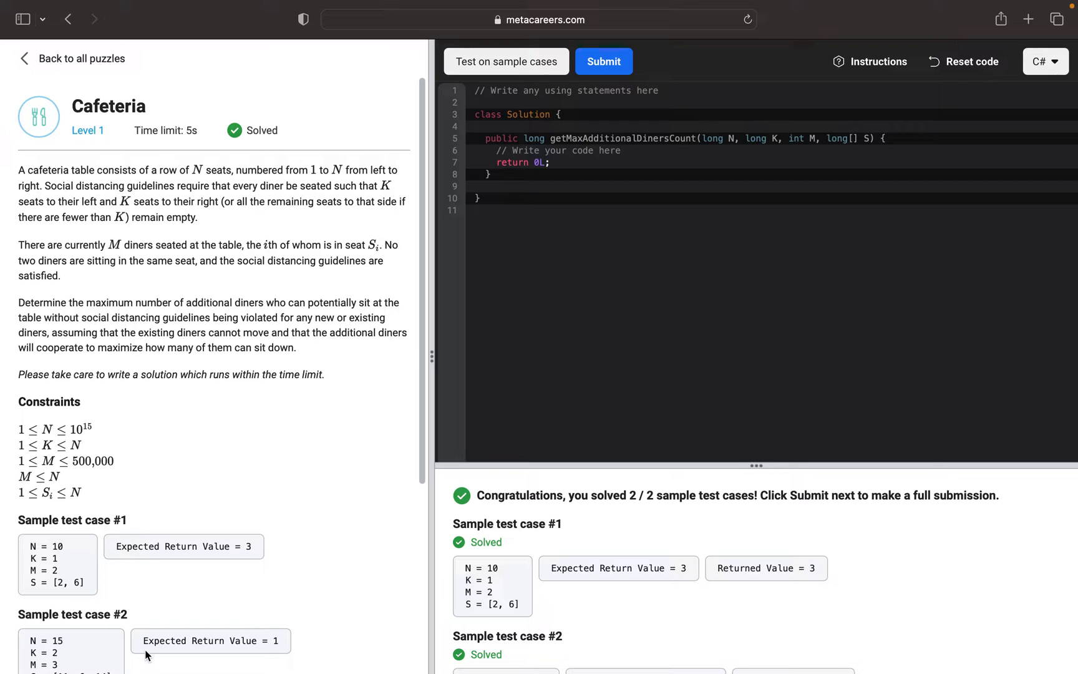
{"action": "mouse_move", "coordinate": [271, 561]}
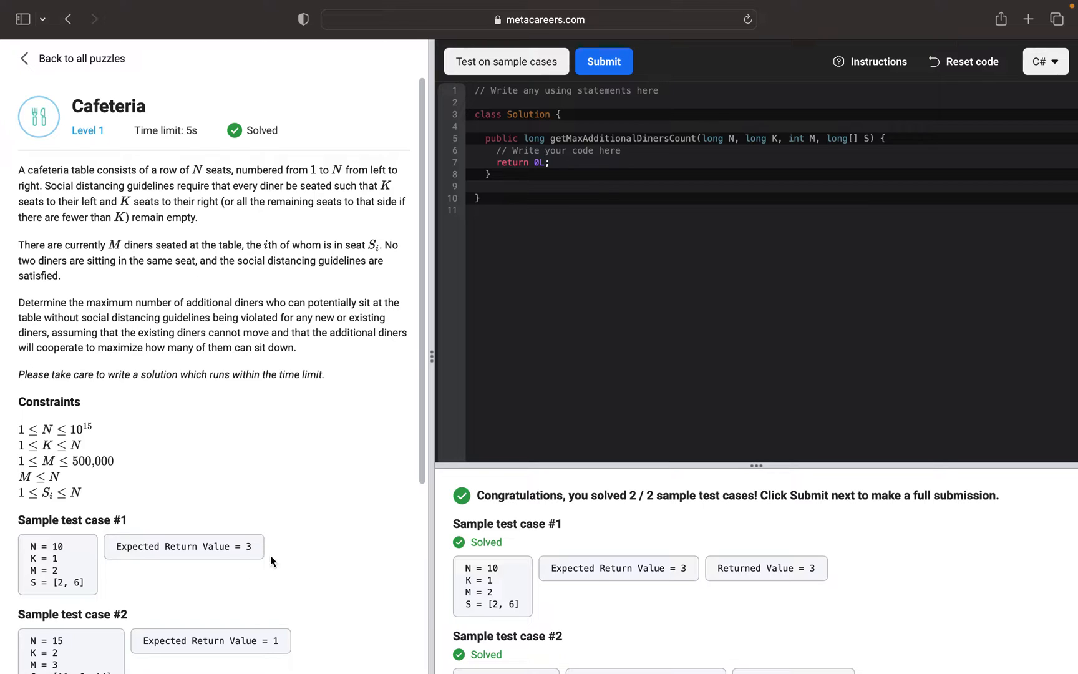
{"action": "mouse_move", "coordinate": [311, 529]}
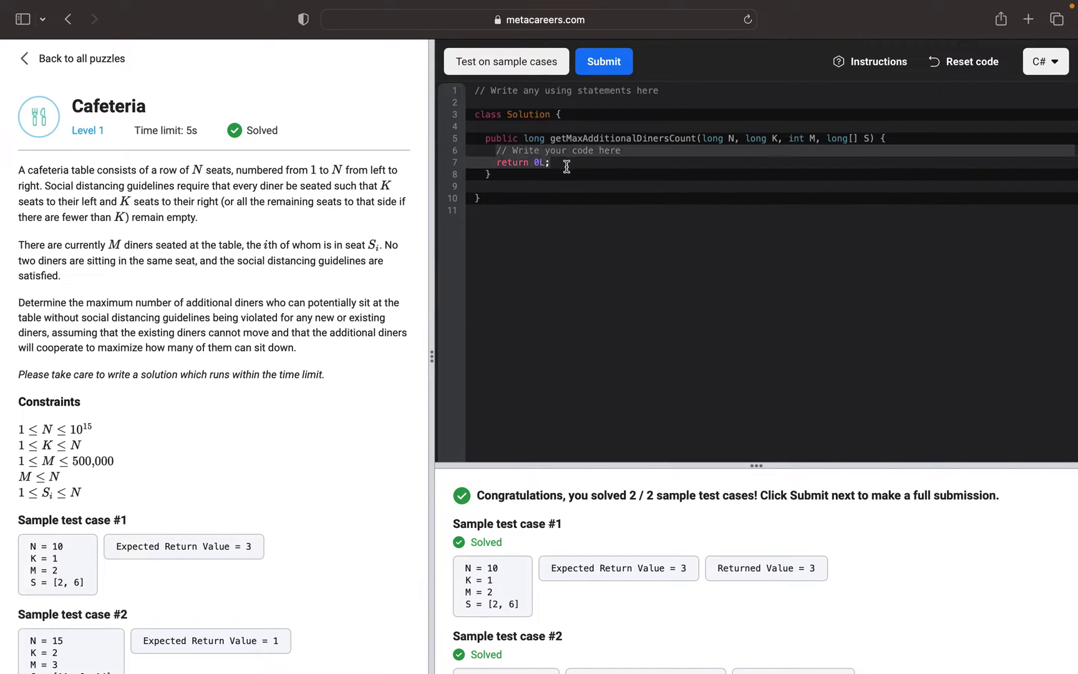
Step: Replace the placeholder body with Array.Sort(S); to sort the taken seats
{"action": "type", "text": "Arr"}
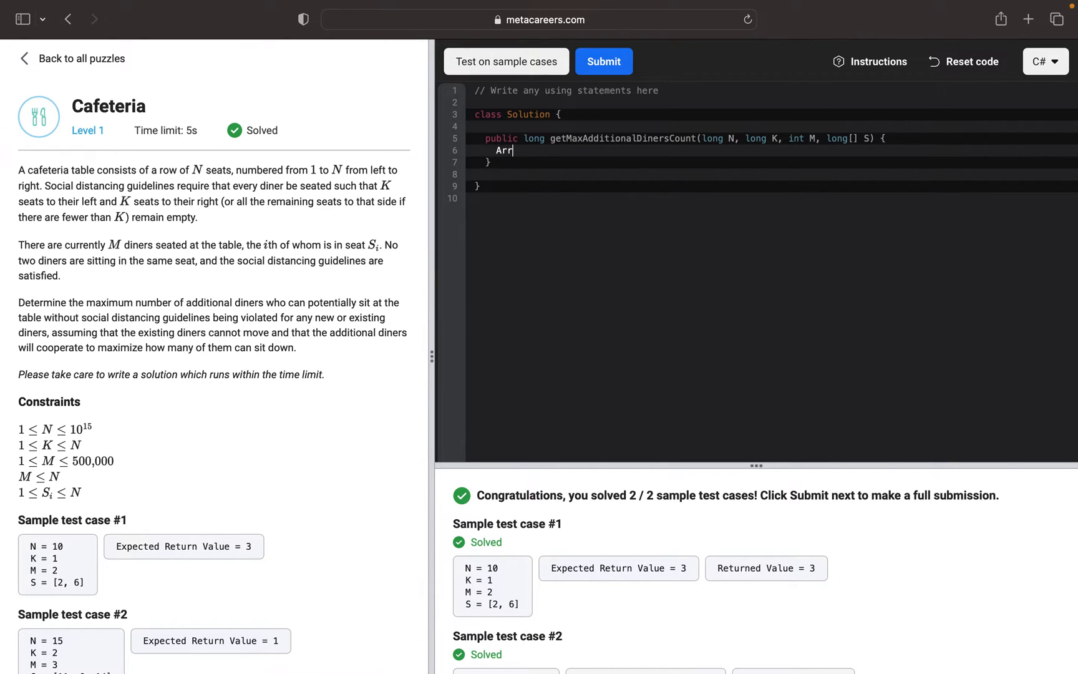
{"action": "type", "text": "ay.Sort("}
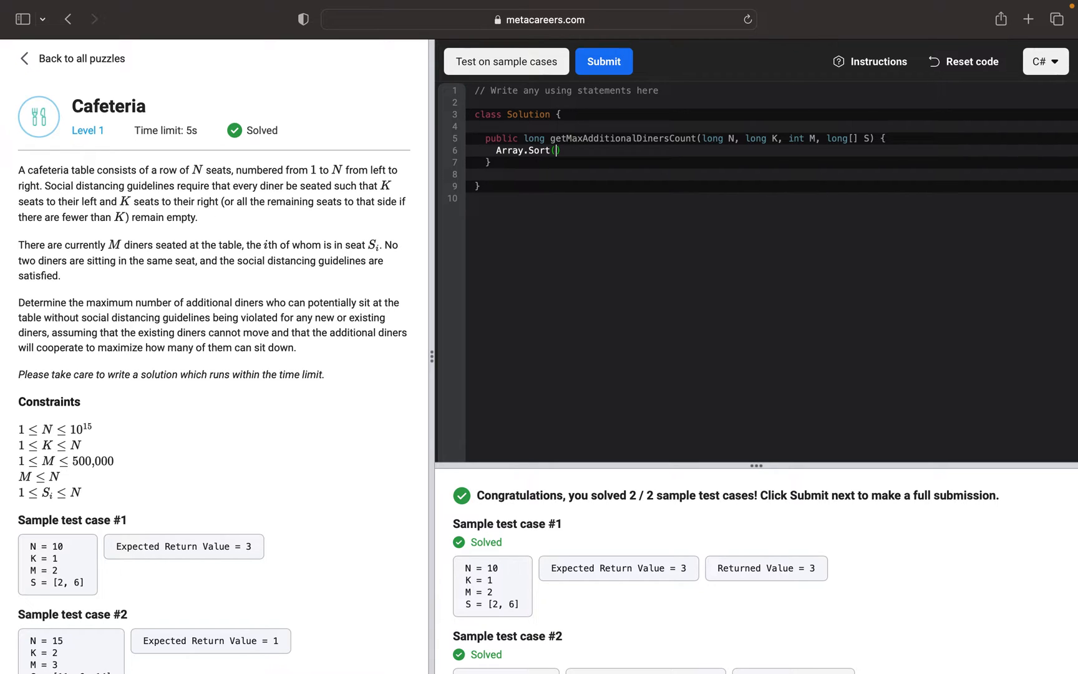
{"action": "type", "text": "S);"}
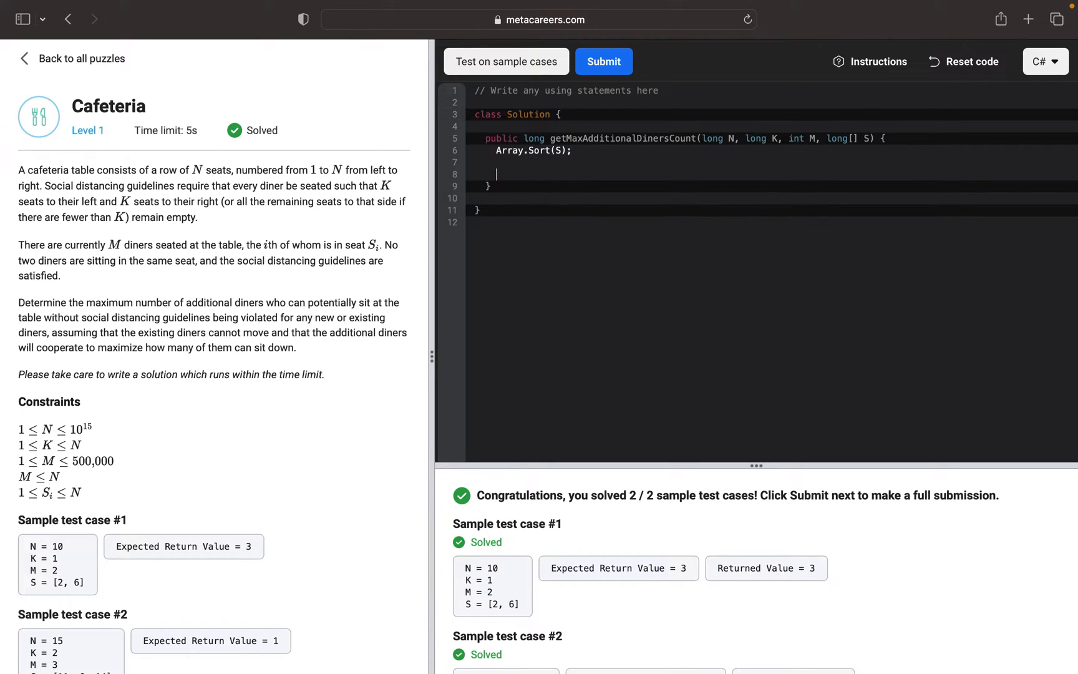
Step: Declare long extraSpace = 0; and long firstTakenSeat = 1; before the loop
{"action": "type", "text": "long"}
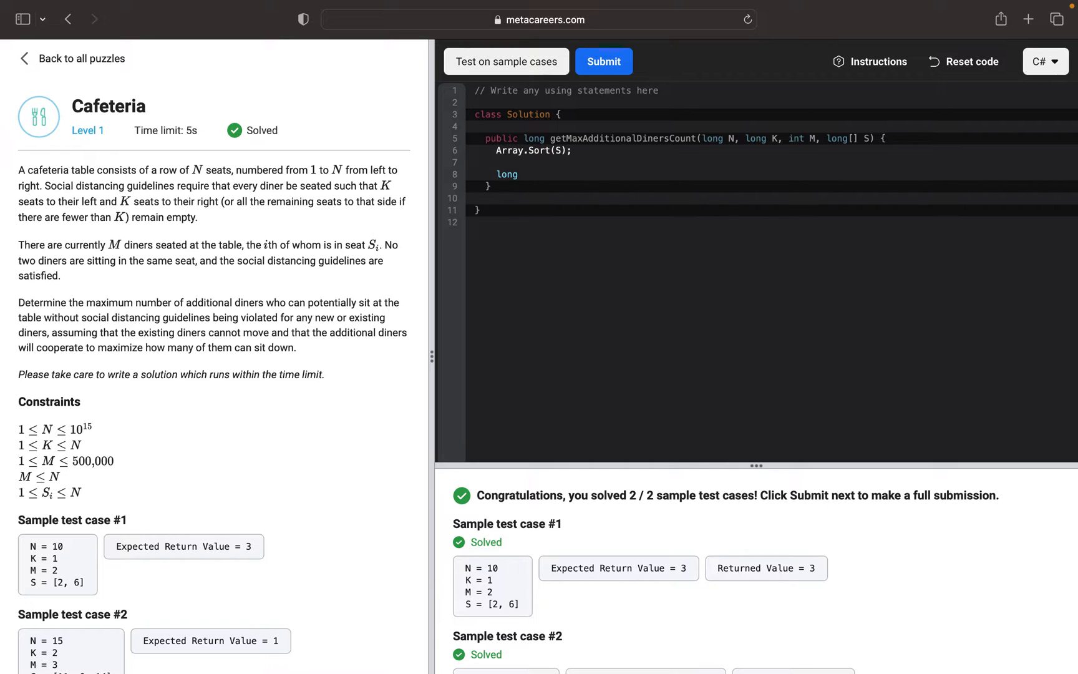
{"action": "type", "text": "ext"}
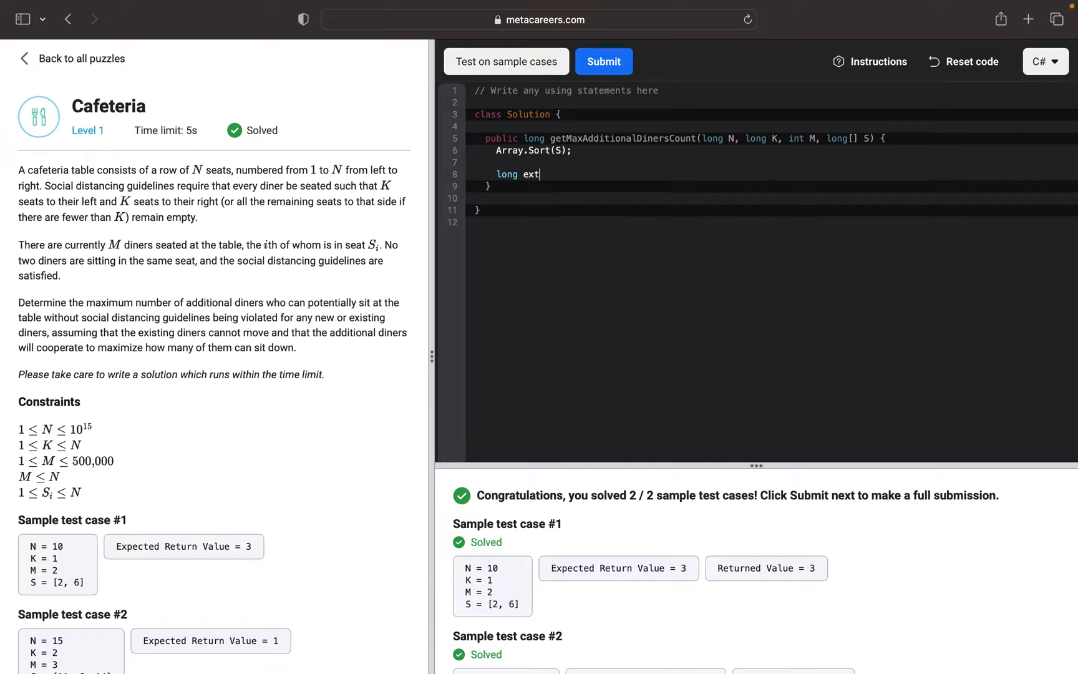
{"action": "type", "text": "raSpace"}
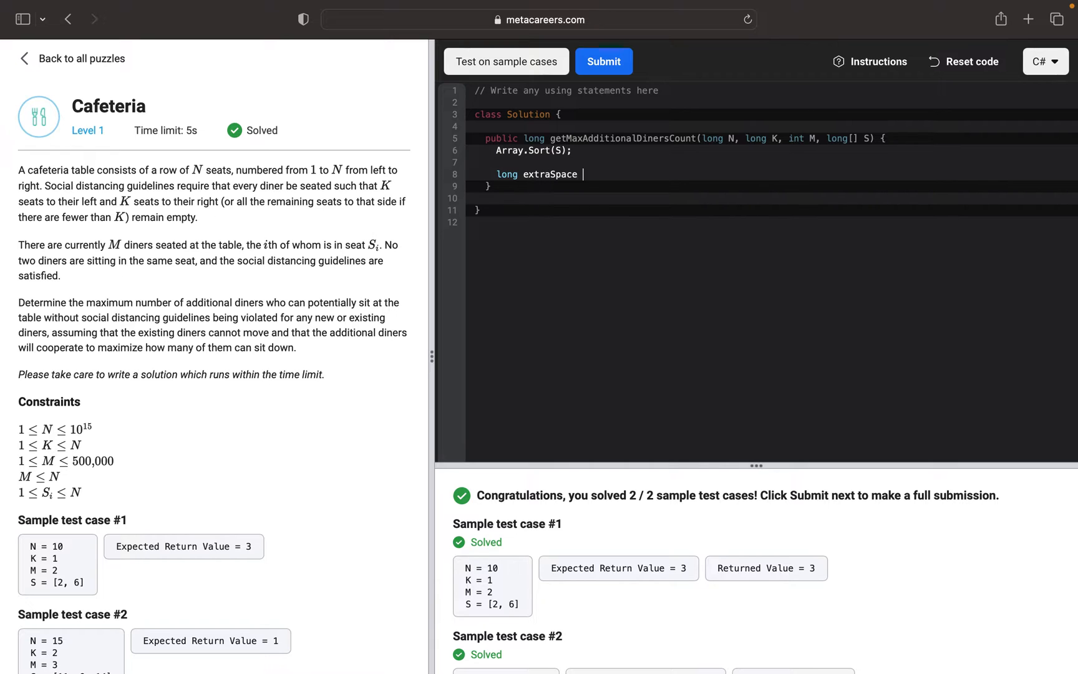
{"action": "type", "text": "= 0;"}
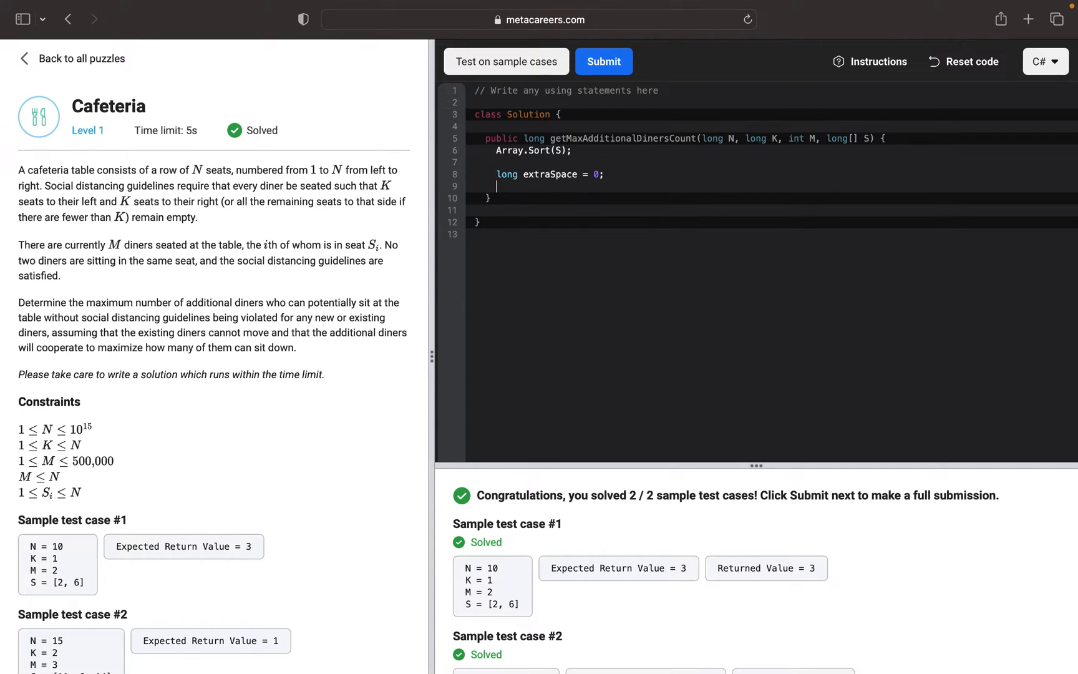
{"action": "type", "text": "long f"}
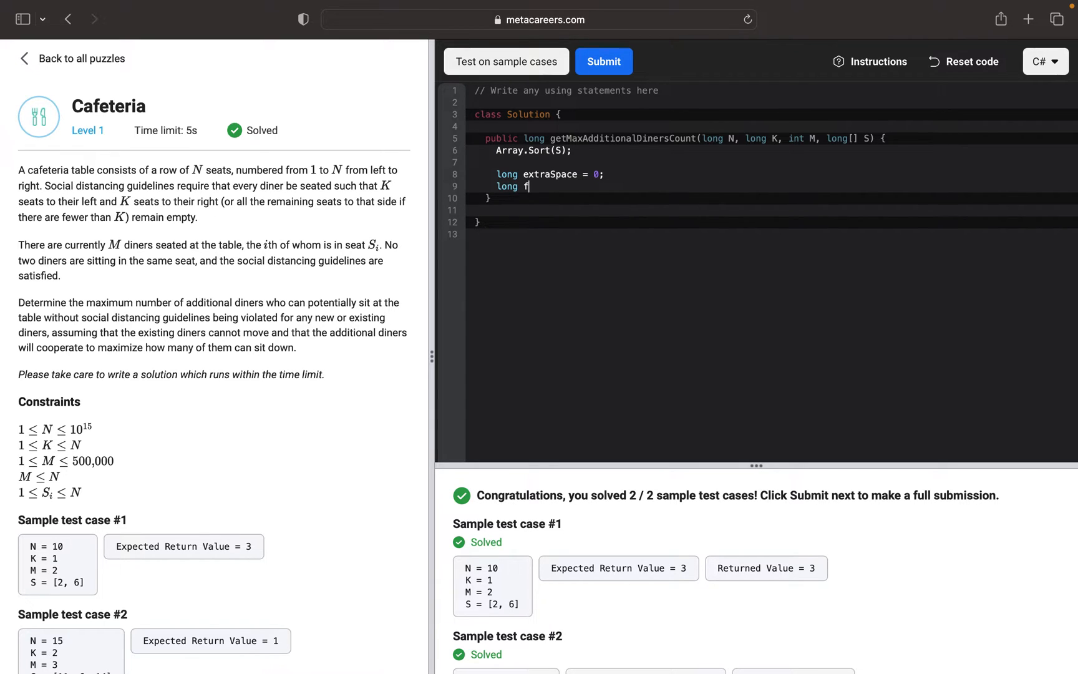
{"action": "type", "text": "irst"}
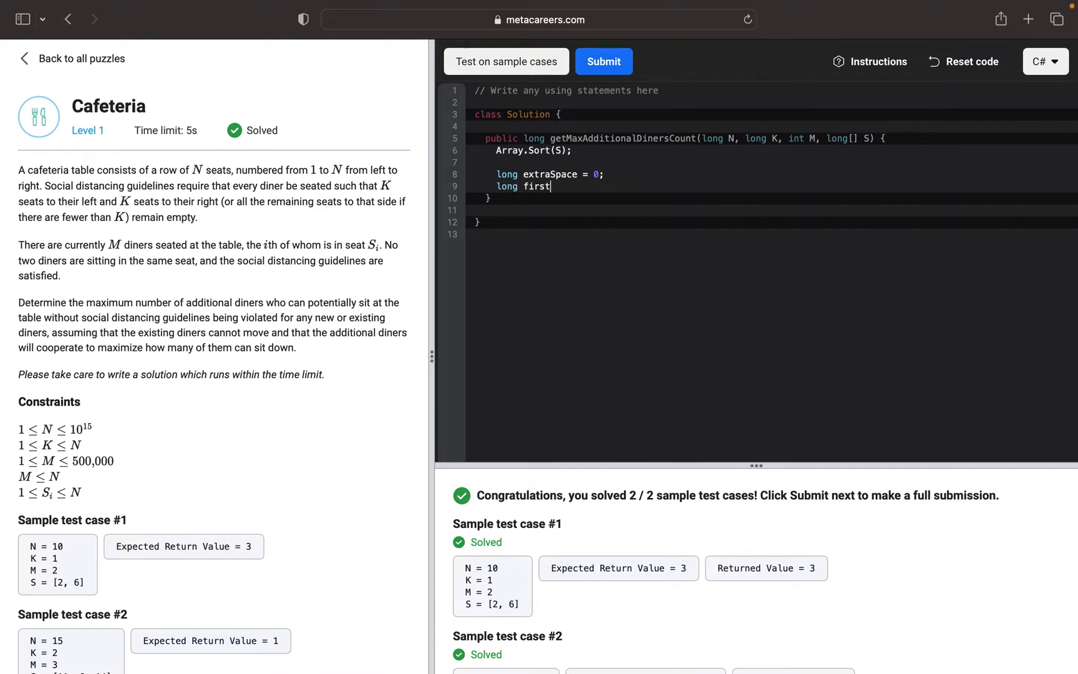
{"action": "type", "text": "TakenSe"}
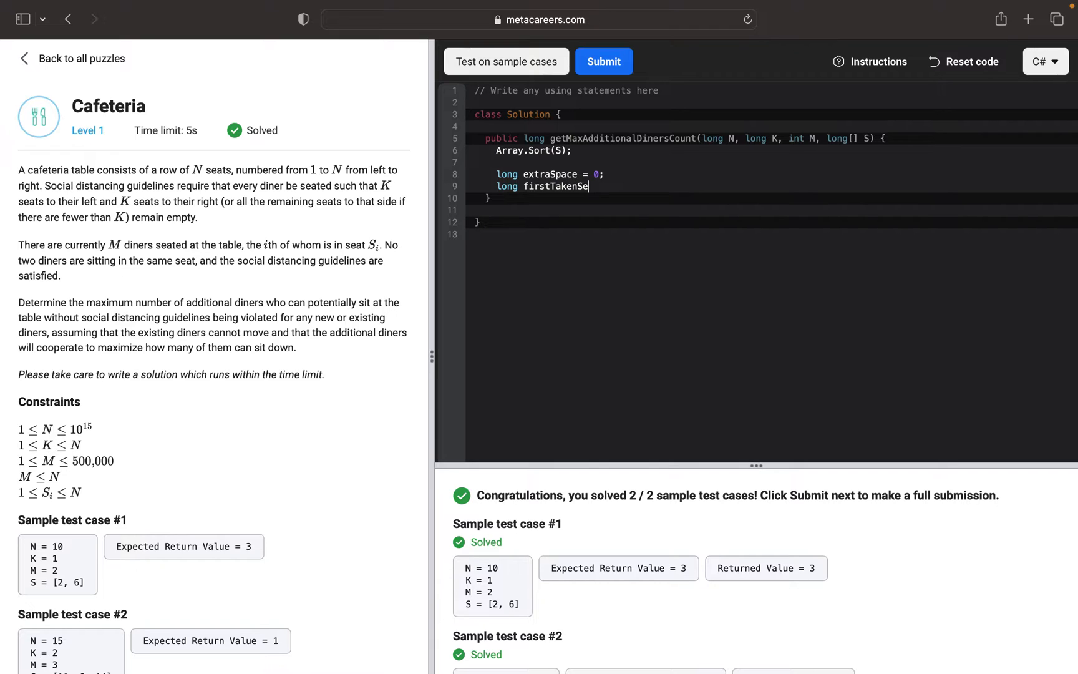
{"action": "type", "text": "at"}
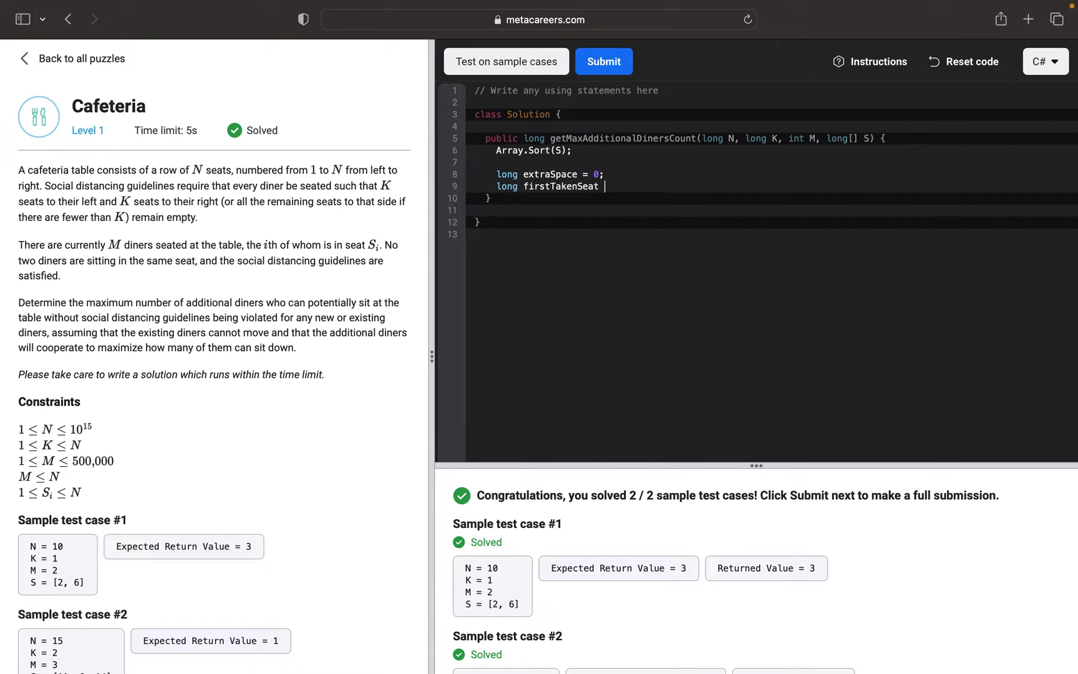
{"action": "type", "text": "= 1;"}
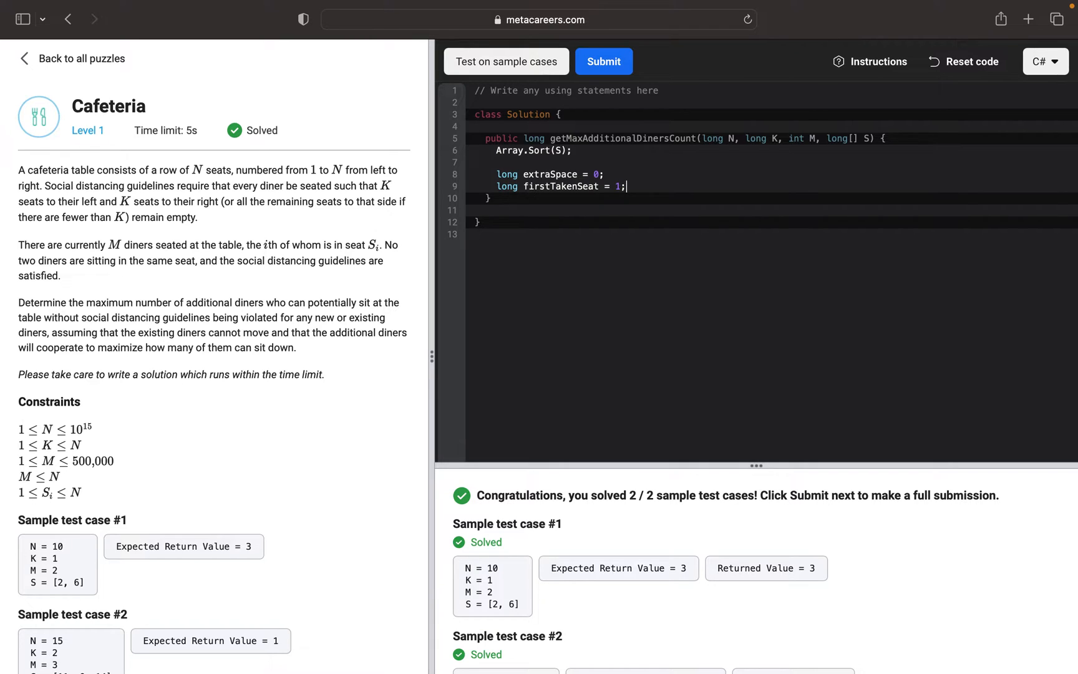
{"action": "key", "text": "Enter"}
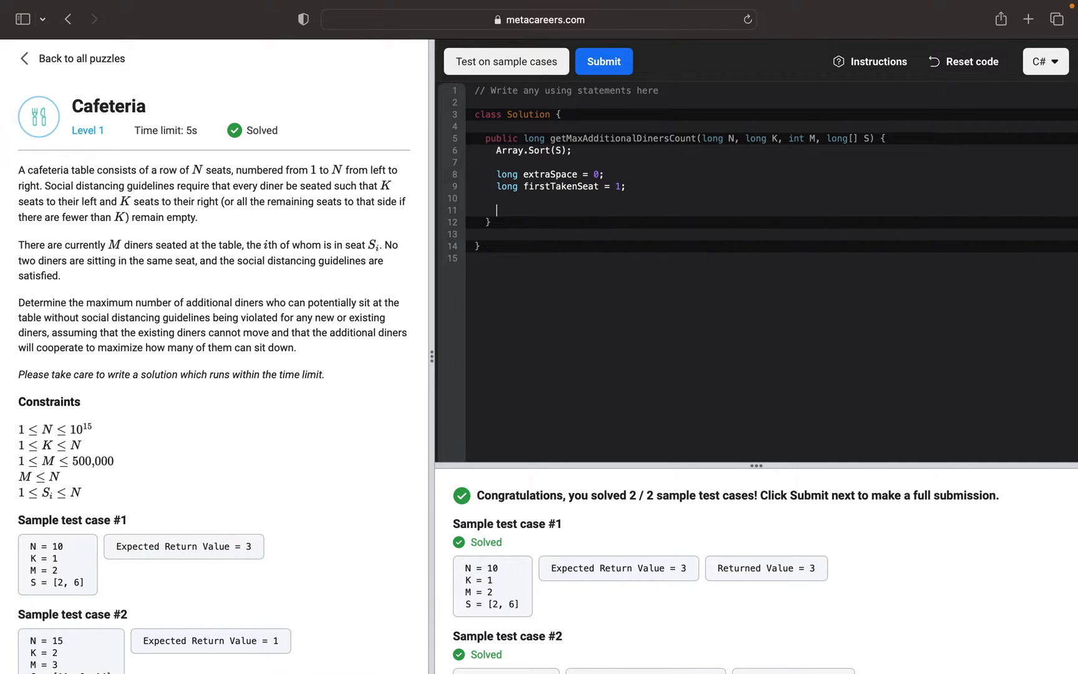
Step: Begin a foreach loop over the sorted seats with takenSeat as the loop variable
{"action": "type", "text": "foreach"}
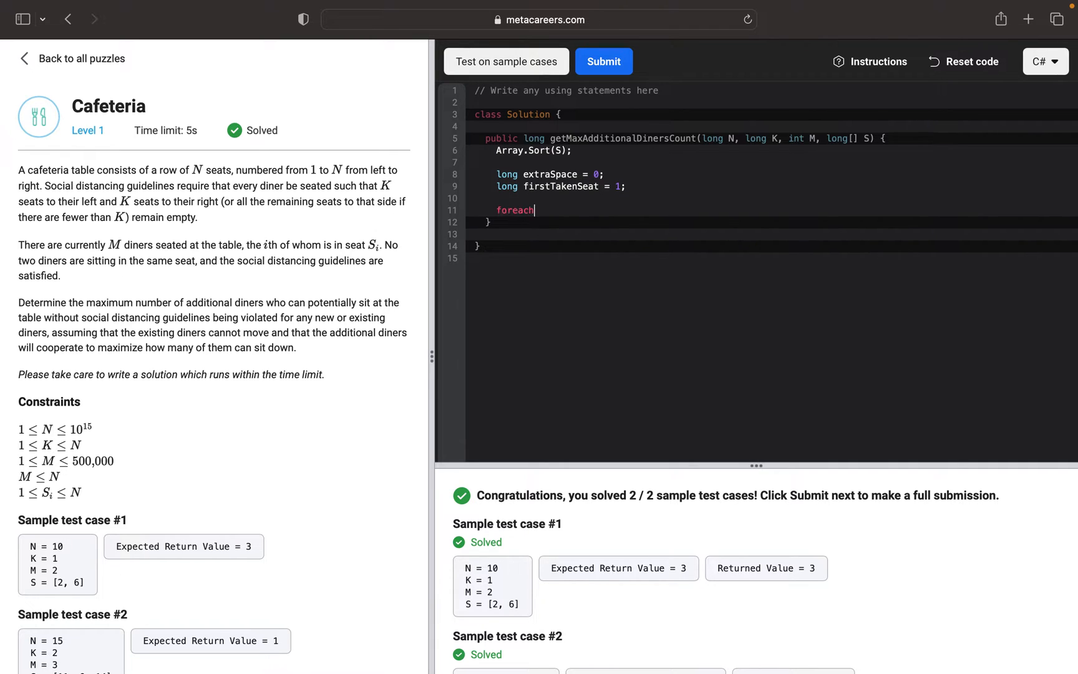
{"action": "type", "text": "(var taken"}
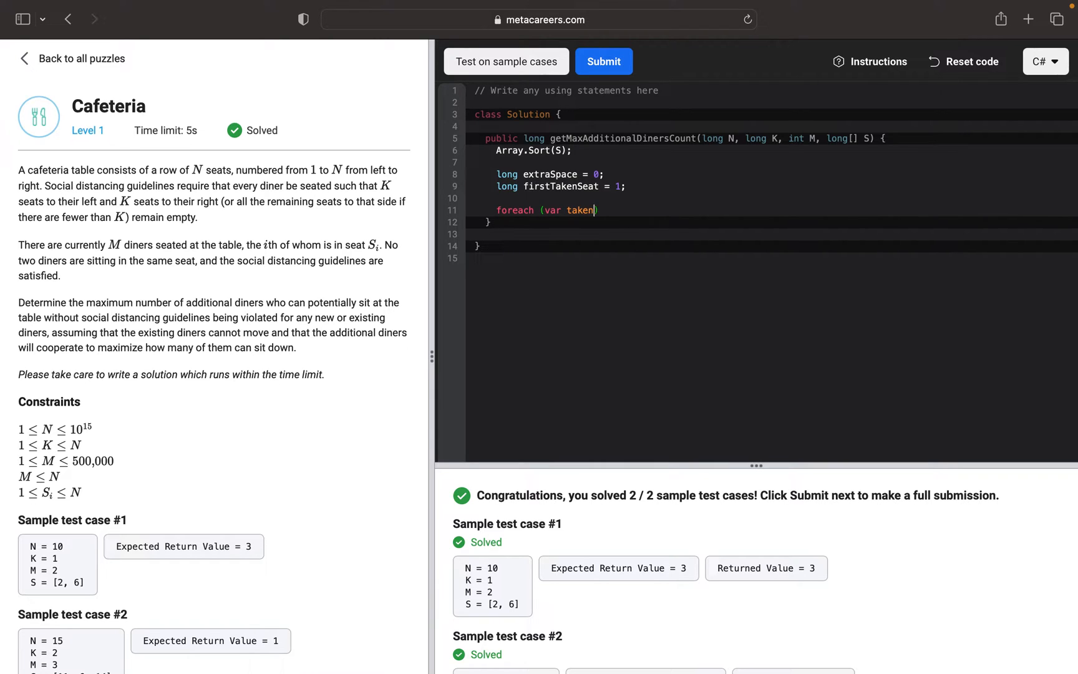
{"action": "type", "text": "Se"}
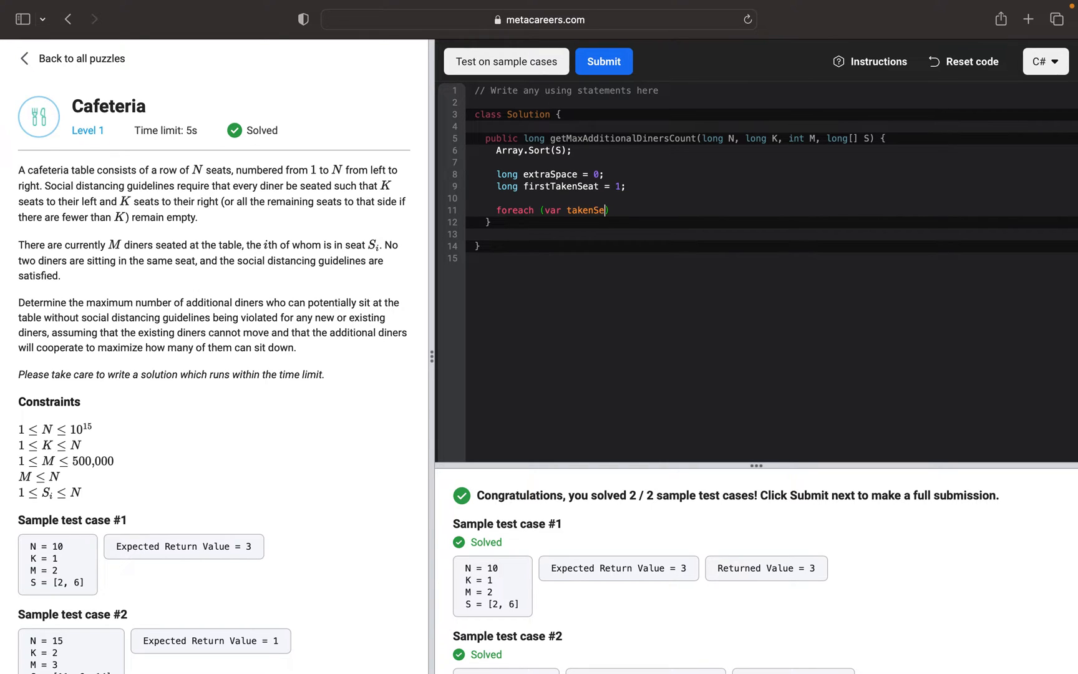
{"action": "type", "text": "at in )"}
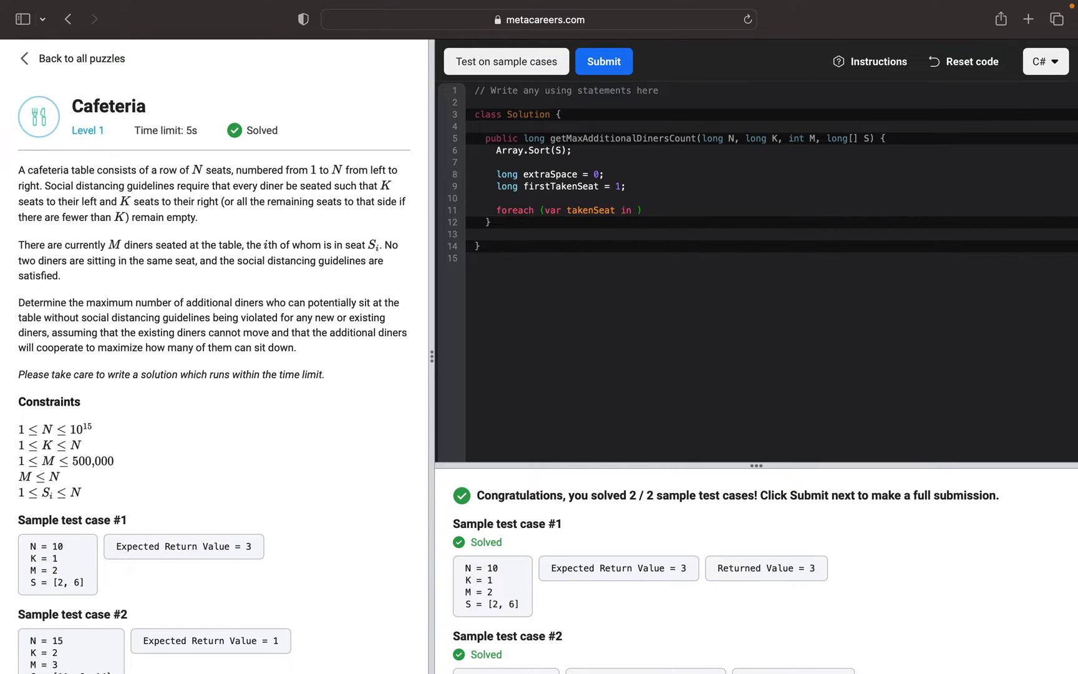
{"action": "type", "text": "S"}
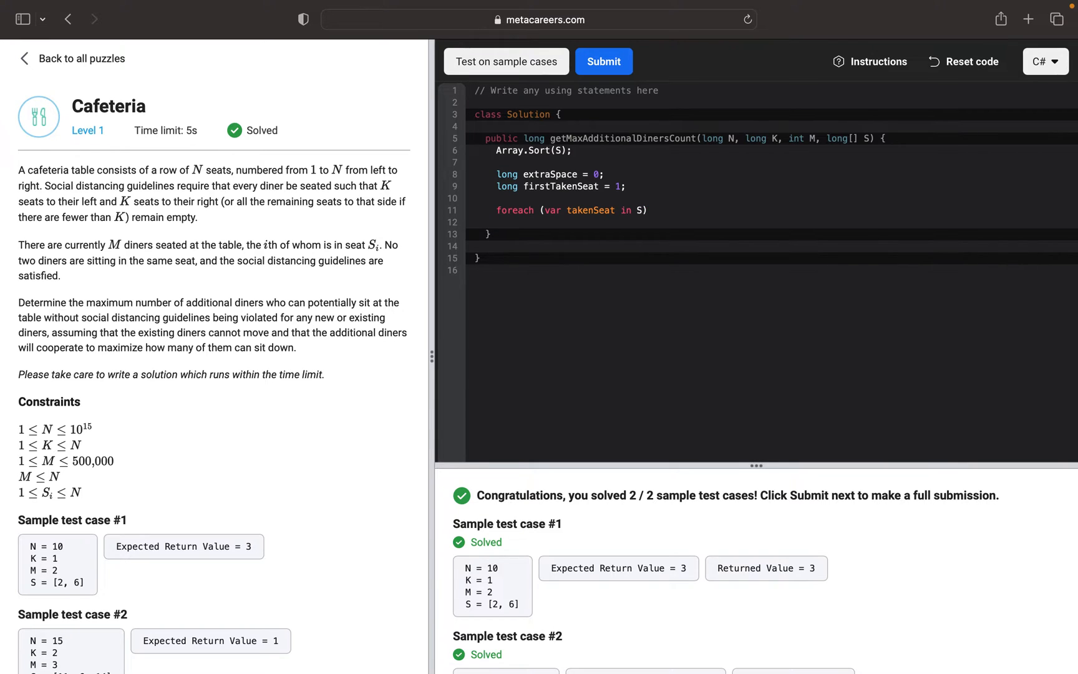
{"action": "type", "text": "{"}
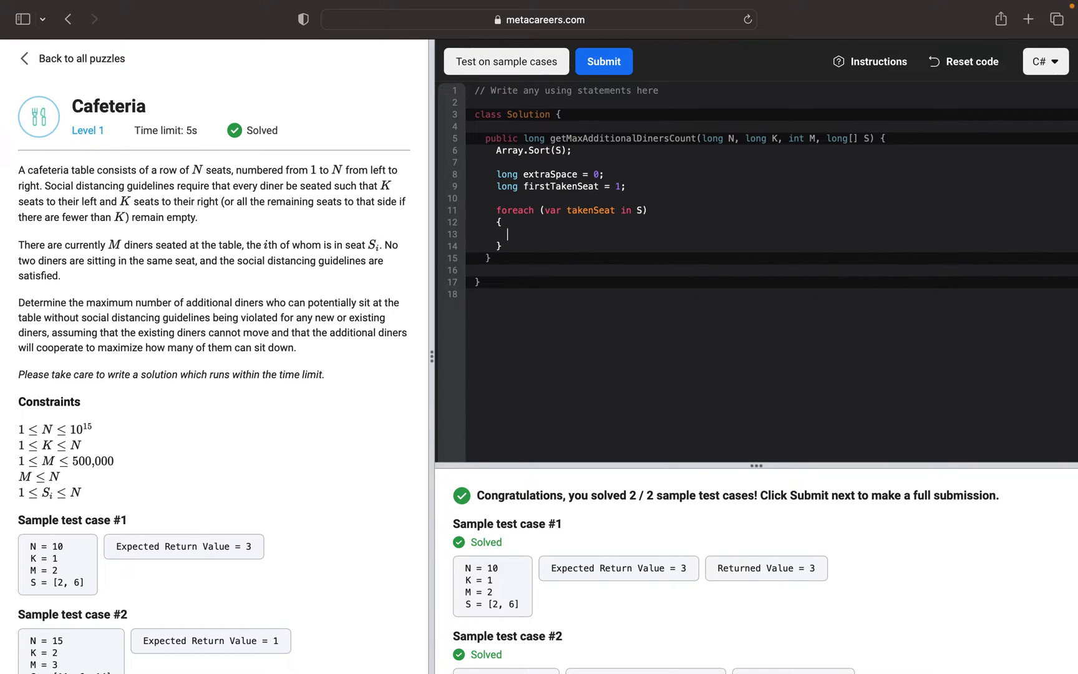
Step: Inside the loop, compute long openSeats = takenSeat - K - firstTakenSeat;
{"action": "type", "text": "long"}
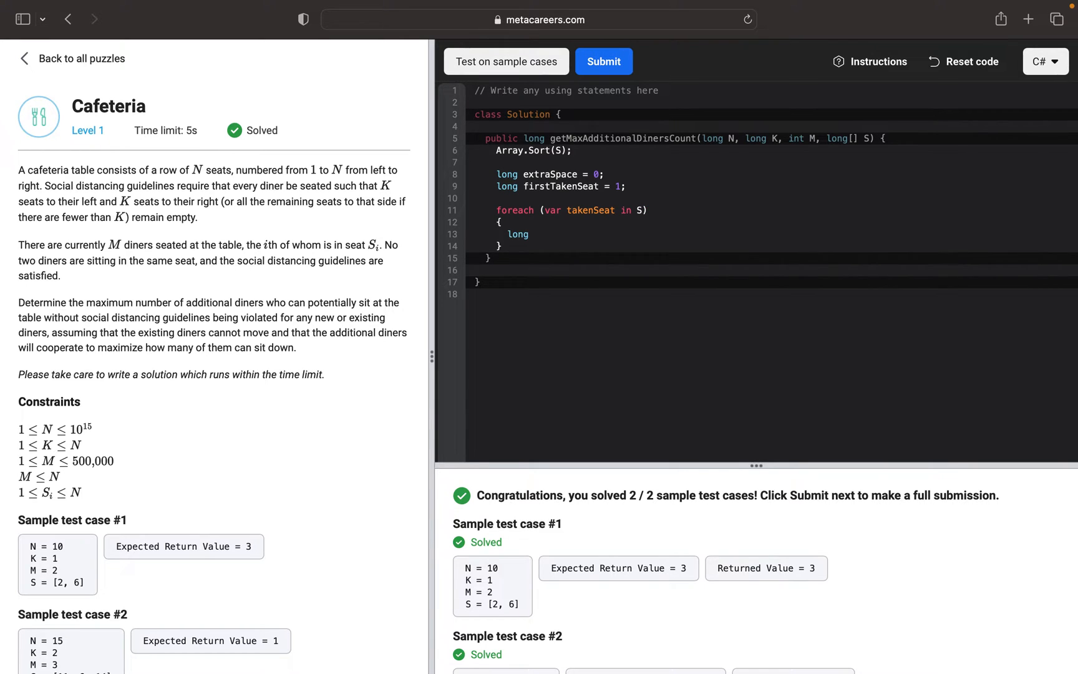
{"action": "type", "text": "open"}
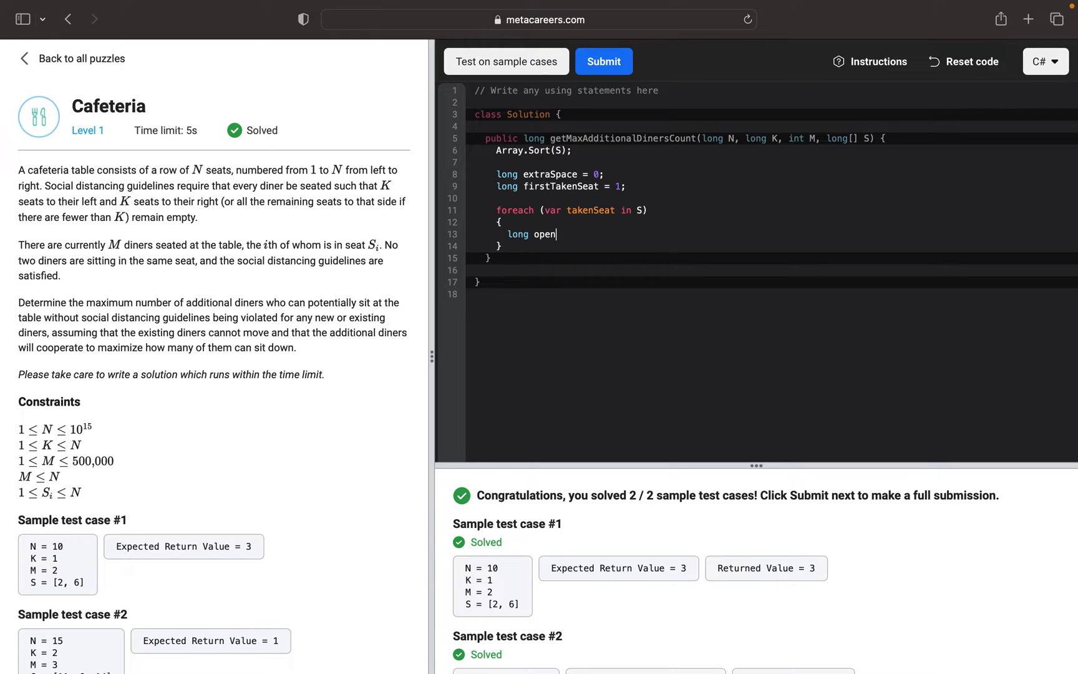
{"action": "type", "text": "Seats"}
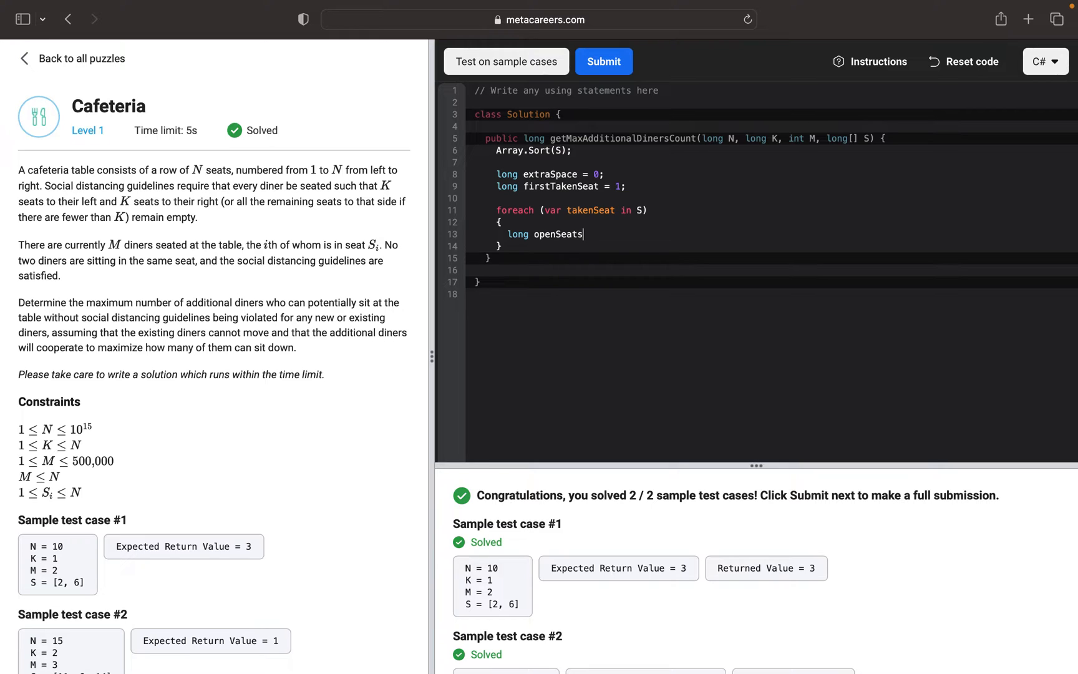
{"action": "type", "text": "="}
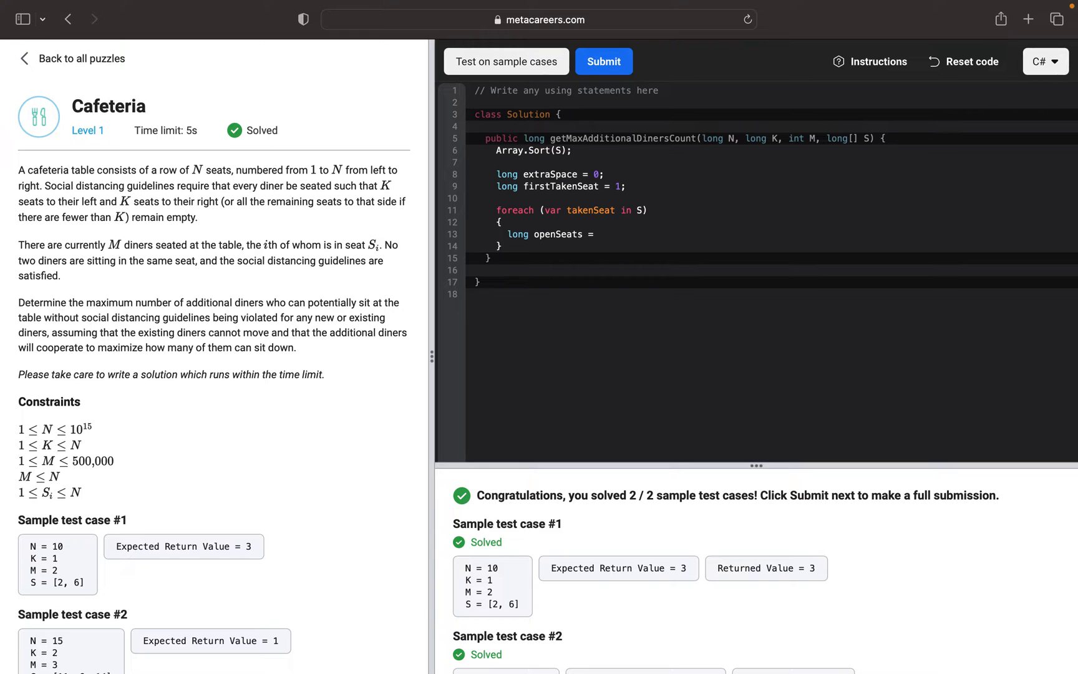
{"action": "type", "text": "takenSeat -"}
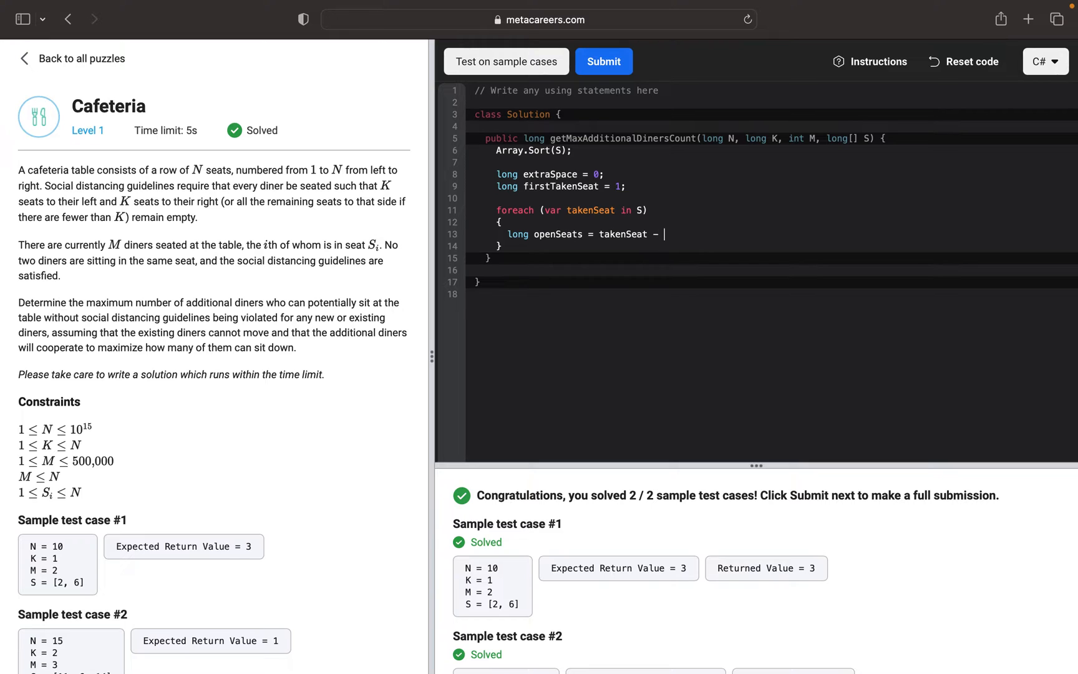
{"action": "type", "text": "K -"}
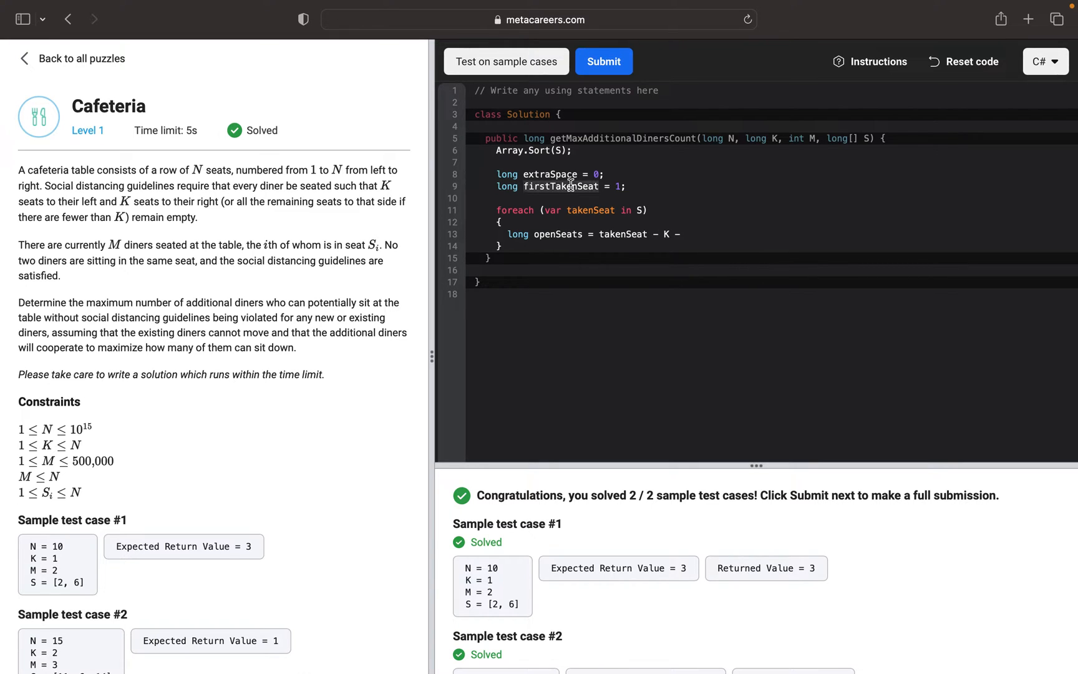
{"action": "type", "text": "firstTakenSeat"}
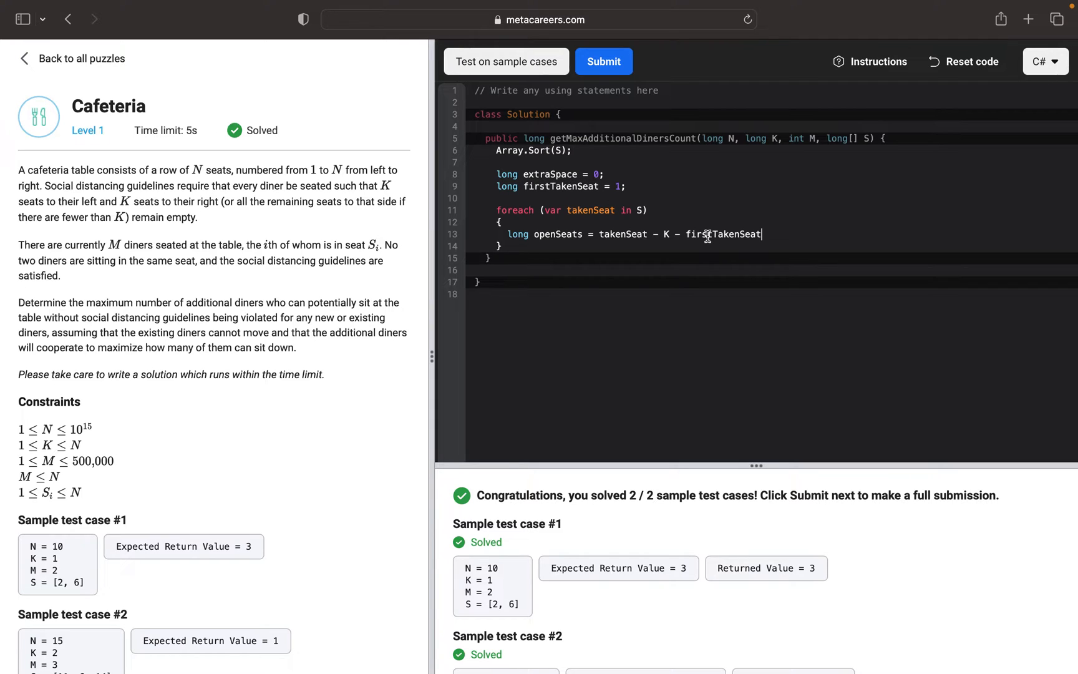
{"action": "type", "text": ";"}
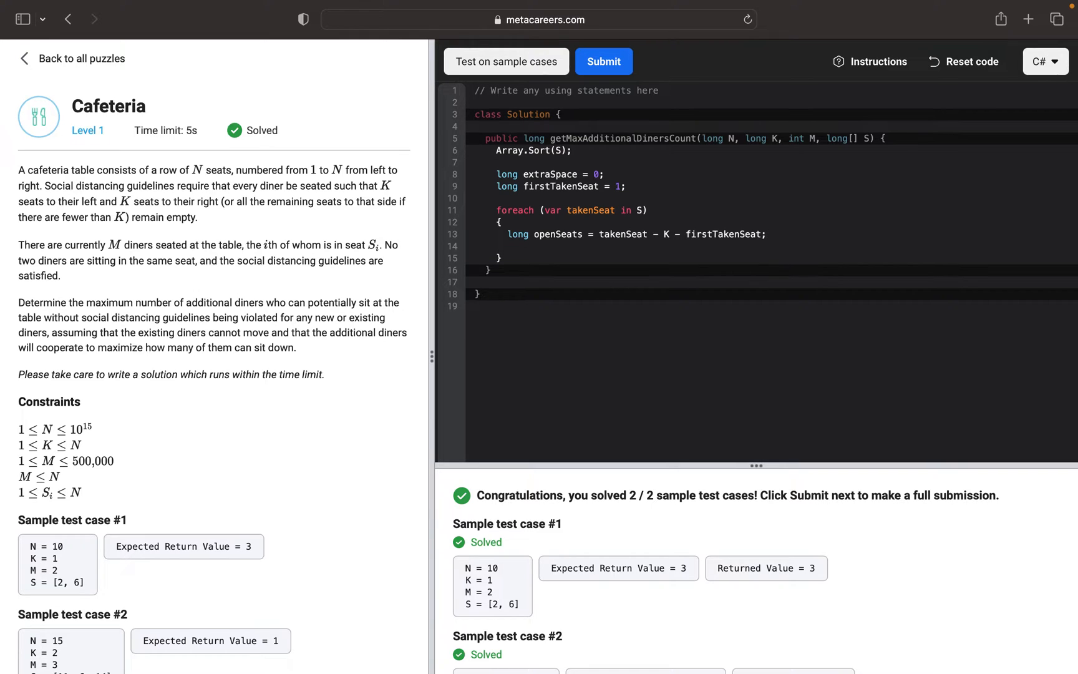
Step: Add an if (openSeats > 0) check below the openSeats line
{"action": "type", "text": "if (ope"}
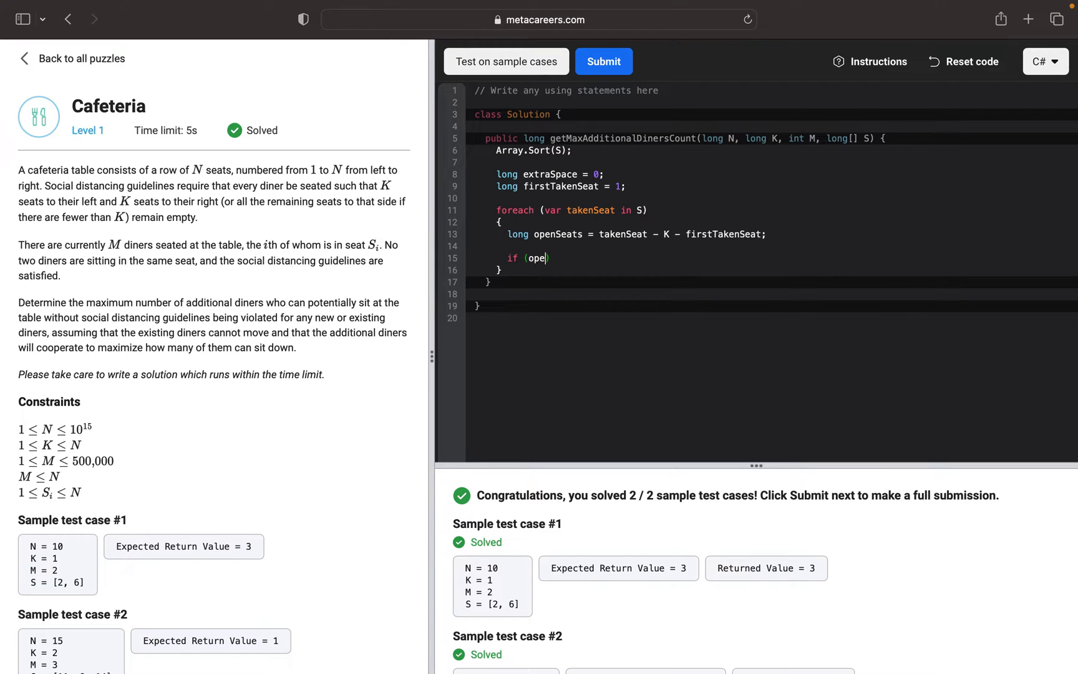
{"action": "type", "text": "nSeats"}
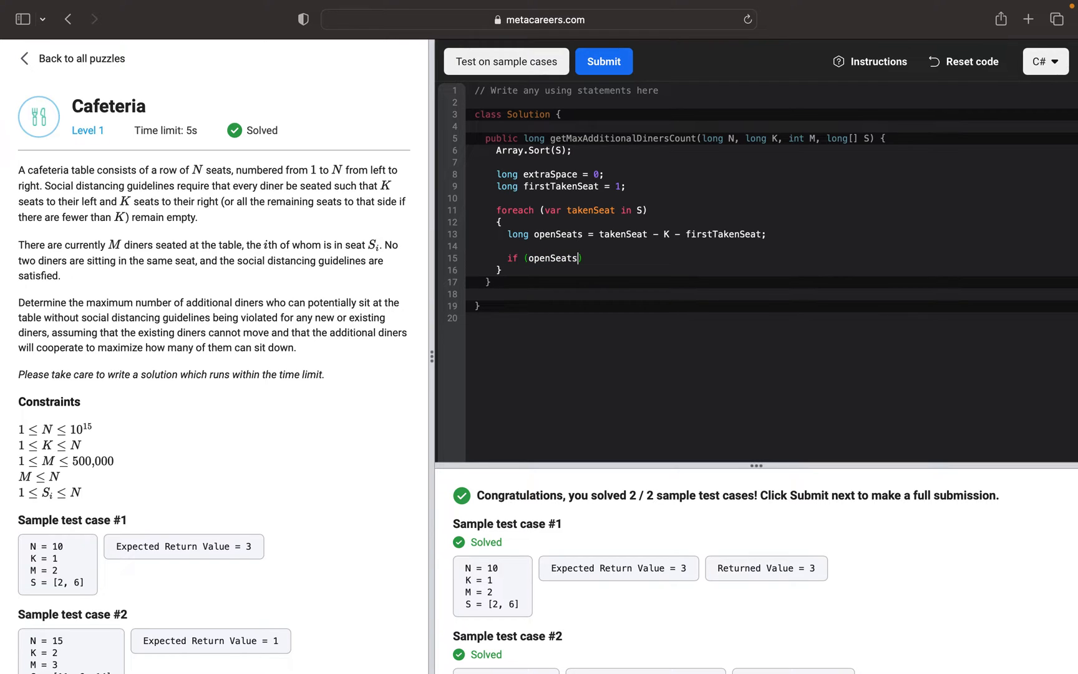
{"action": "type", "text": "> 0"}
{"action": "type", "text": "{"}
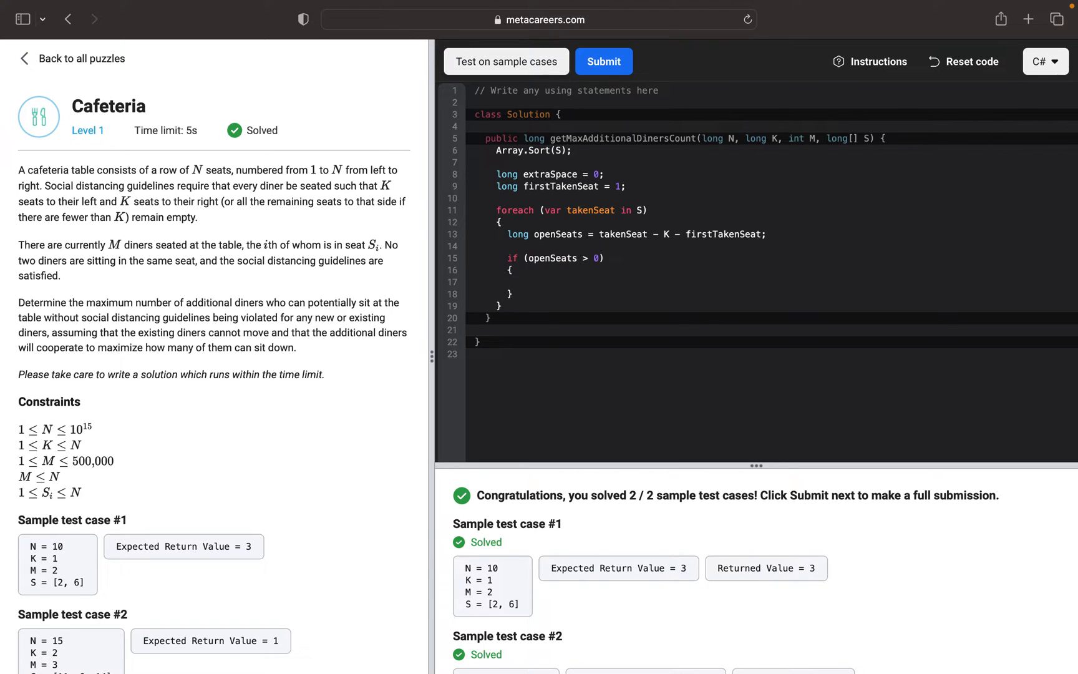
Step: Inside the check, write extraSpace += (long)Math.Ceiling((double)openSeats/(K+1));
{"action": "type", "text": "ext"}
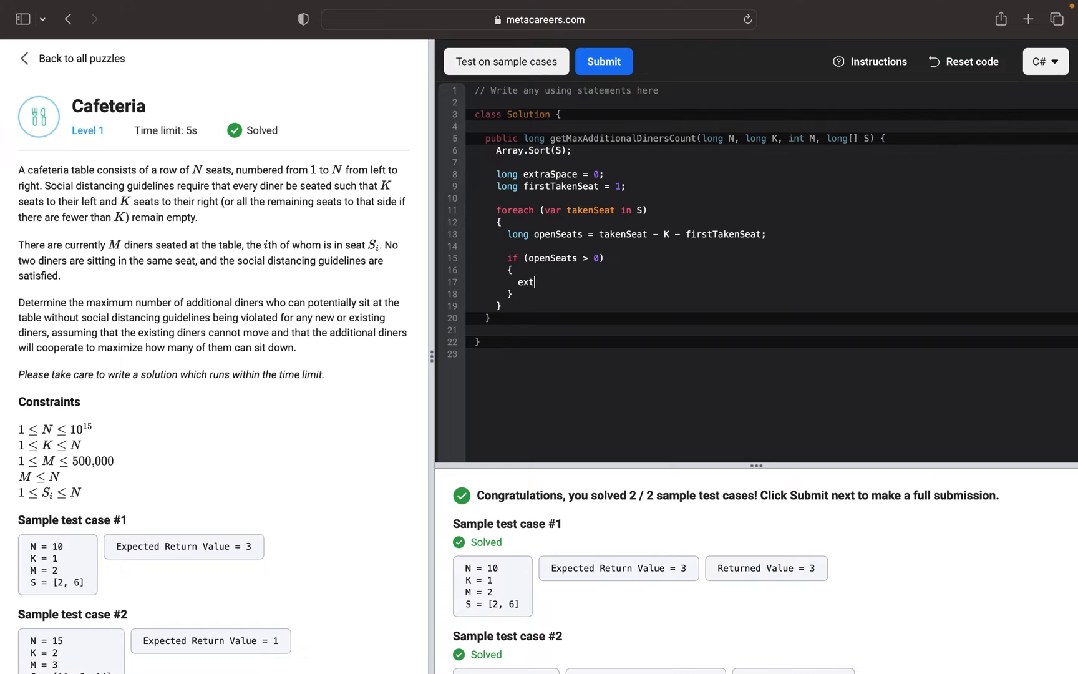
{"action": "type", "text": "raSpace +"}
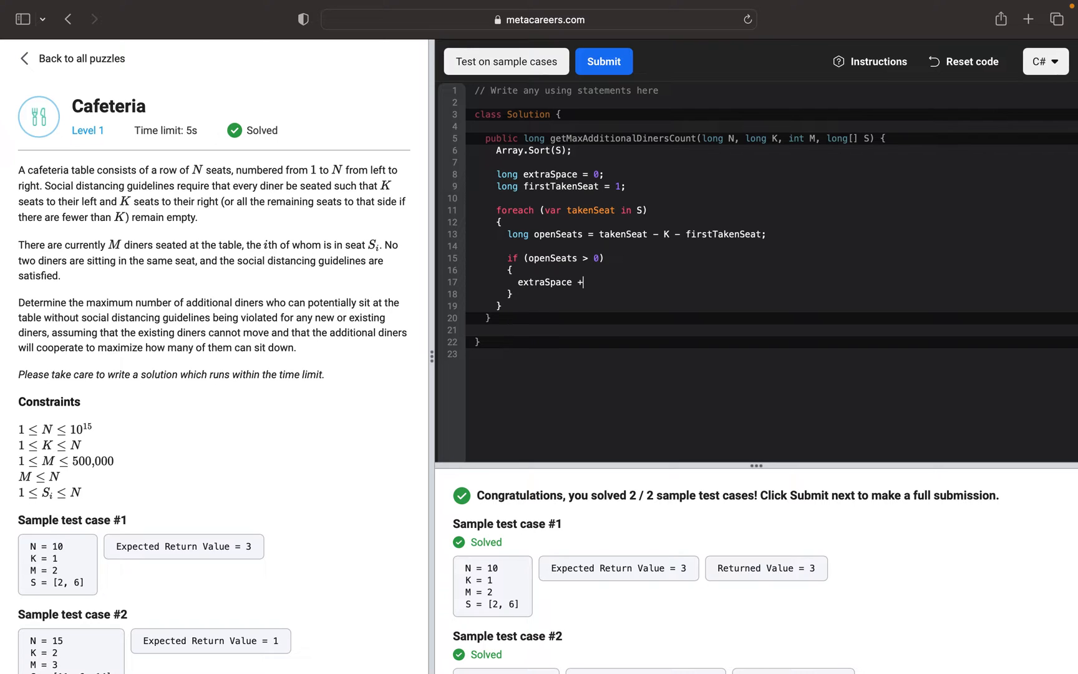
{"action": "type", "text": "="}
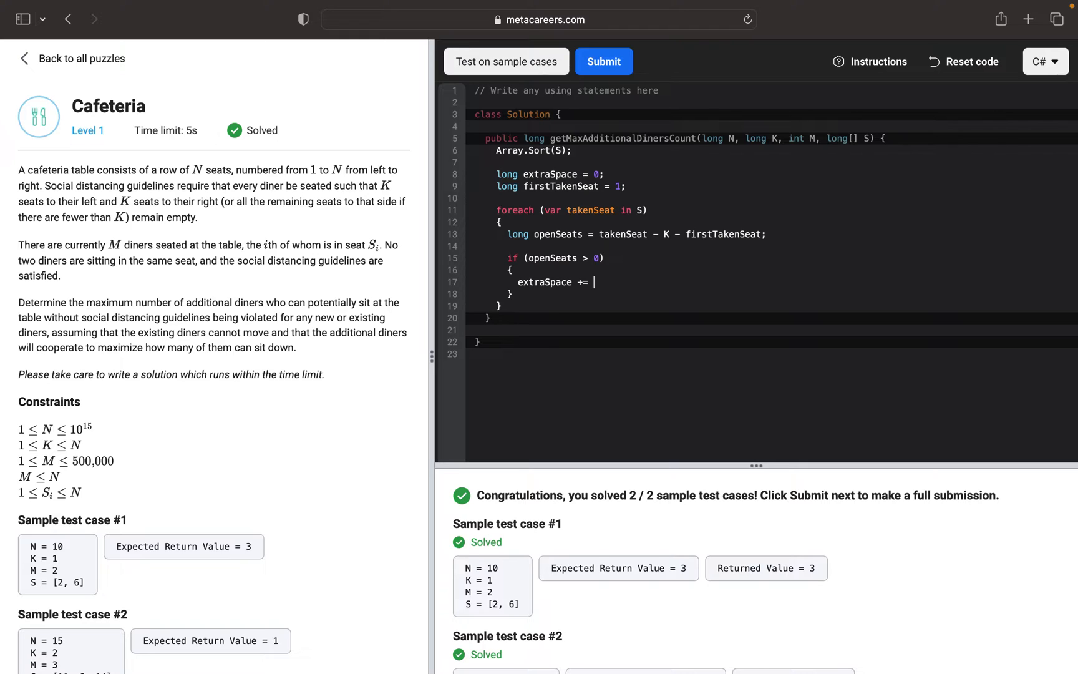
{"action": "type", "text": "(lo"}
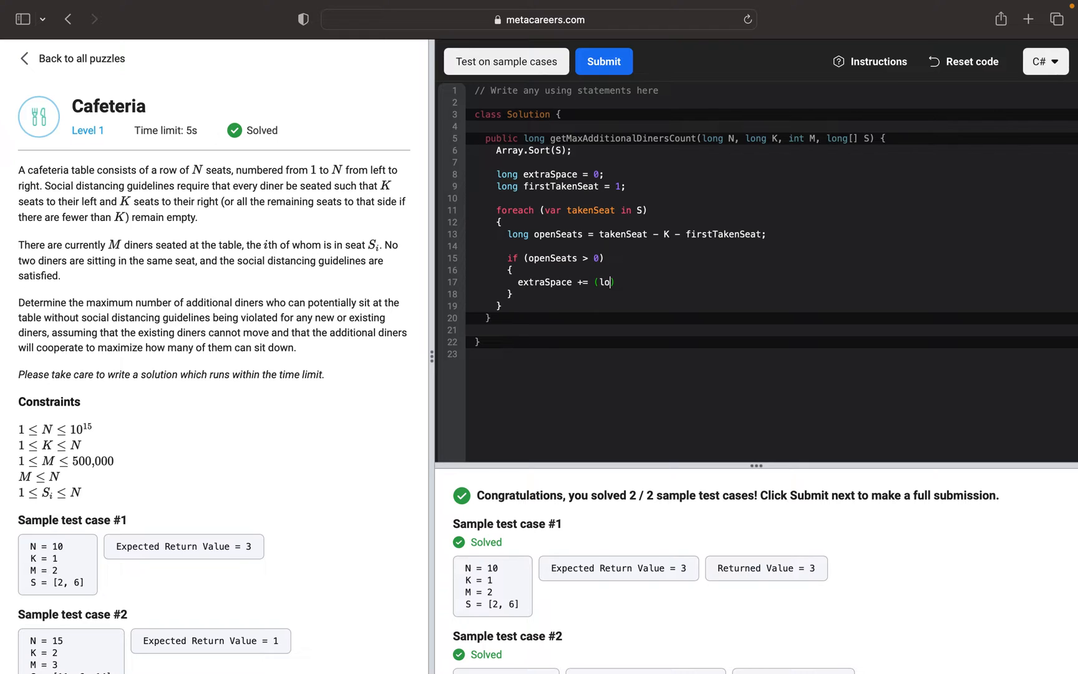
{"action": "type", "text": "ng"}
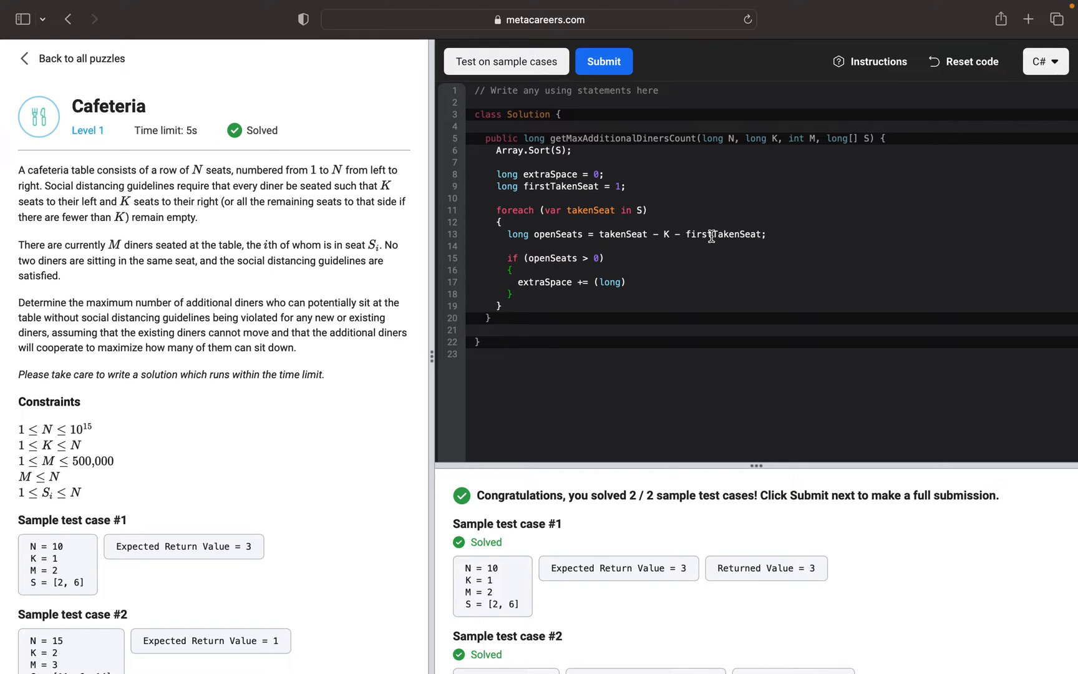
{"action": "type", "text": "Math.Ce"}
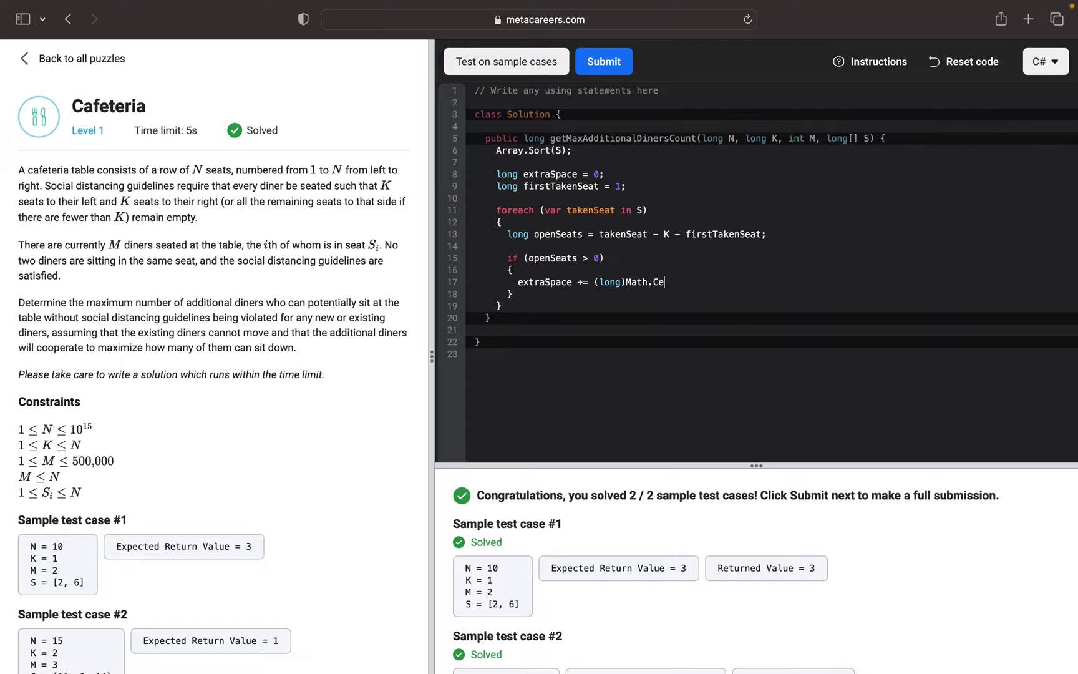
{"action": "type", "text": "iling(("}
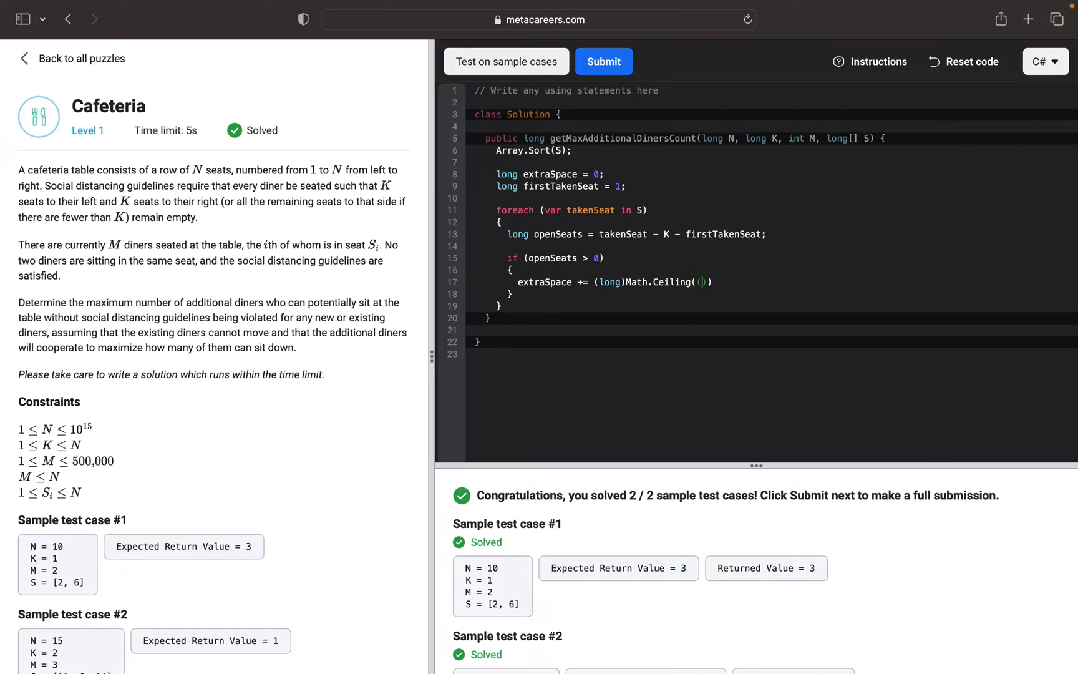
{"action": "type", "text": "(double"}
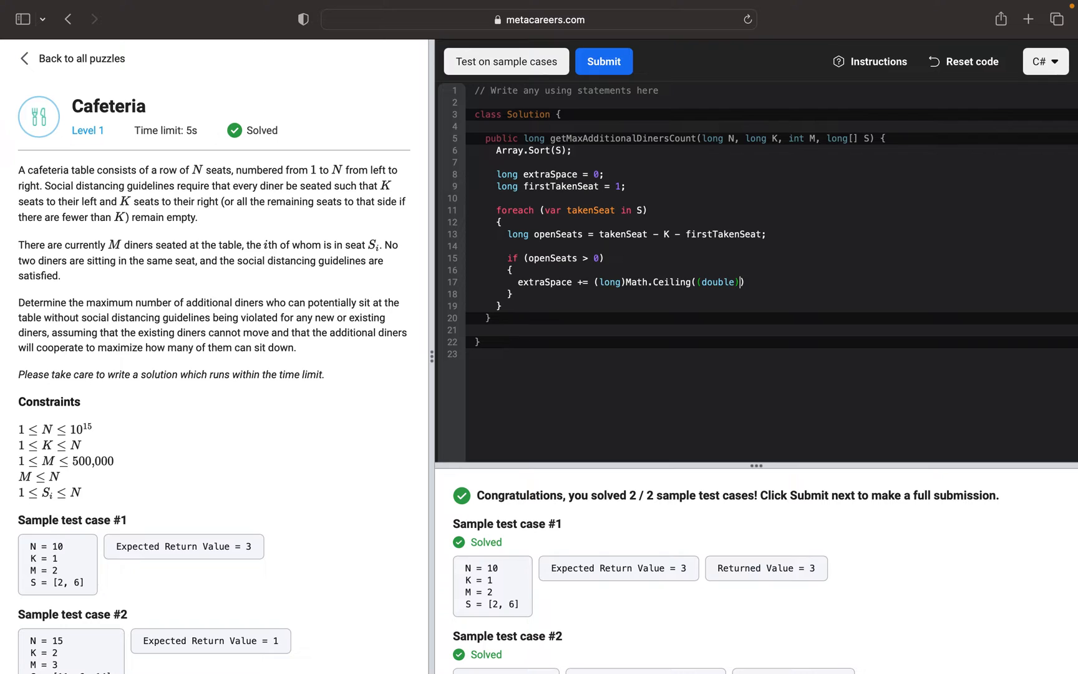
{"action": "type", "text": "openS"}
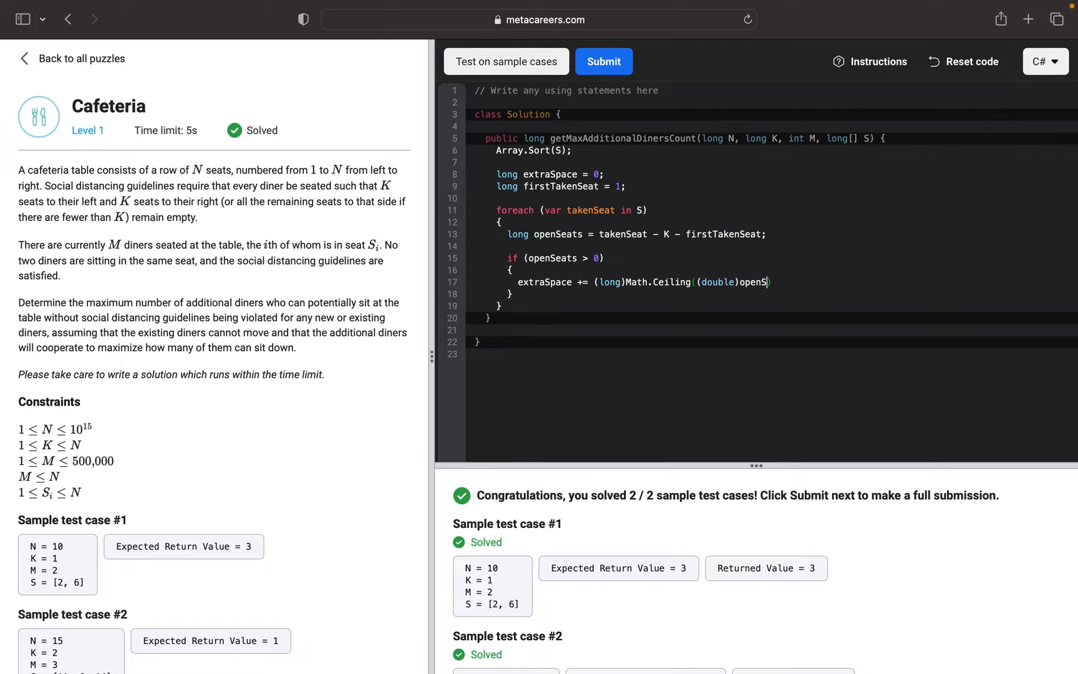
{"action": "type", "text": "eats)"}
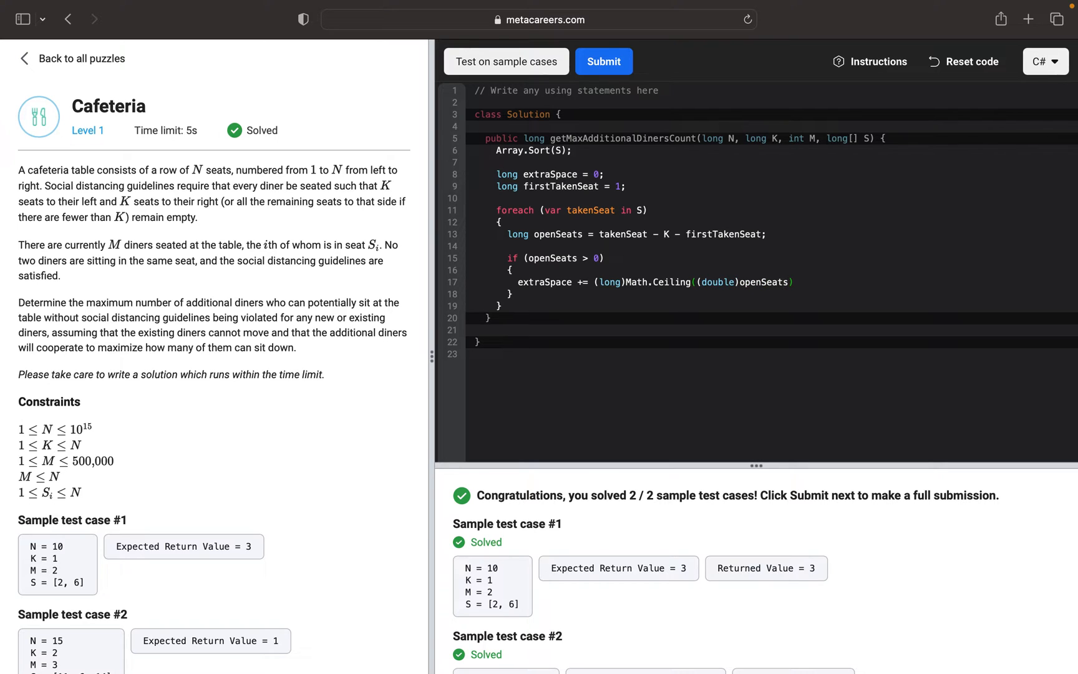
{"action": "type", "text": "/("}
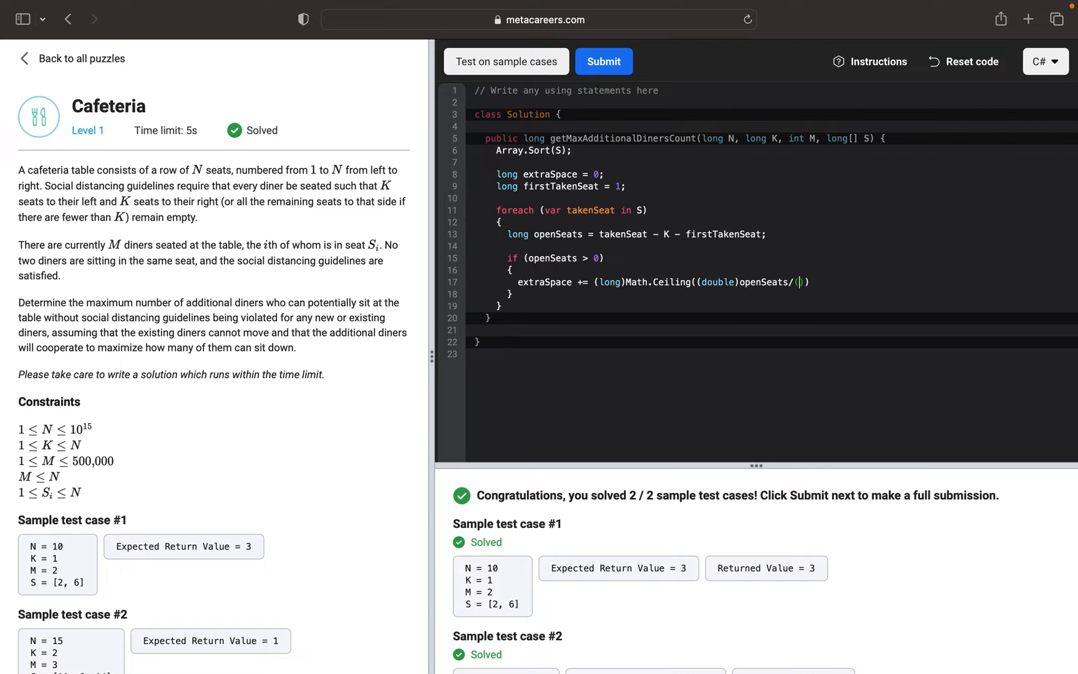
{"action": "type", "text": "K+1"}
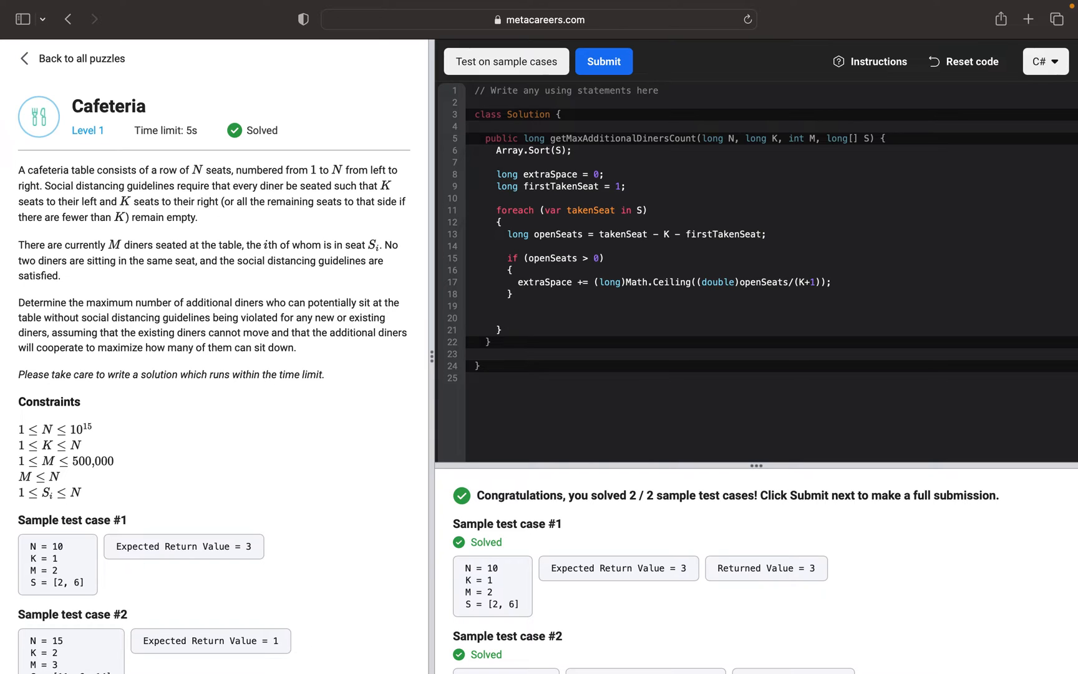
Step: After the if block, assign firstTakenSeat = takenSeat + K + 1; for the next pass
{"action": "left_click", "coordinate": [508, 318]}
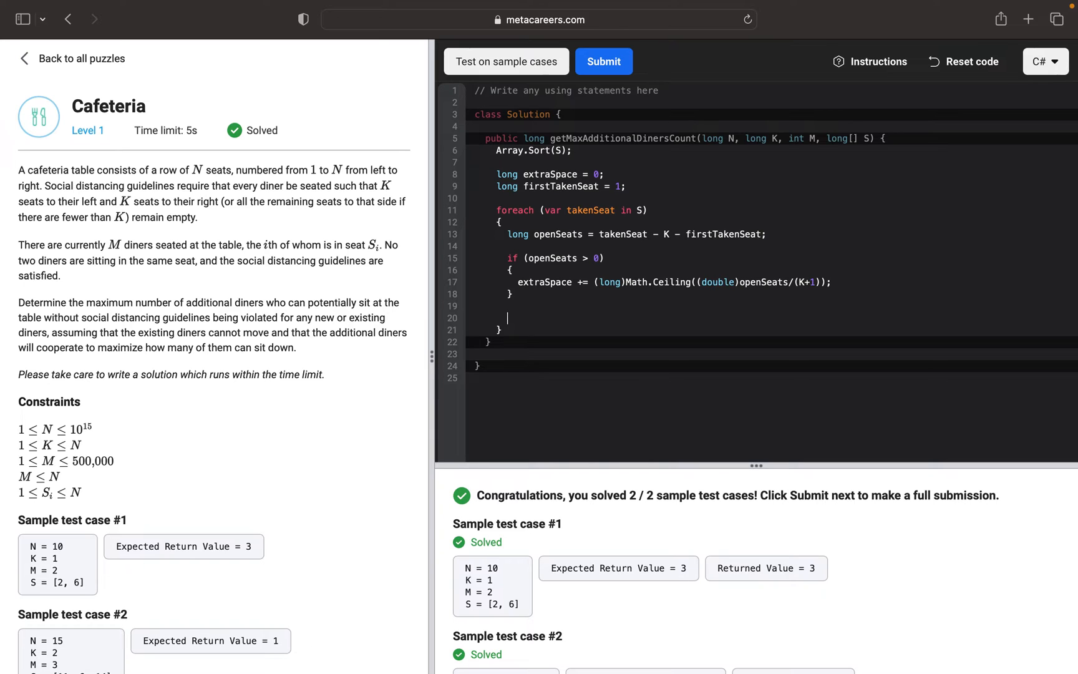
{"action": "type", "text": "first"}
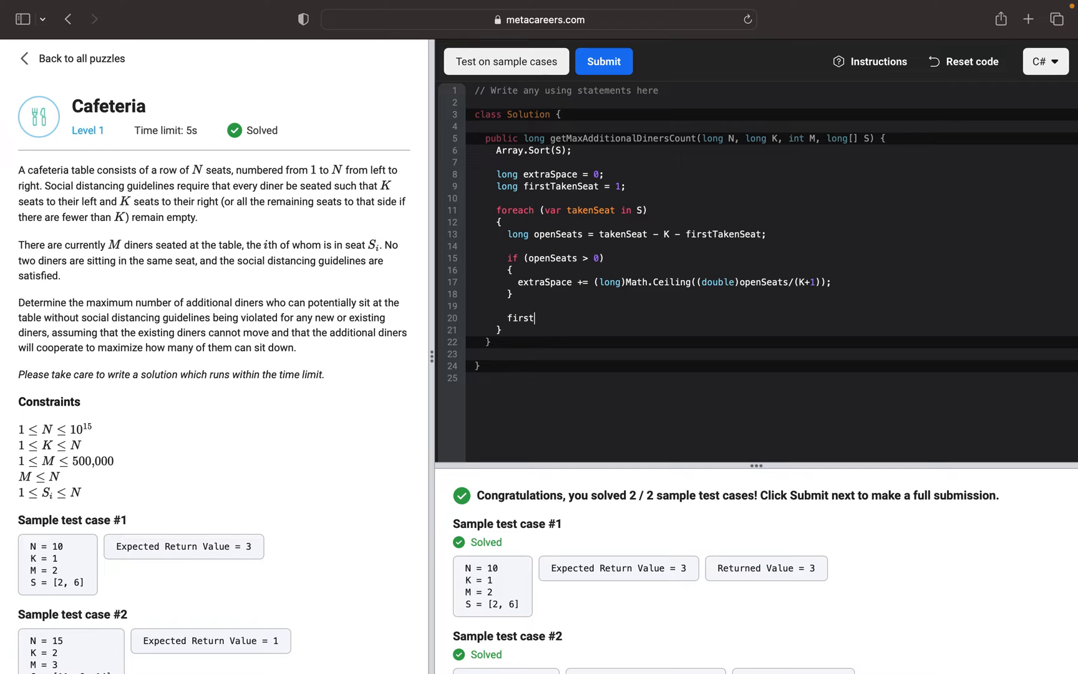
{"action": "type", "text": "Ta"}
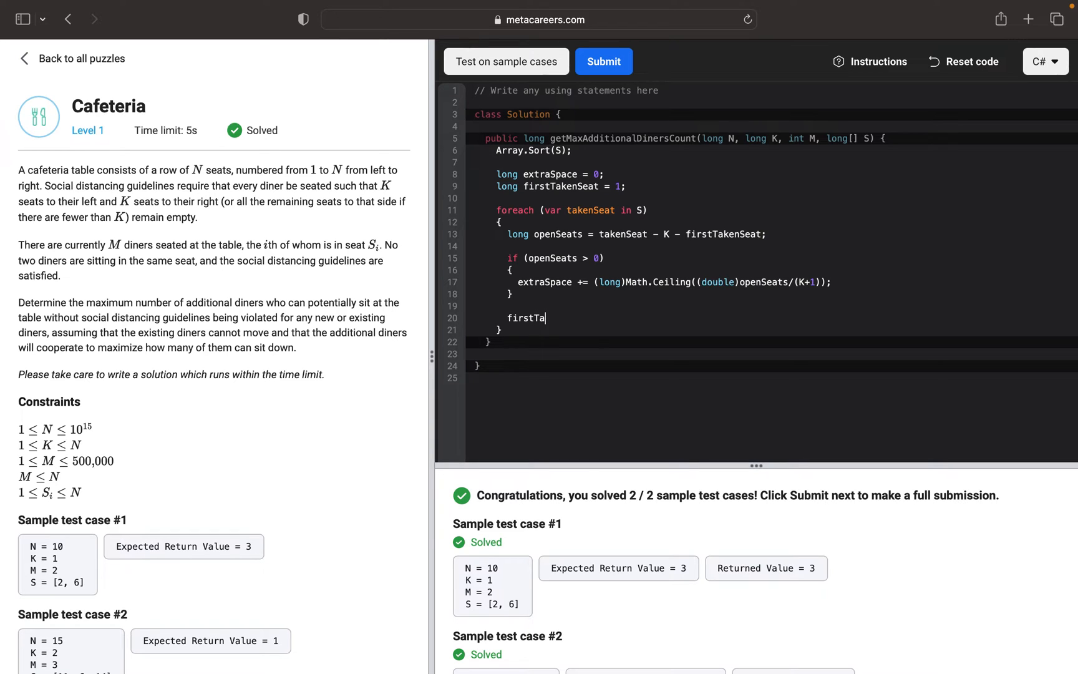
{"action": "type", "text": "ken"}
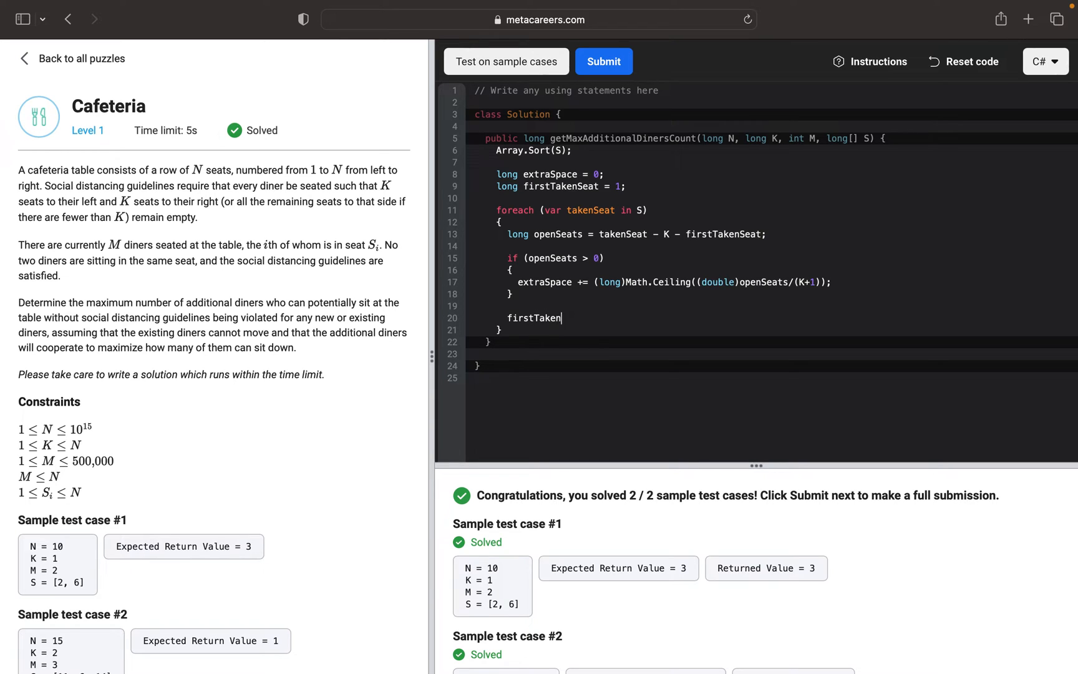
{"action": "type", "text": "Seat"}
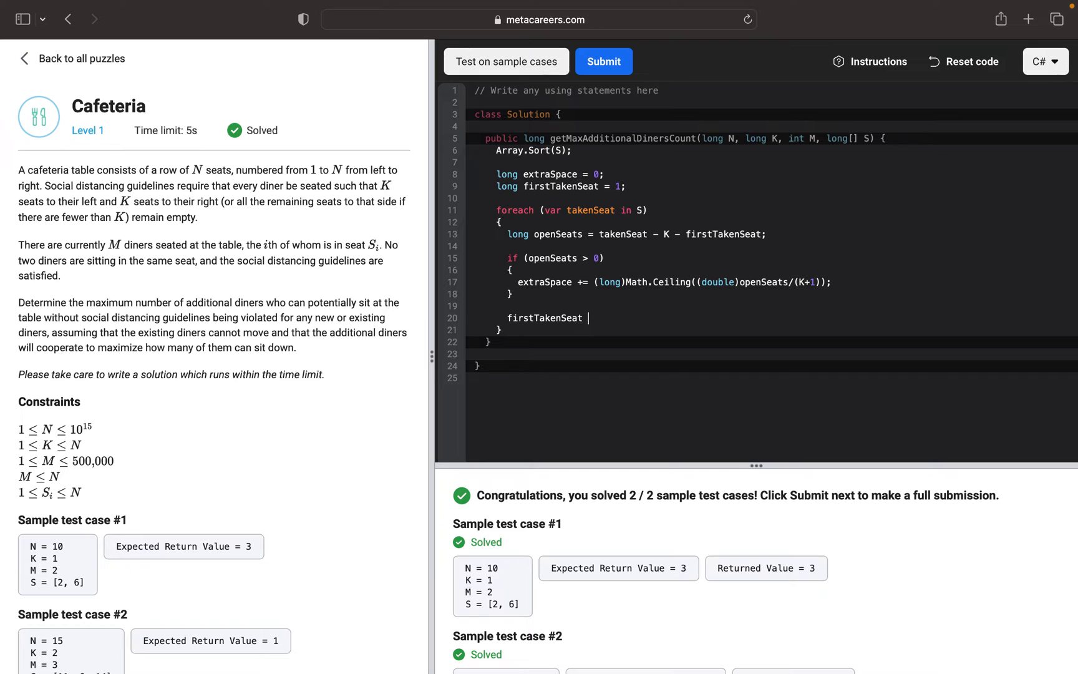
{"action": "type", "text": "="}
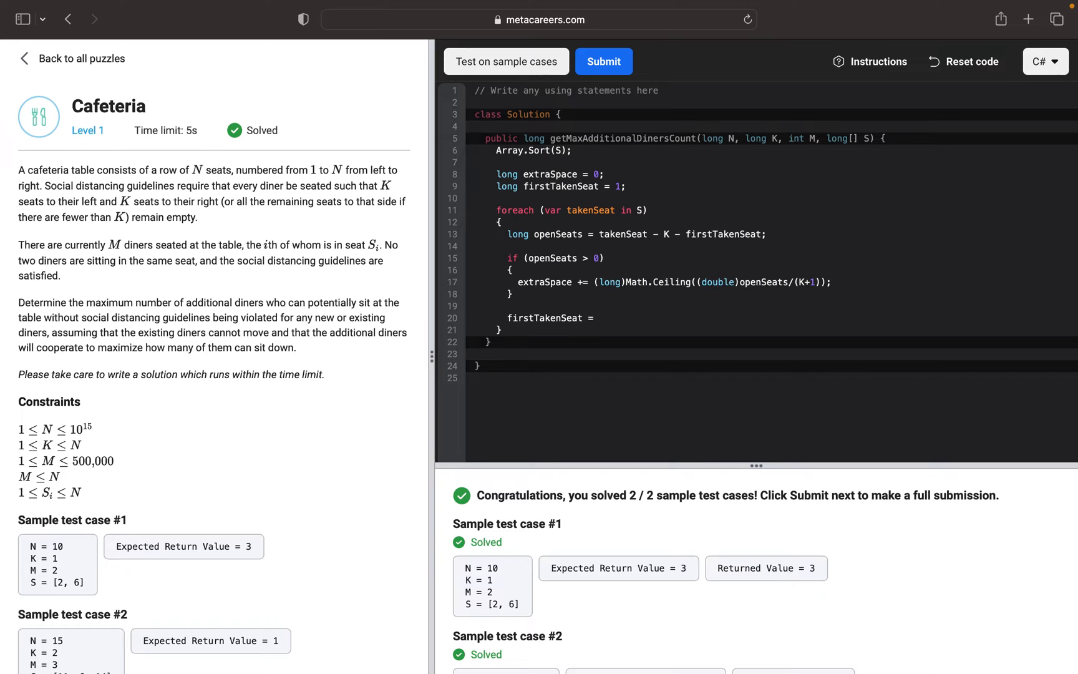
{"action": "left_click", "coordinate": [597, 318]}
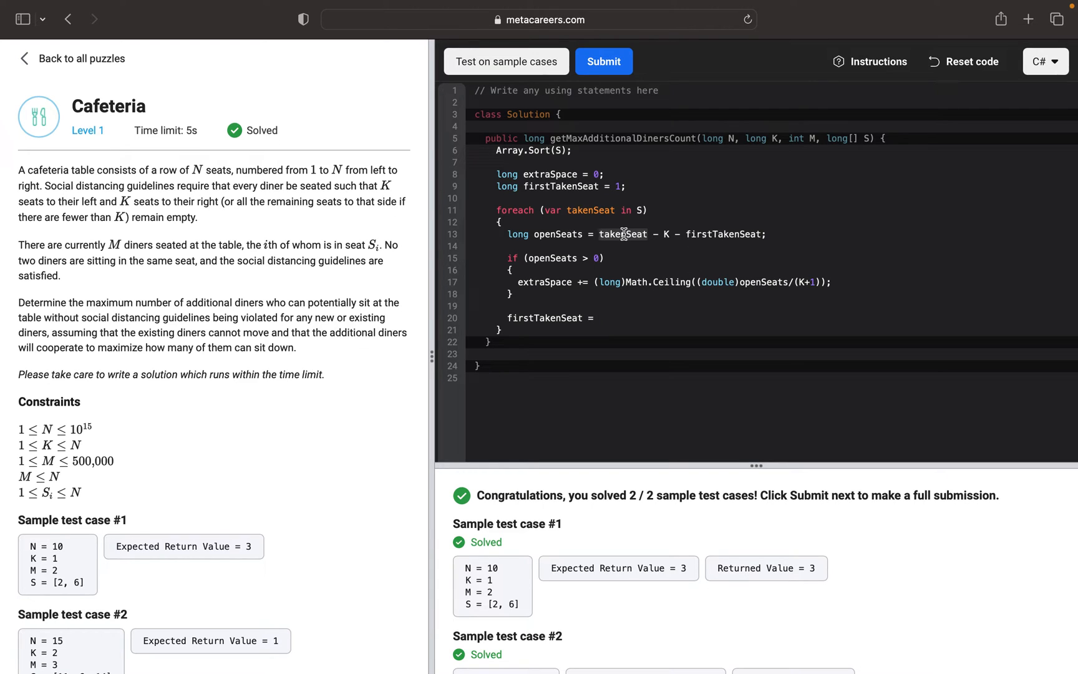
{"action": "type", "text": "takenSeat"}
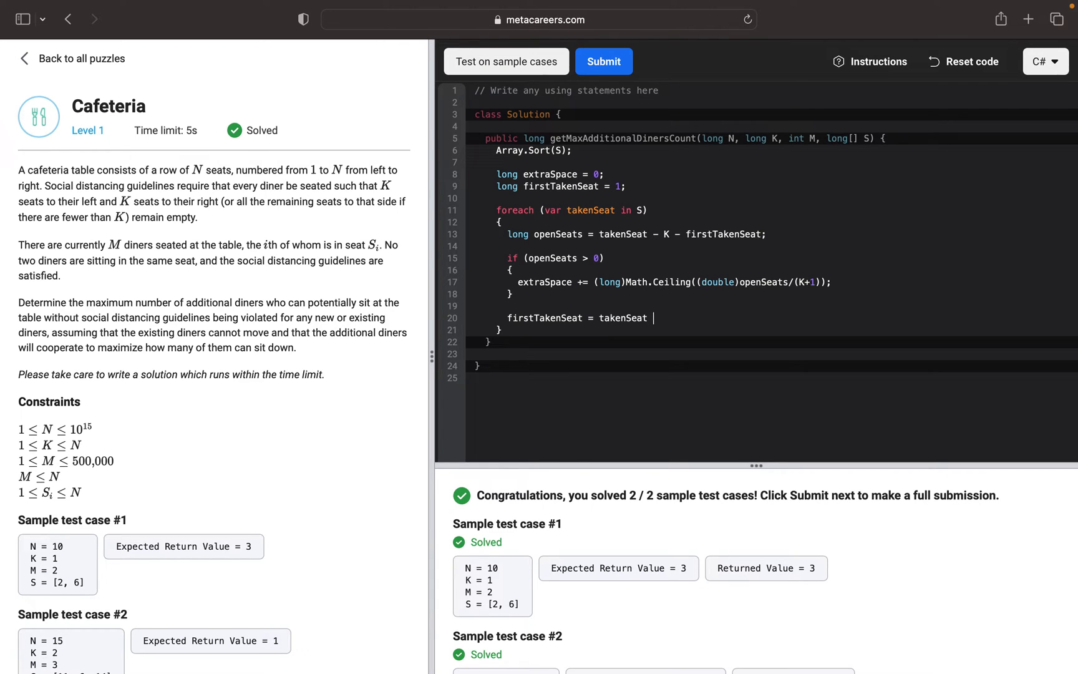
{"action": "type", "text": "+ K"}
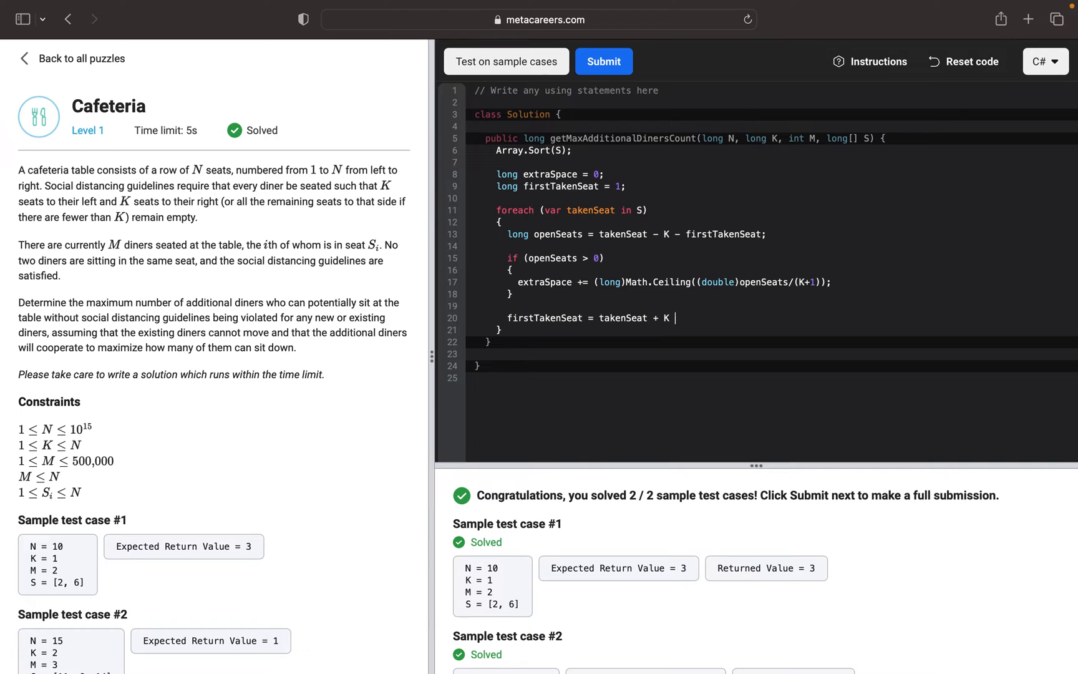
{"action": "type", "text": "+"}
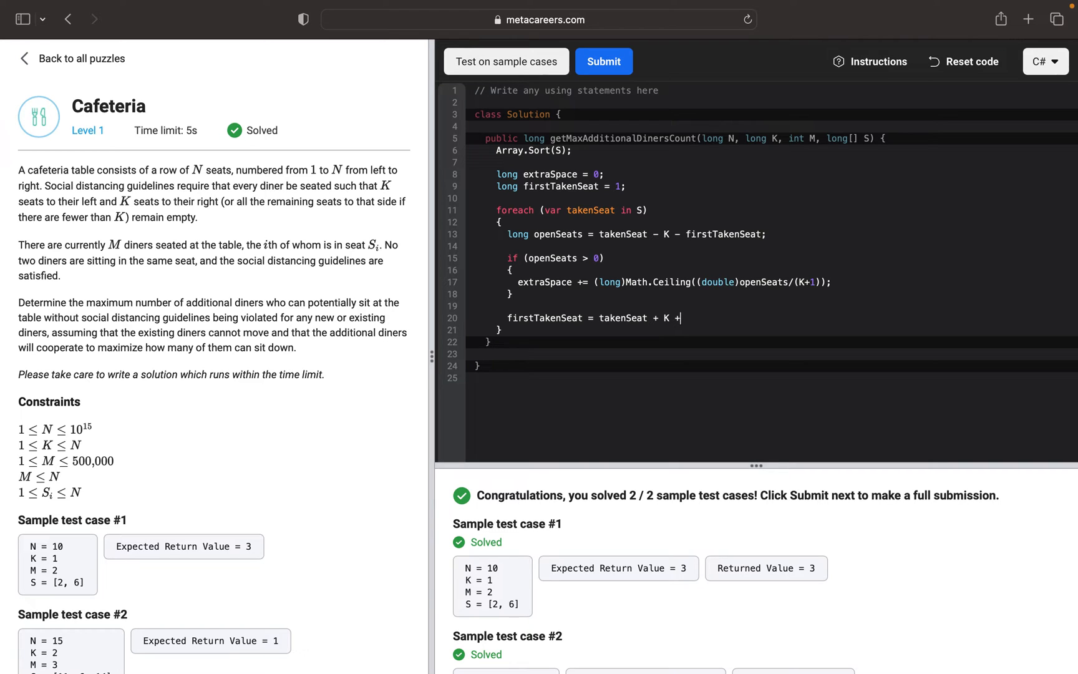
{"action": "type", "text": "1;"}
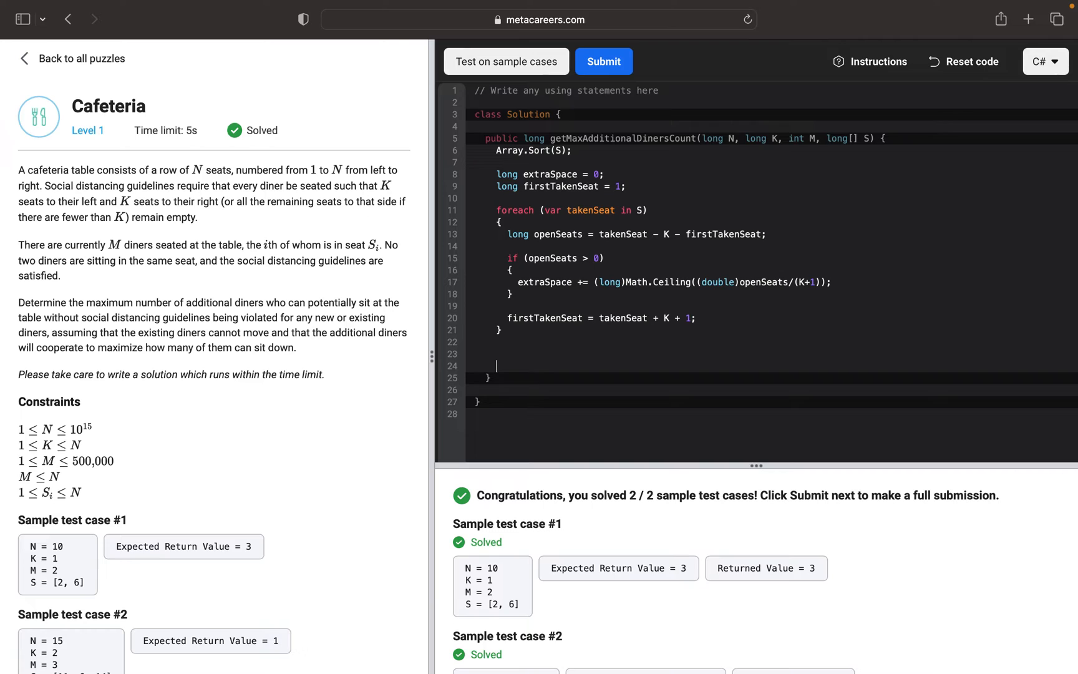
Step: After the loop, declare long remainingSeats = N + 1 - firstTakenSeat;
{"action": "type", "text": "1"}
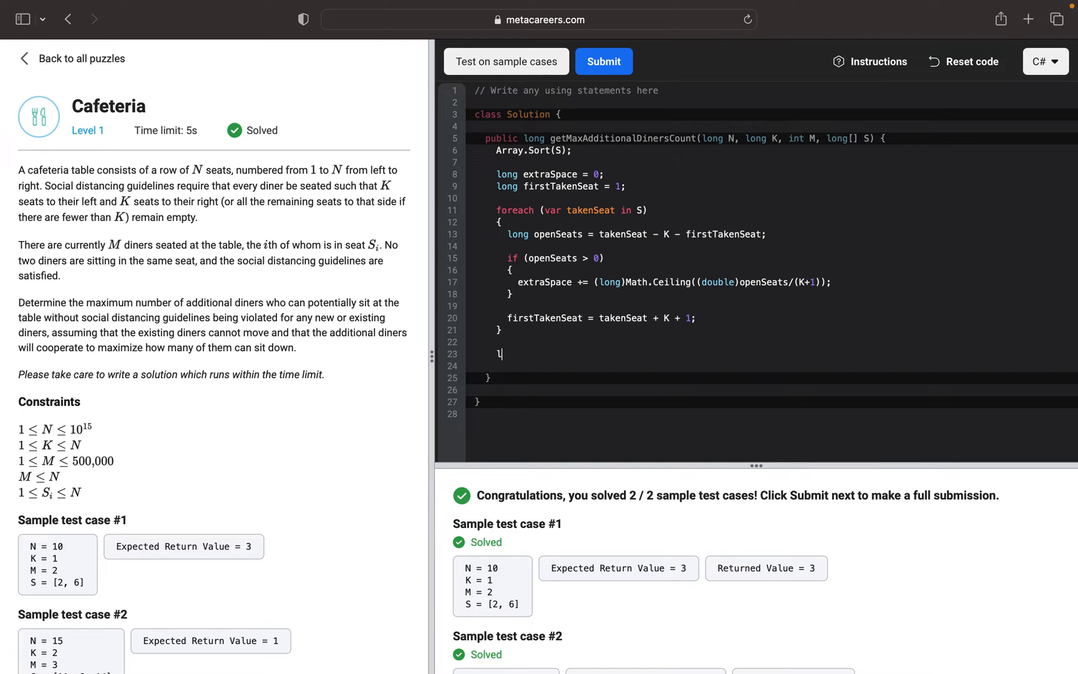
{"action": "type", "text": "ong r"}
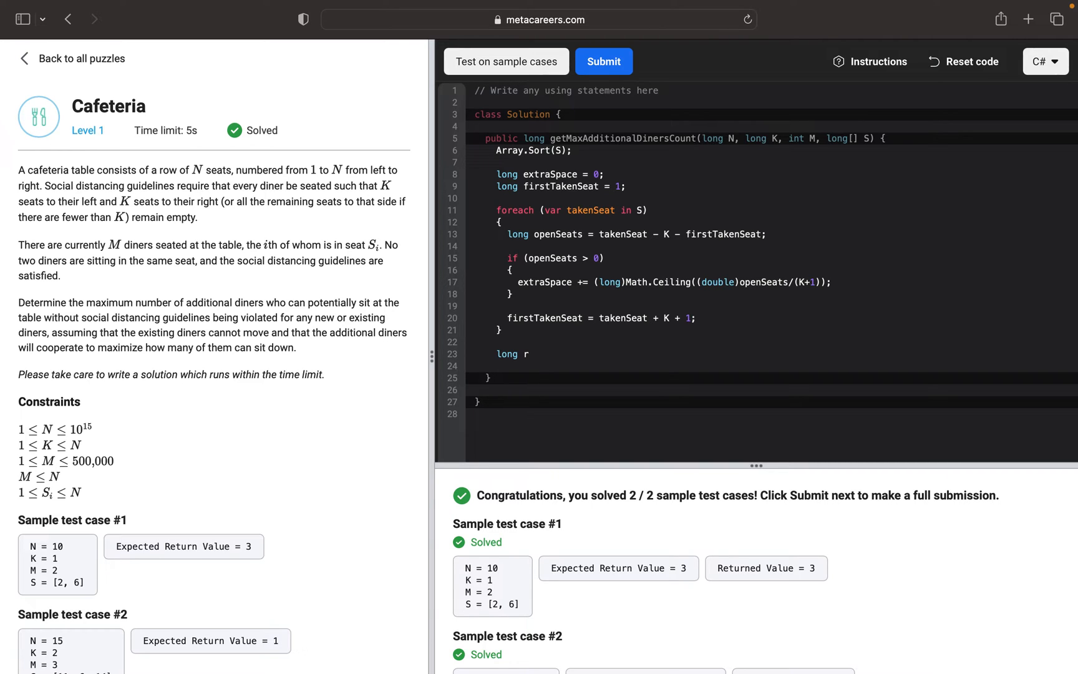
{"action": "type", "text": "e"}
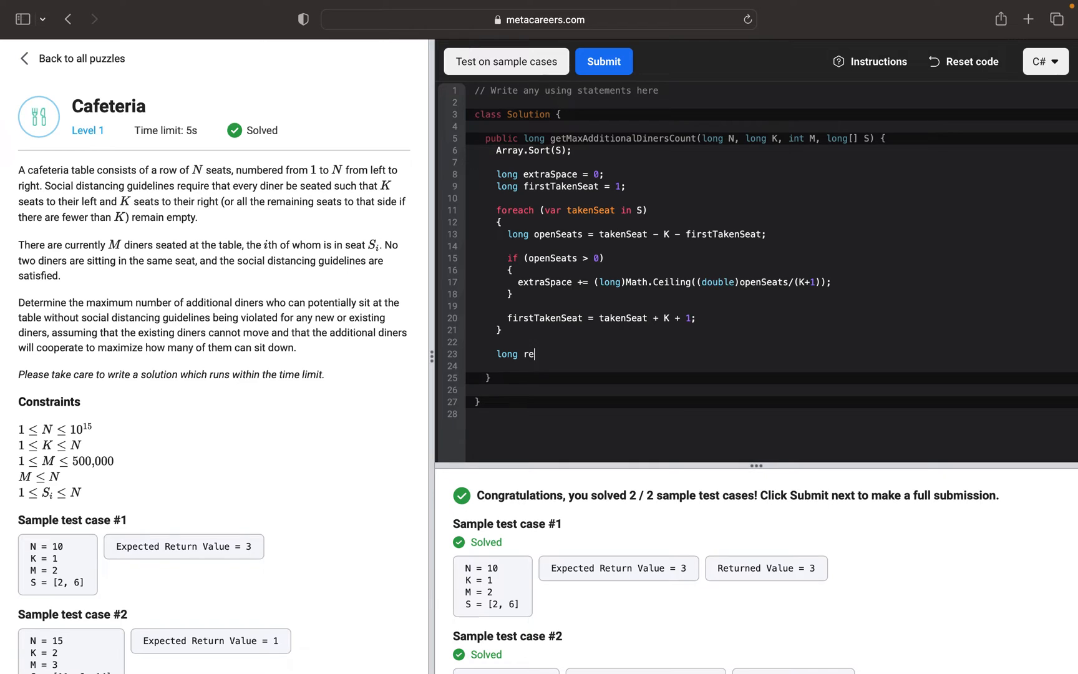
{"action": "type", "text": "maini"}
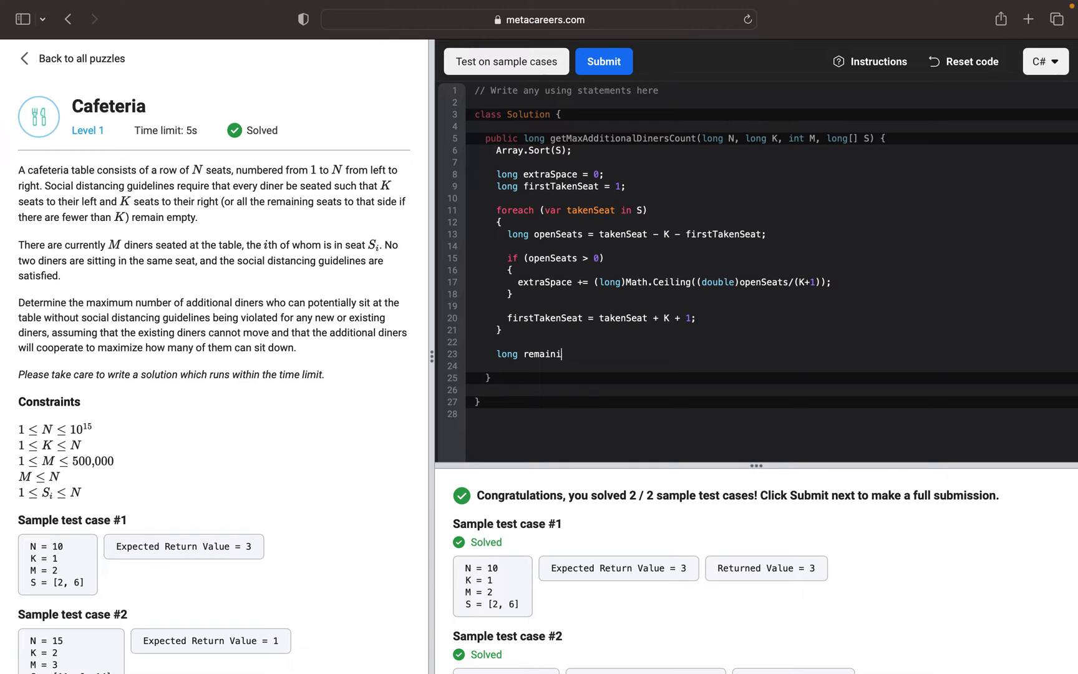
{"action": "type", "text": "ngSeats ="}
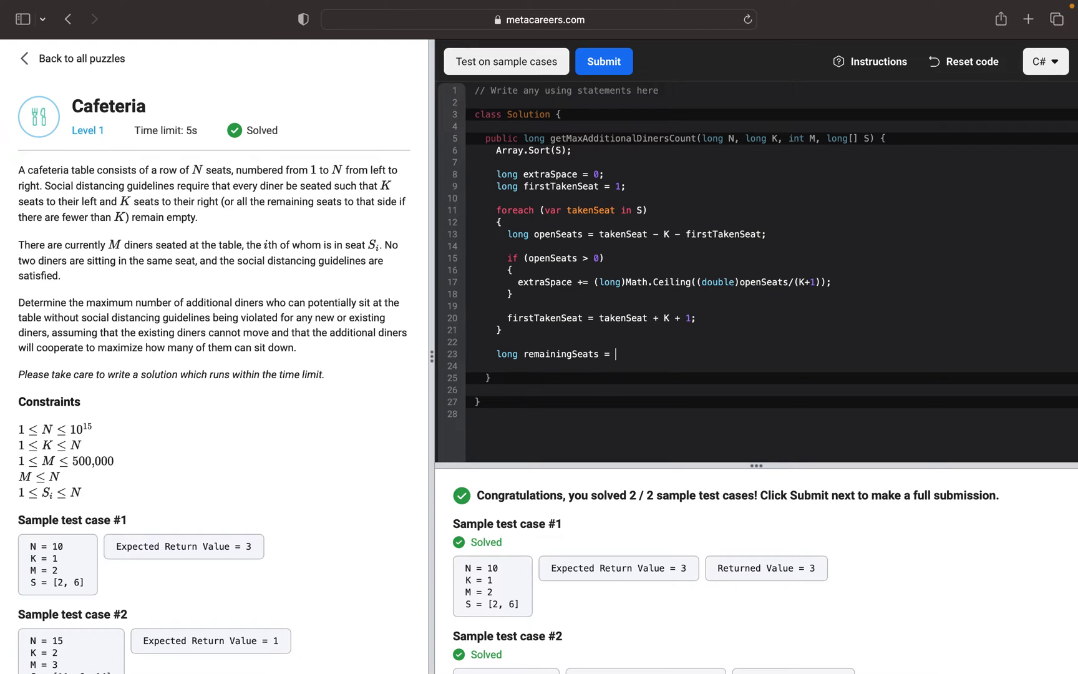
{"action": "type", "text": "N +"}
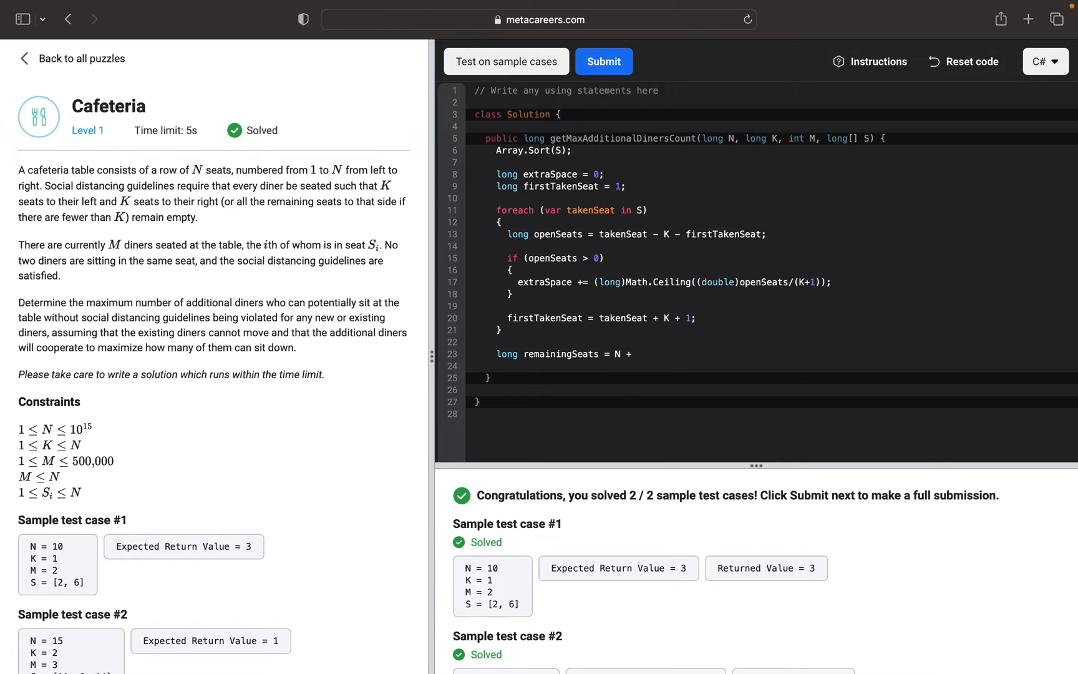
{"action": "type", "text": "1 -"}
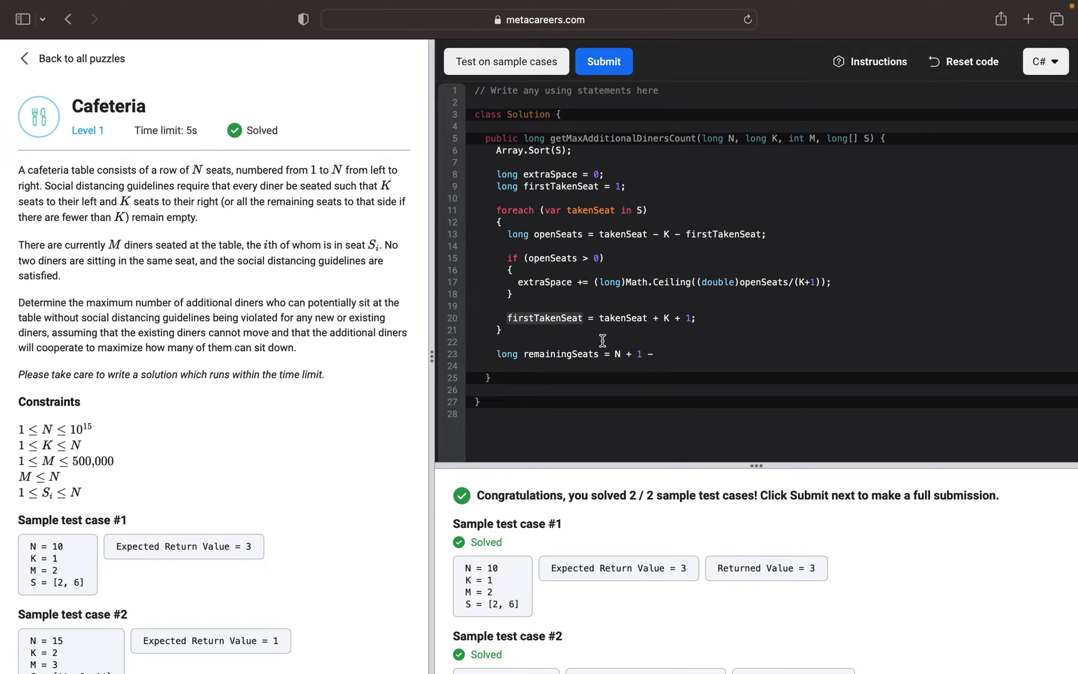
{"action": "type", "text": "firstTakenSeat;"}
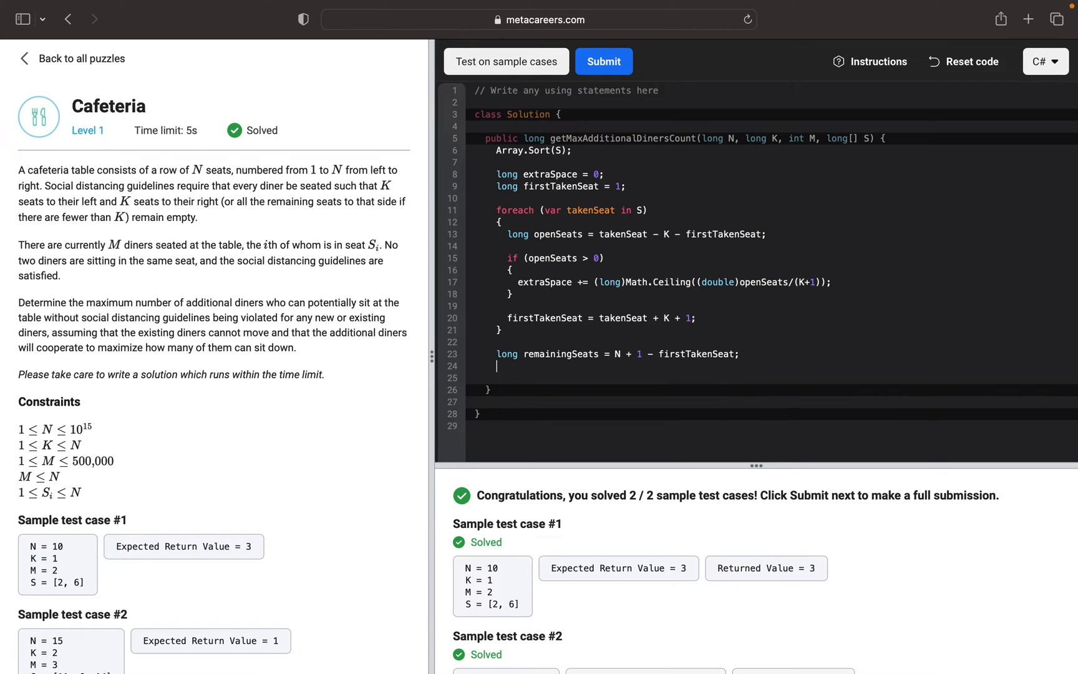
Step: Add an if (remainingSeats > 0) block adding Math.Ceiling(remainingSeats/(K+1)) to extraSpace, and begin the return
{"action": "type", "text": "if"}
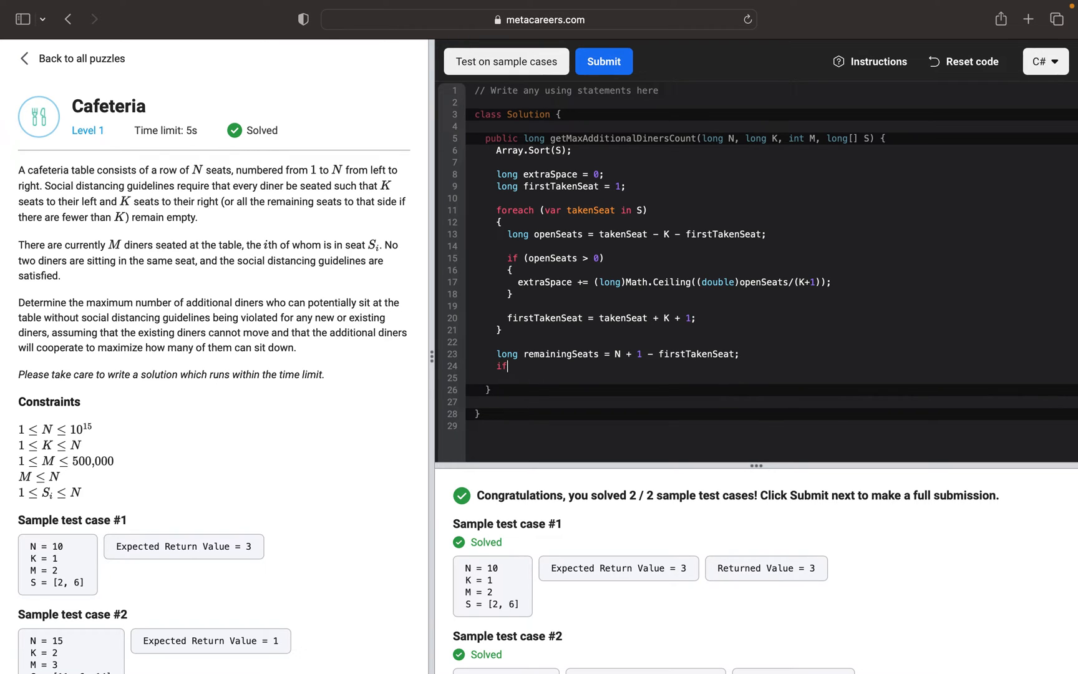
{"action": "type", "text": "()"}
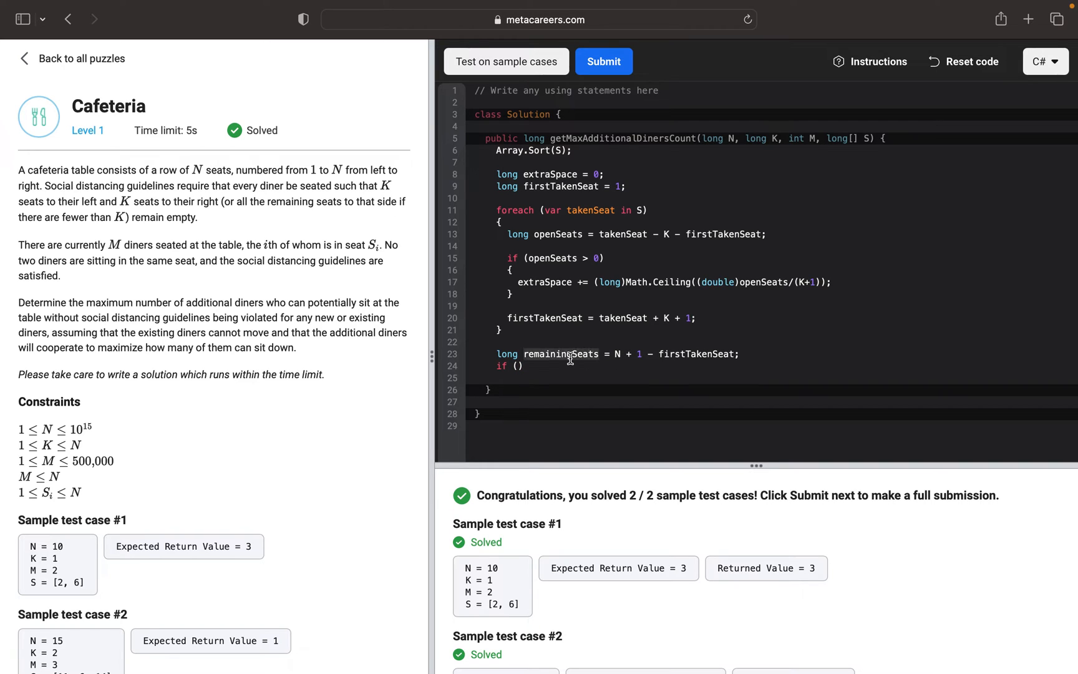
{"action": "type", "text": "remainingSeats > 0"}
{"action": "type", "text": "{"}
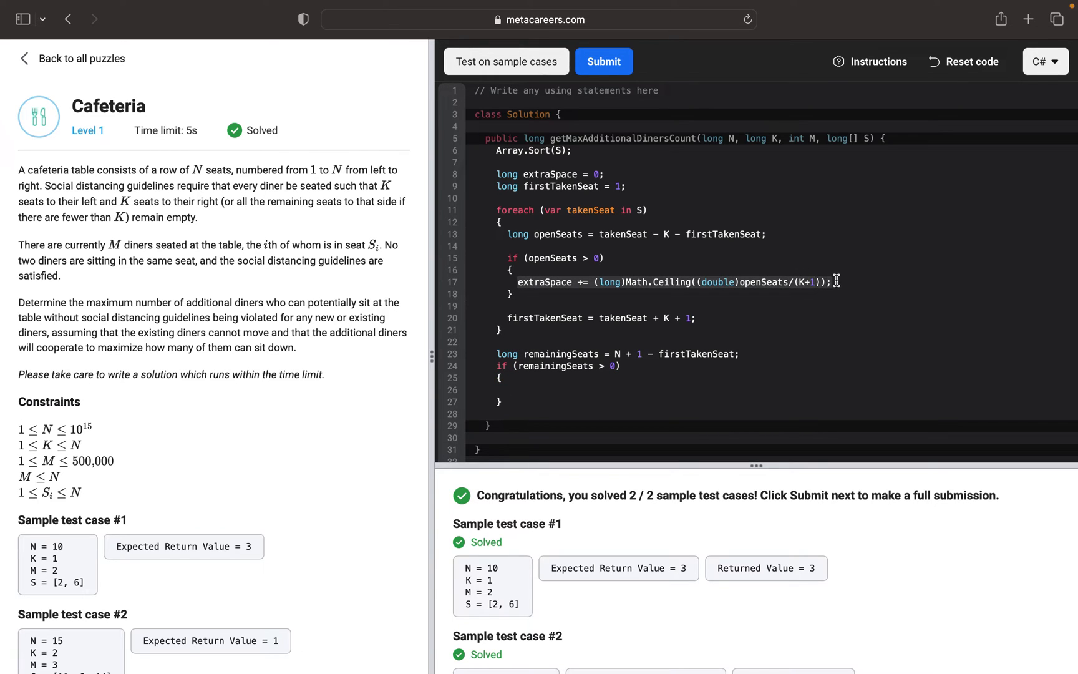
{"action": "left_click", "coordinate": [508, 389]}
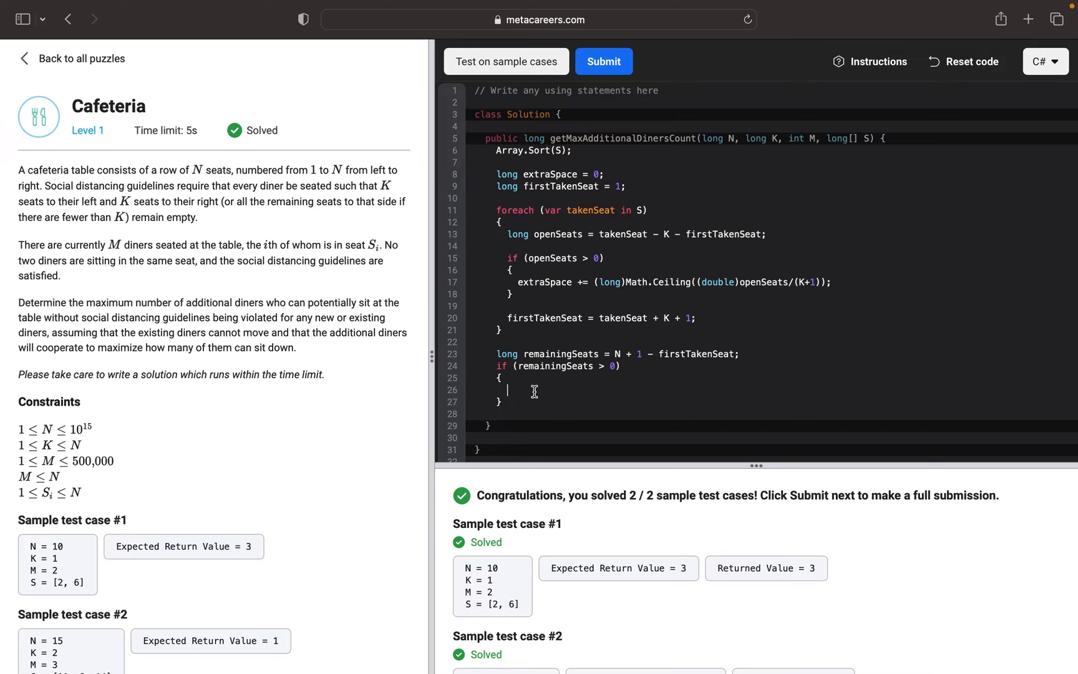
{"action": "type", "text": "extraSpace += (long)Math.Ceiling((double)openSeats/(K+1));"}
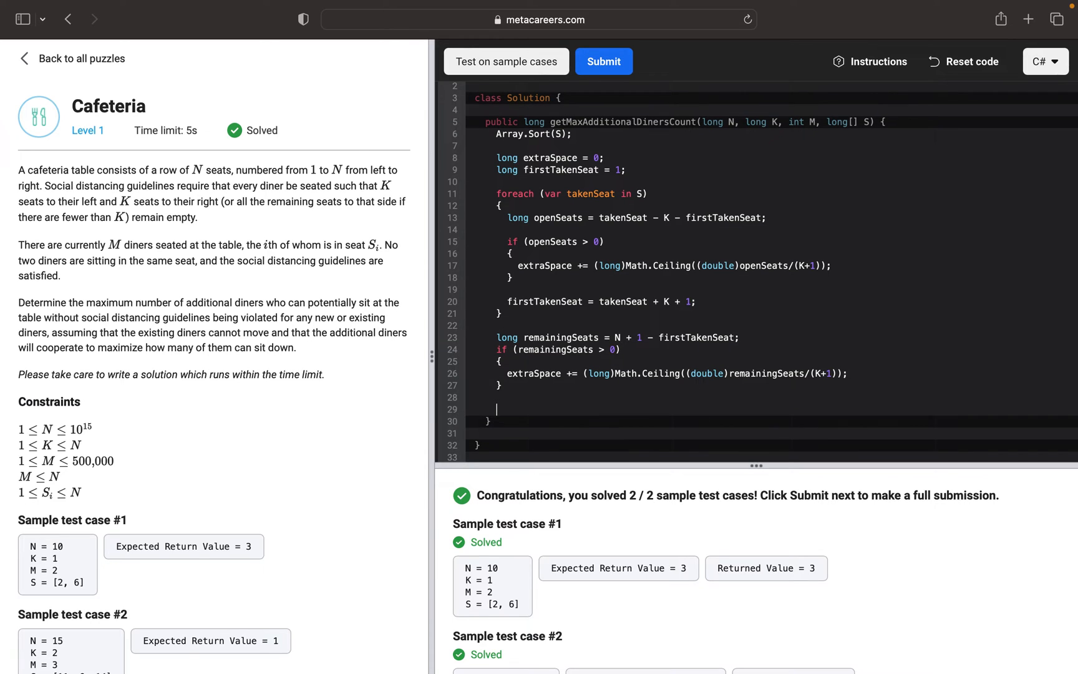
{"action": "type", "text": "retr"}
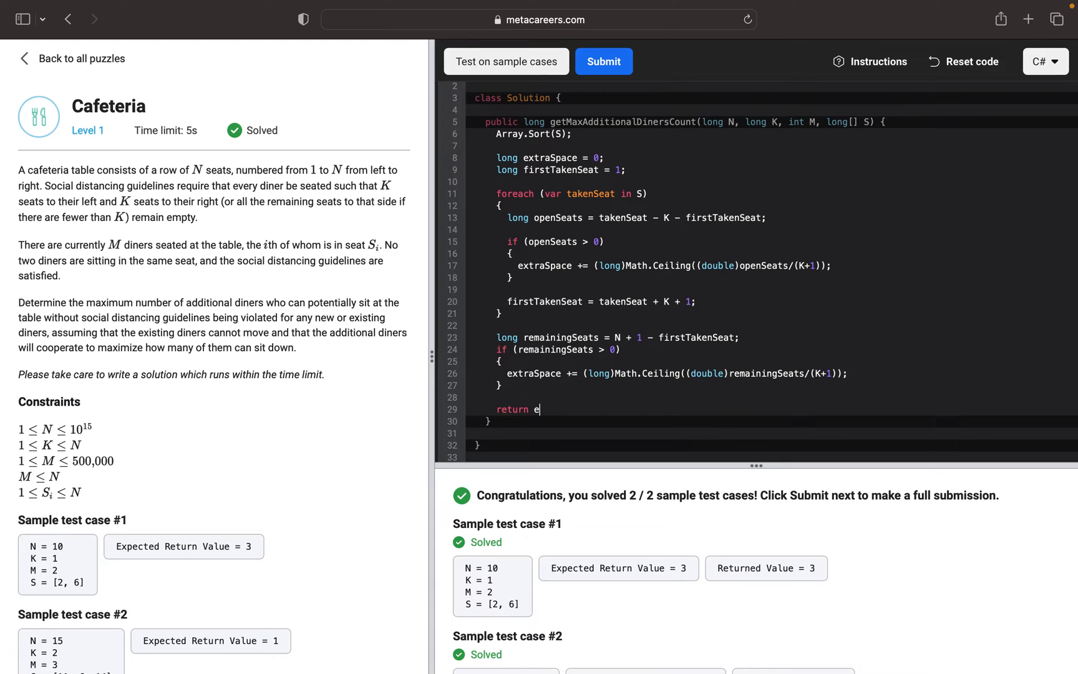
Step: Finish the method with return extraSpace;
{"action": "type", "text": "xtraSpac"}
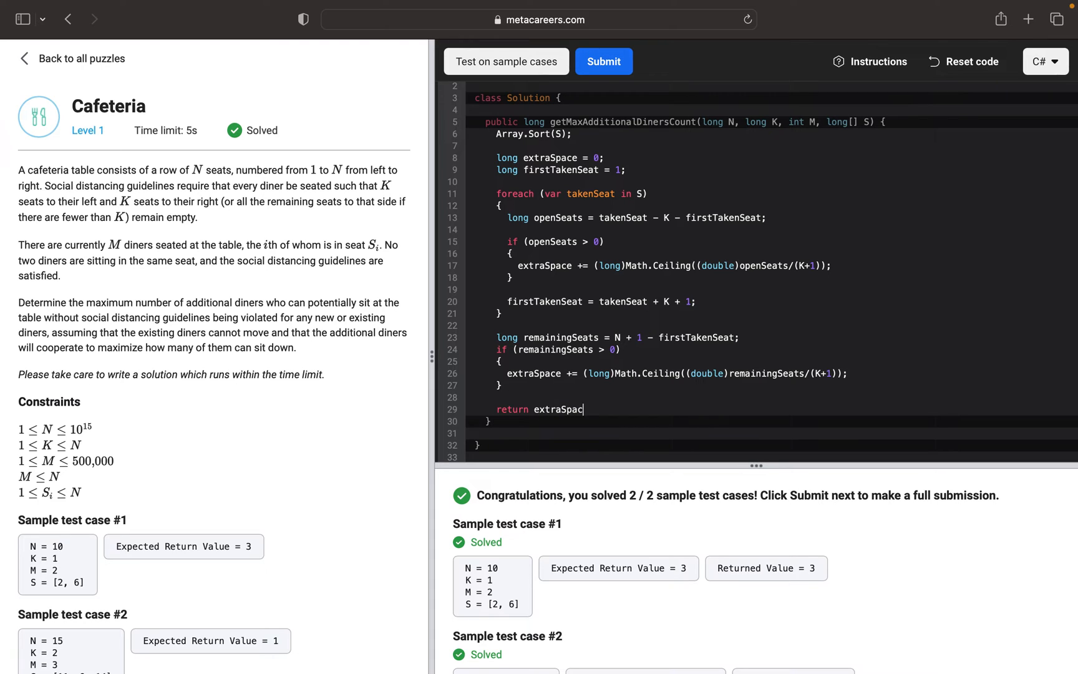
{"action": "type", "text": "e;"}
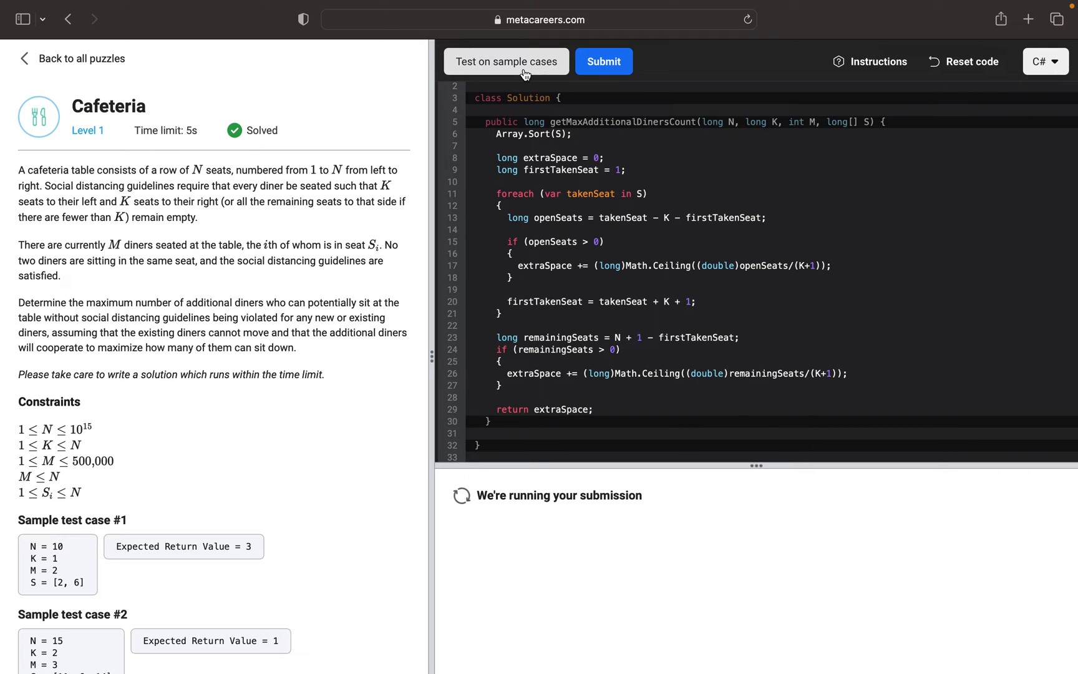
Step: Run the sample cases, then submit the solution for the full 32-test run
{"action": "left_click", "coordinate": [505, 61]}
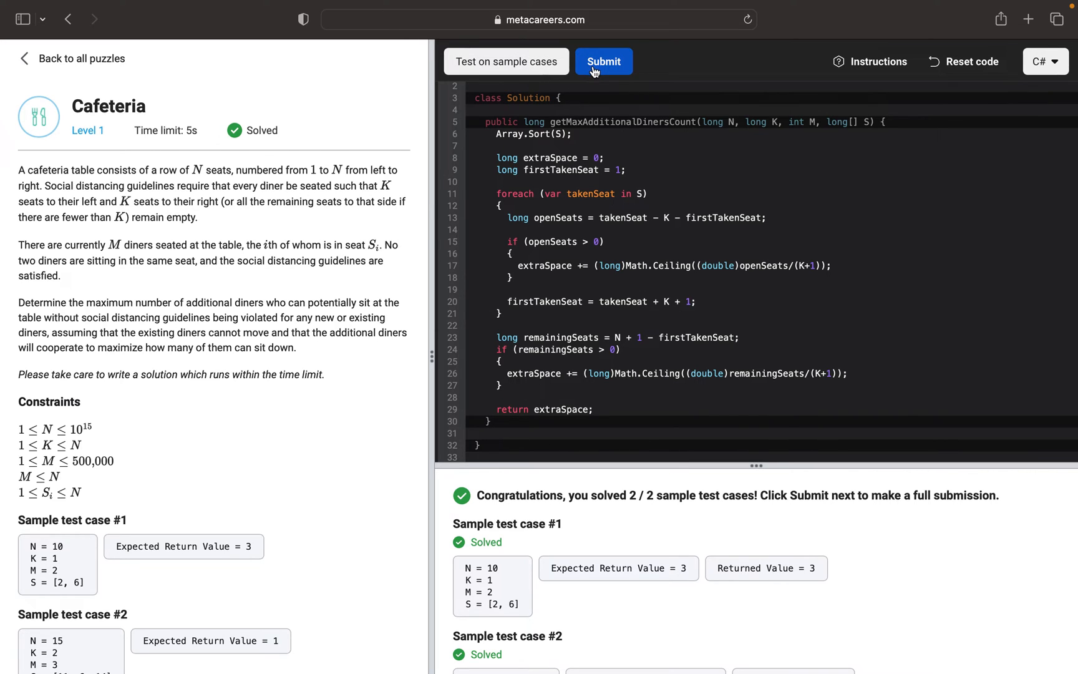
{"action": "left_click", "coordinate": [603, 61]}
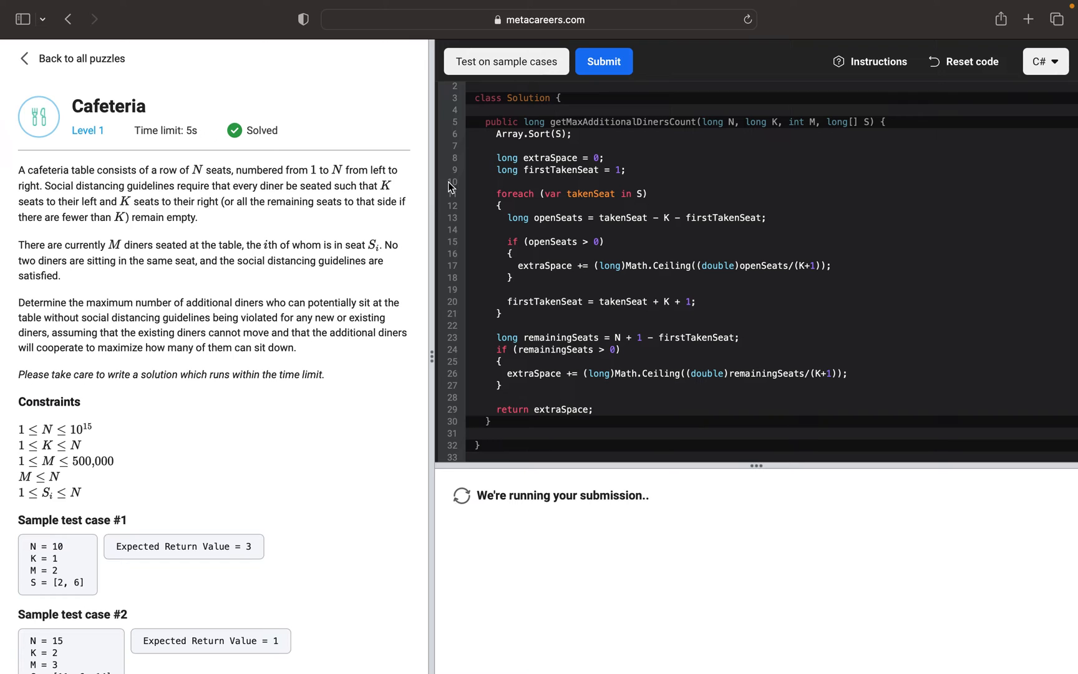
{"action": "mouse_move", "coordinate": [426, 243]}
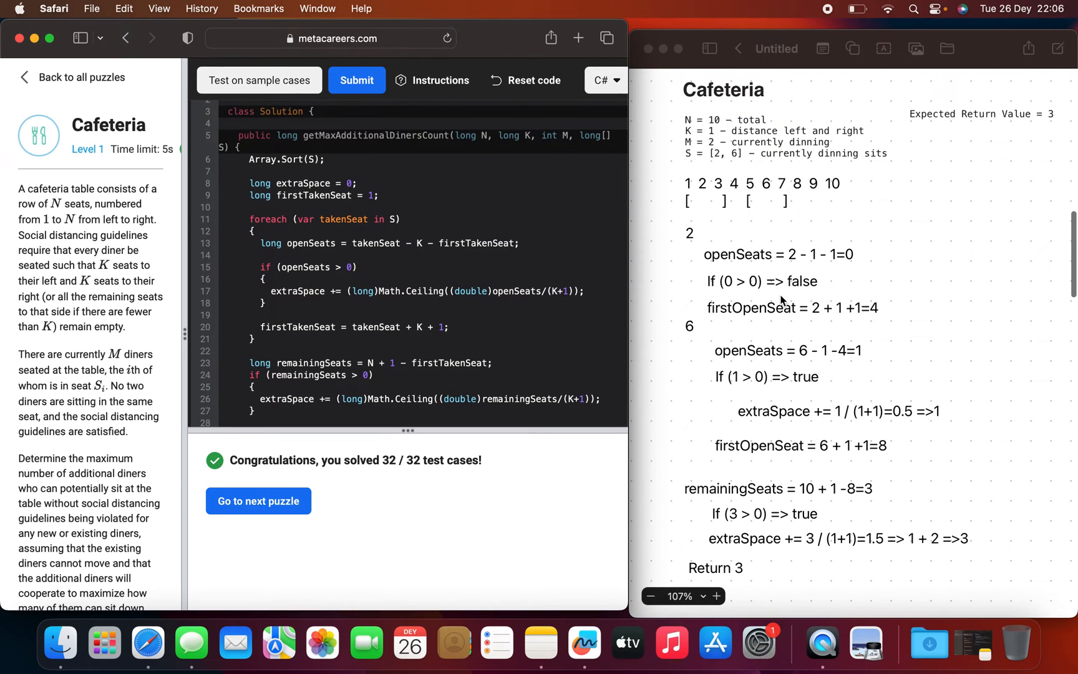
{"action": "mouse_move", "coordinate": [710, 231]}
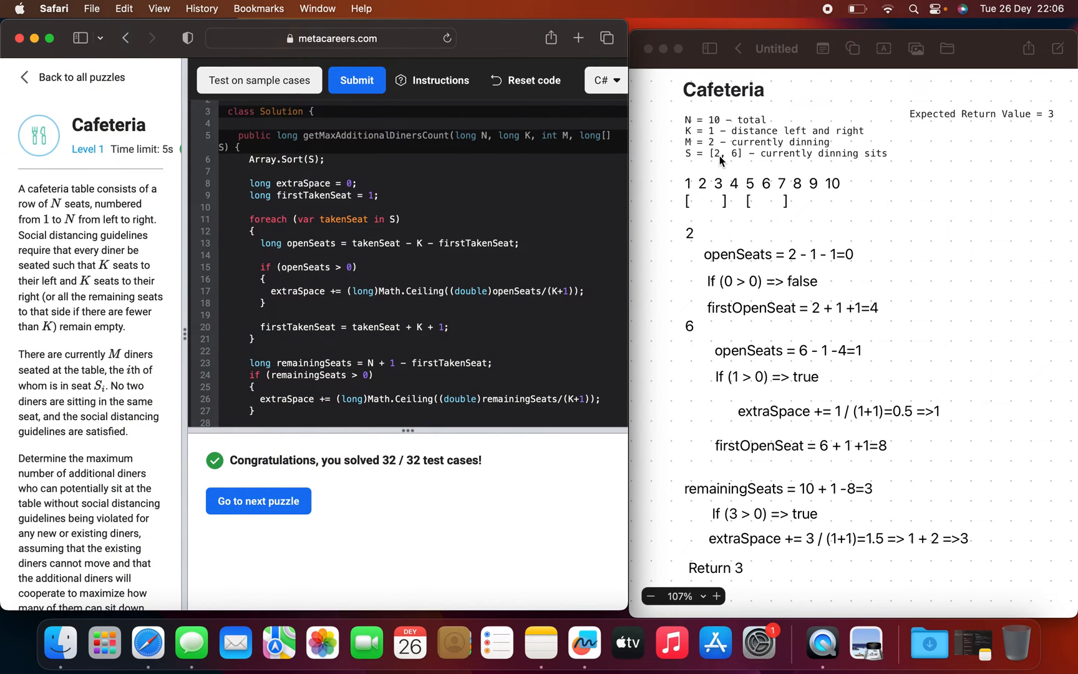
{"action": "mouse_move", "coordinate": [718, 201]}
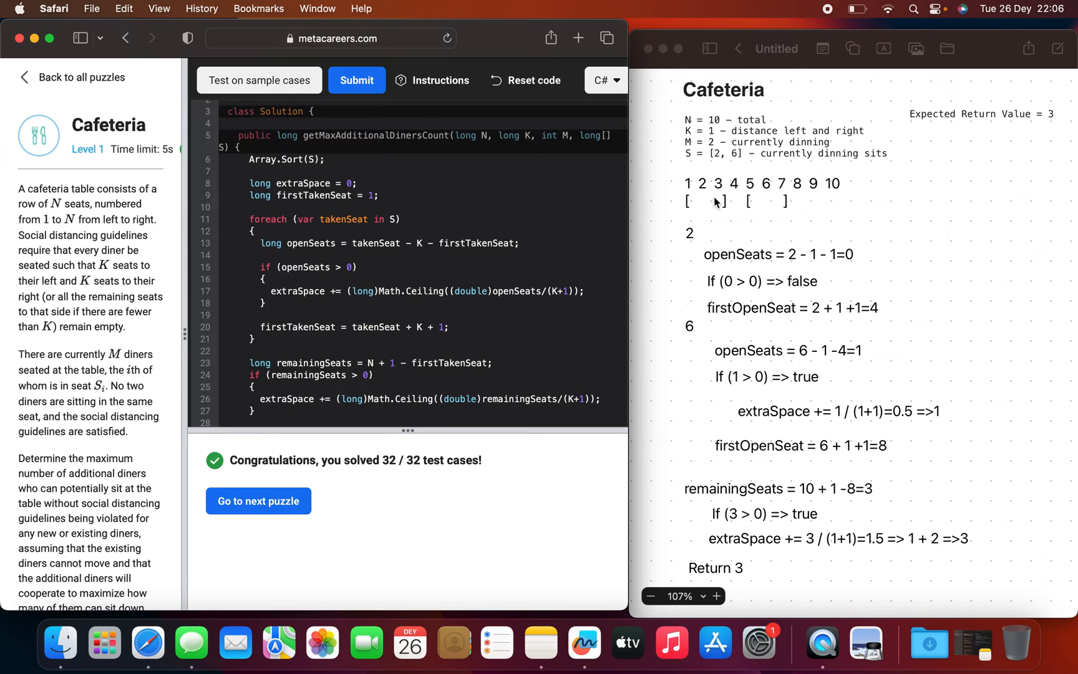
{"action": "mouse_move", "coordinate": [690, 190]}
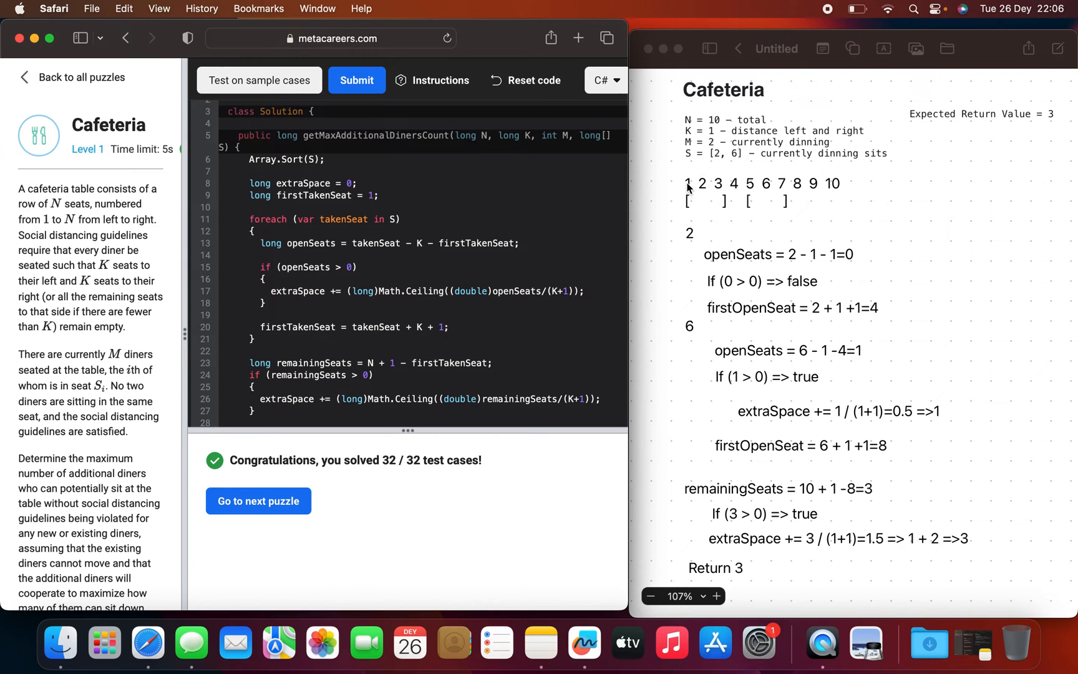
{"action": "mouse_move", "coordinate": [718, 191]}
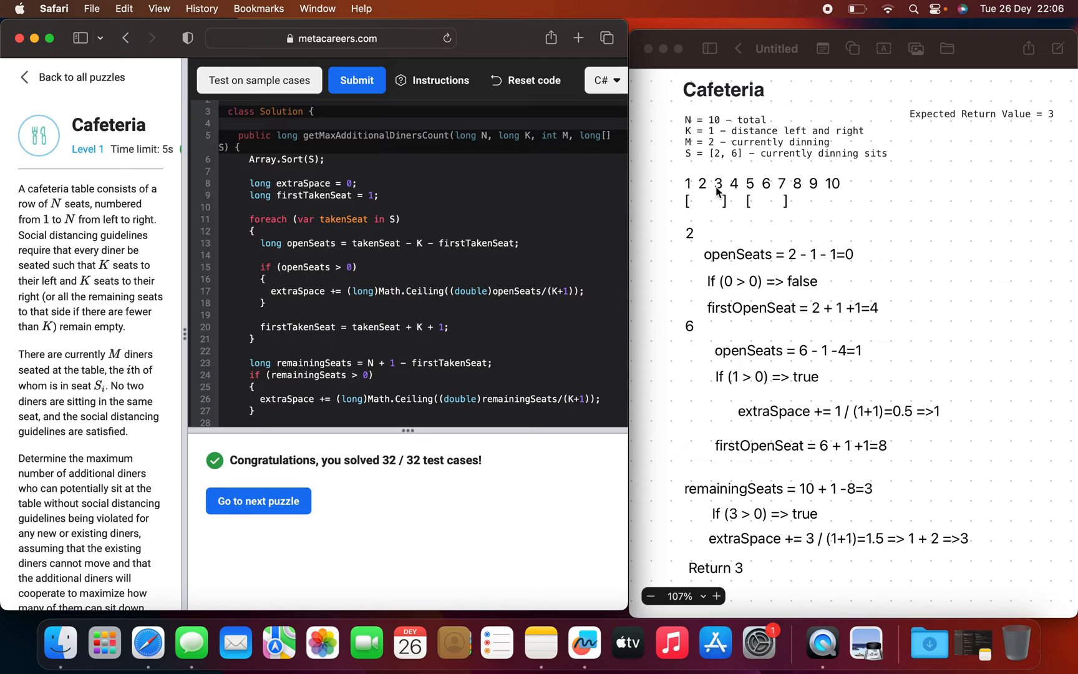
{"action": "mouse_move", "coordinate": [786, 191]}
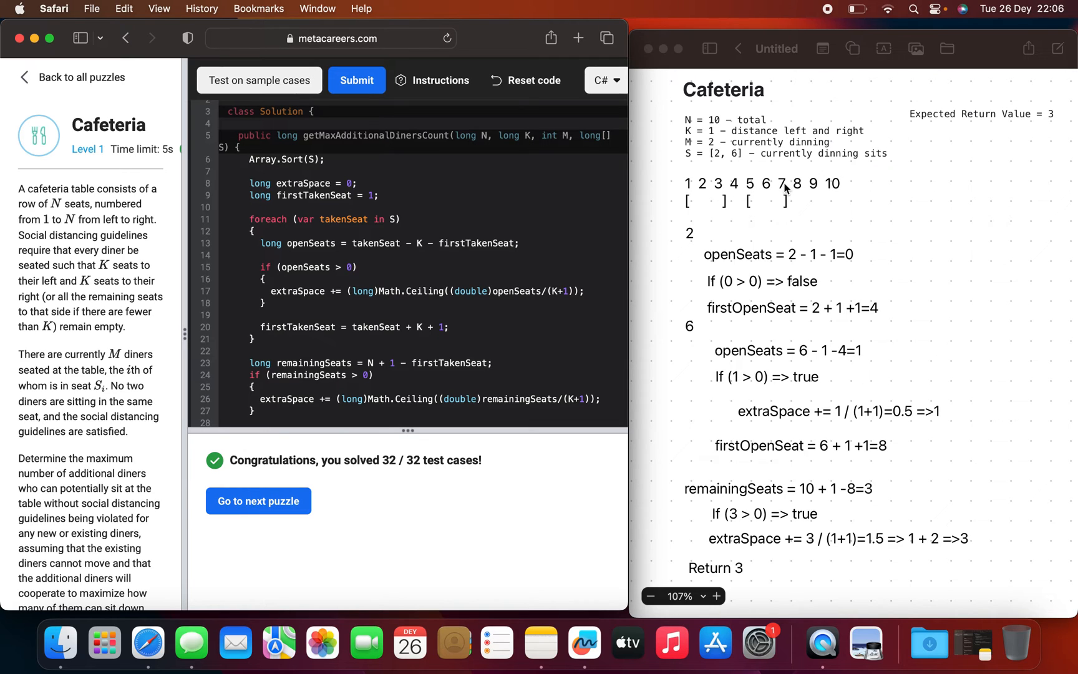
{"action": "mouse_move", "coordinate": [731, 219]}
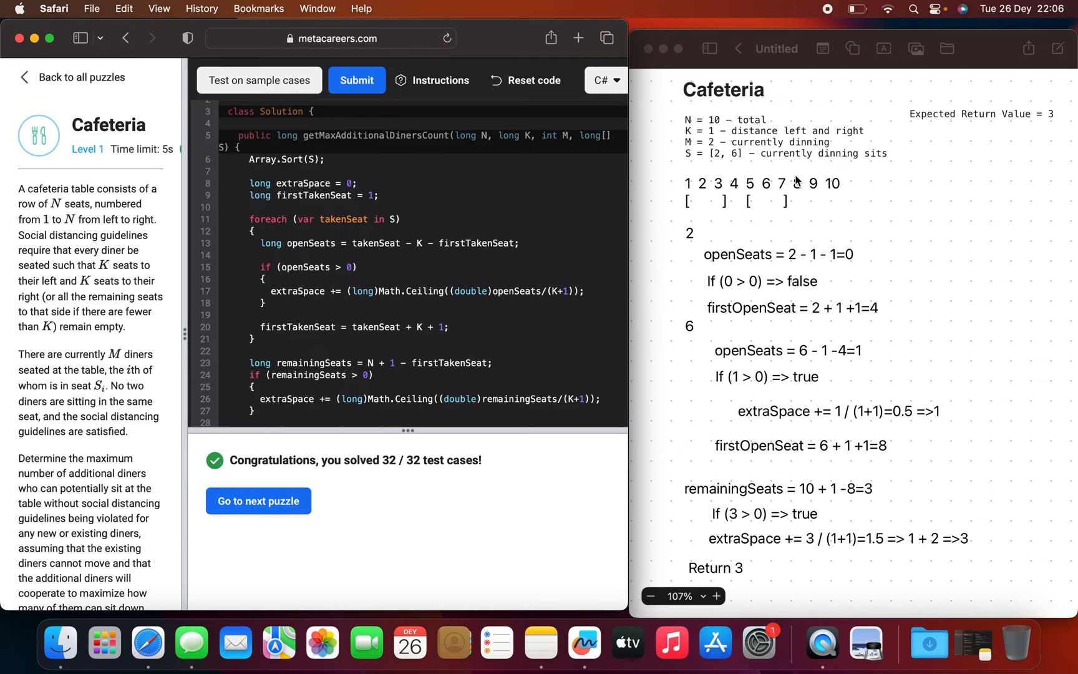
{"action": "mouse_move", "coordinate": [808, 200]}
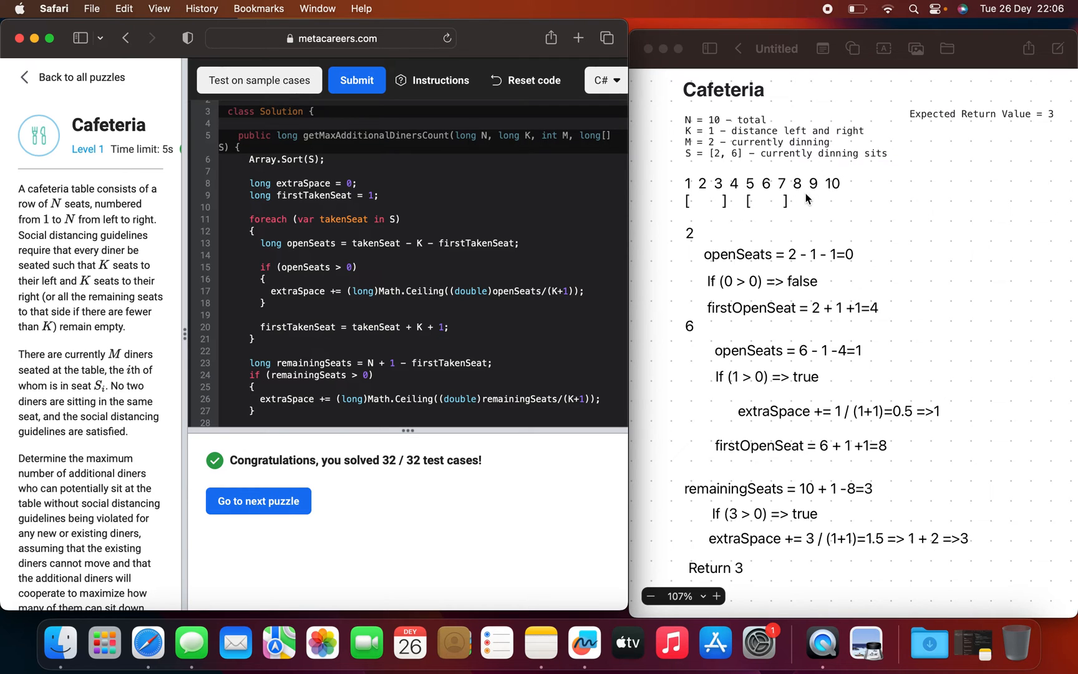
{"action": "mouse_move", "coordinate": [818, 200]}
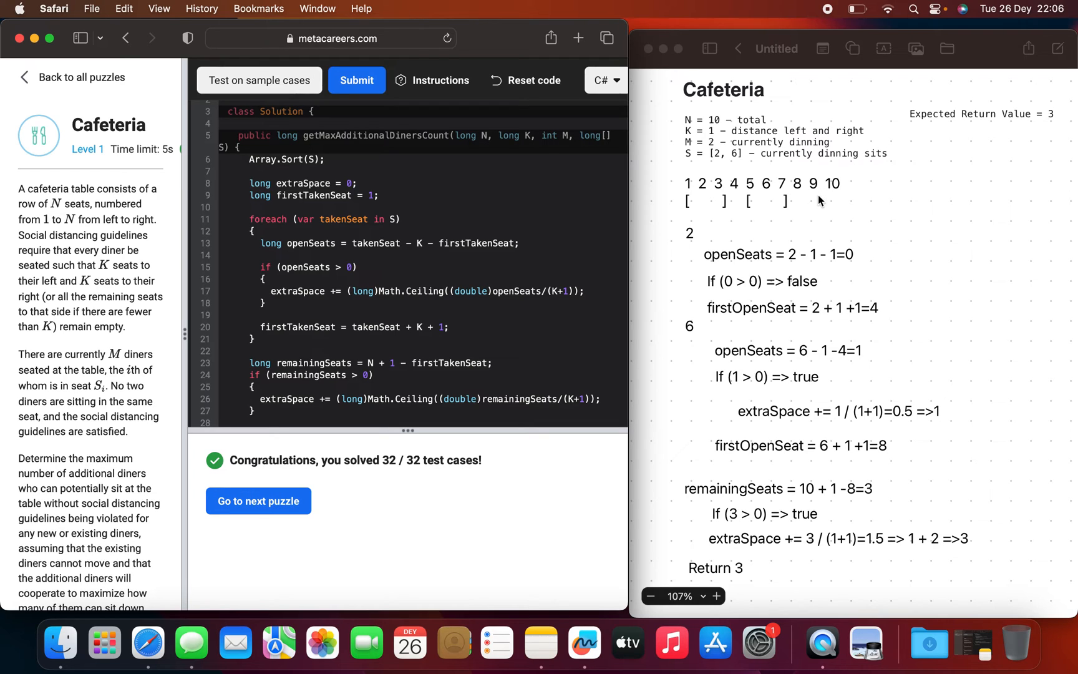
{"action": "mouse_move", "coordinate": [837, 187]}
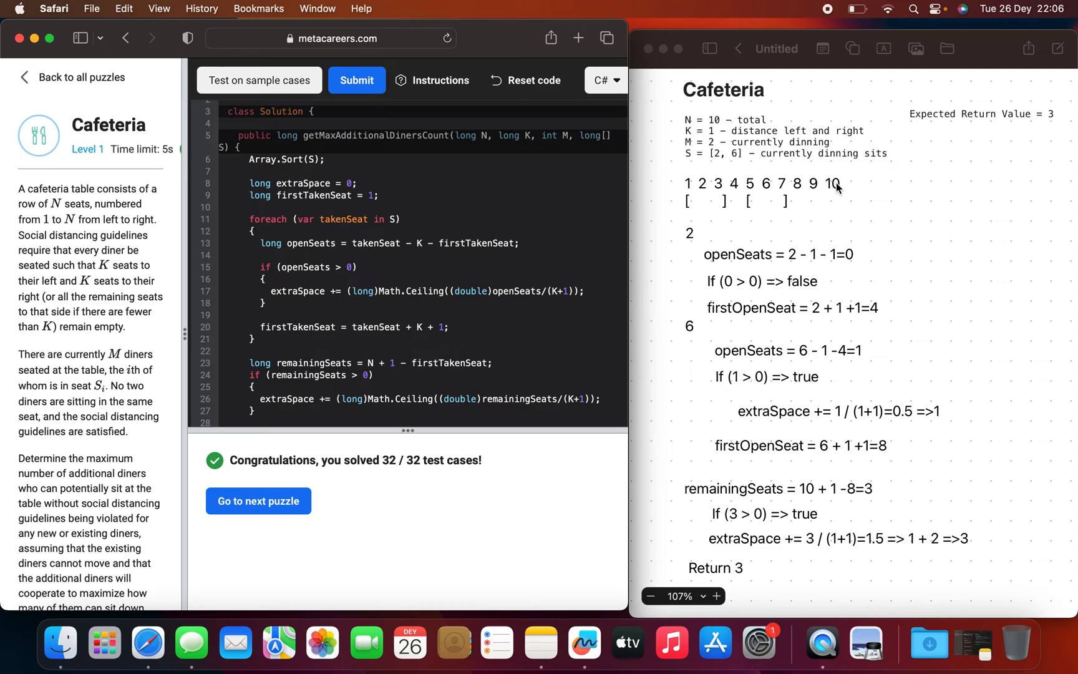
{"action": "mouse_move", "coordinate": [734, 264]}
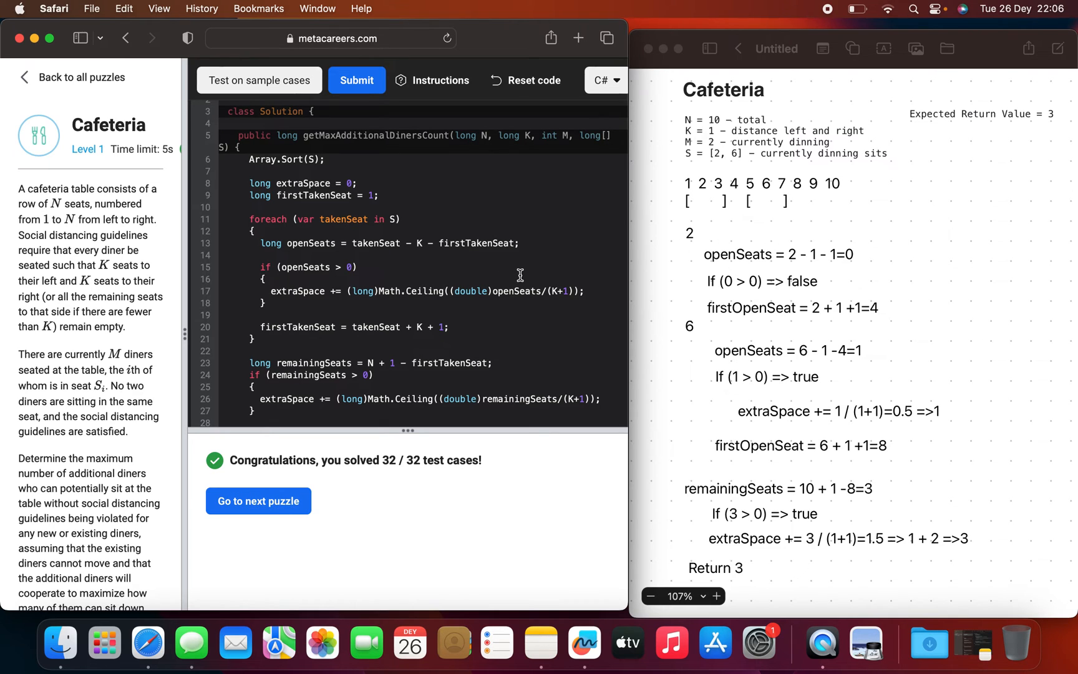
{"action": "mouse_move", "coordinate": [702, 227]}
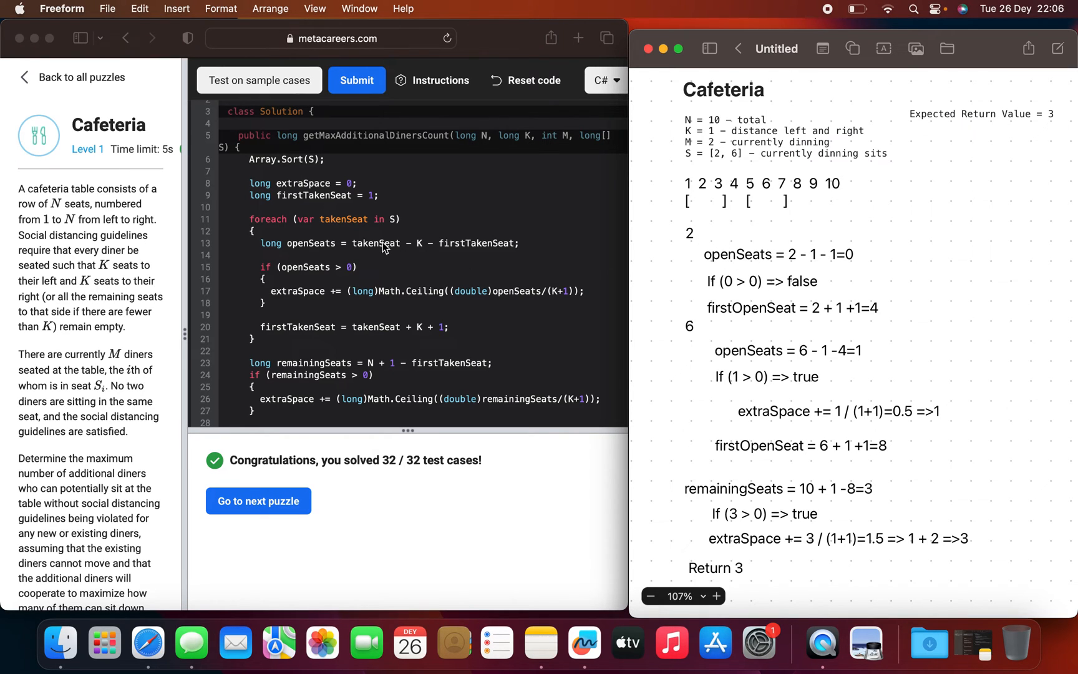
{"action": "mouse_move", "coordinate": [471, 246]}
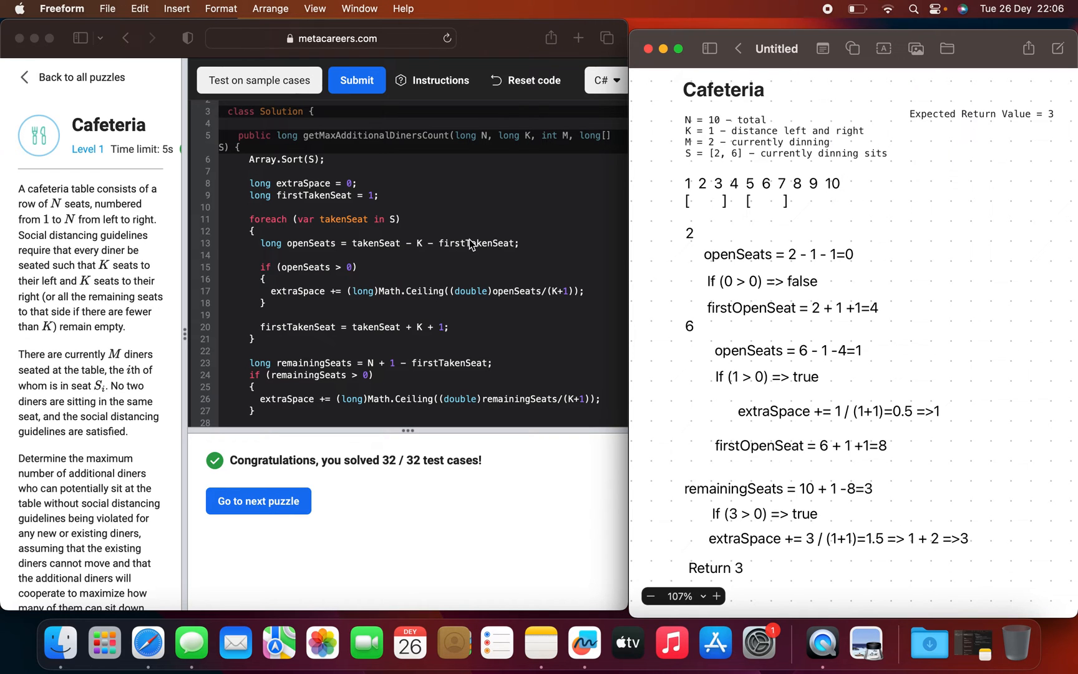
{"action": "mouse_move", "coordinate": [792, 246]}
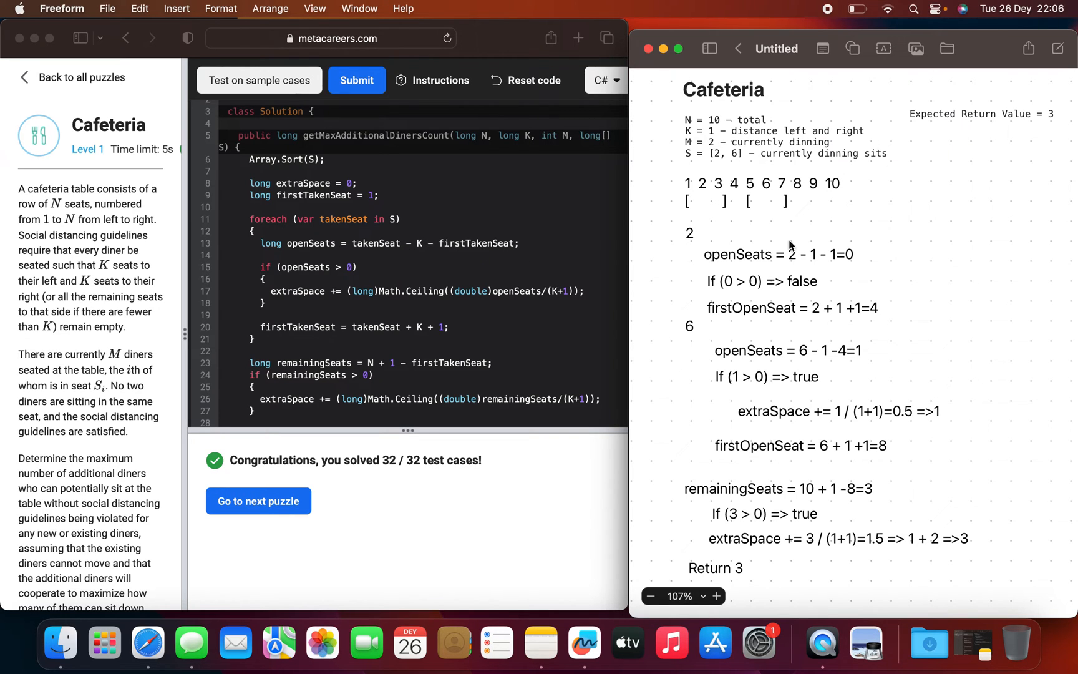
{"action": "scroll", "scroll_direction": "down", "scroll_amount": 3}
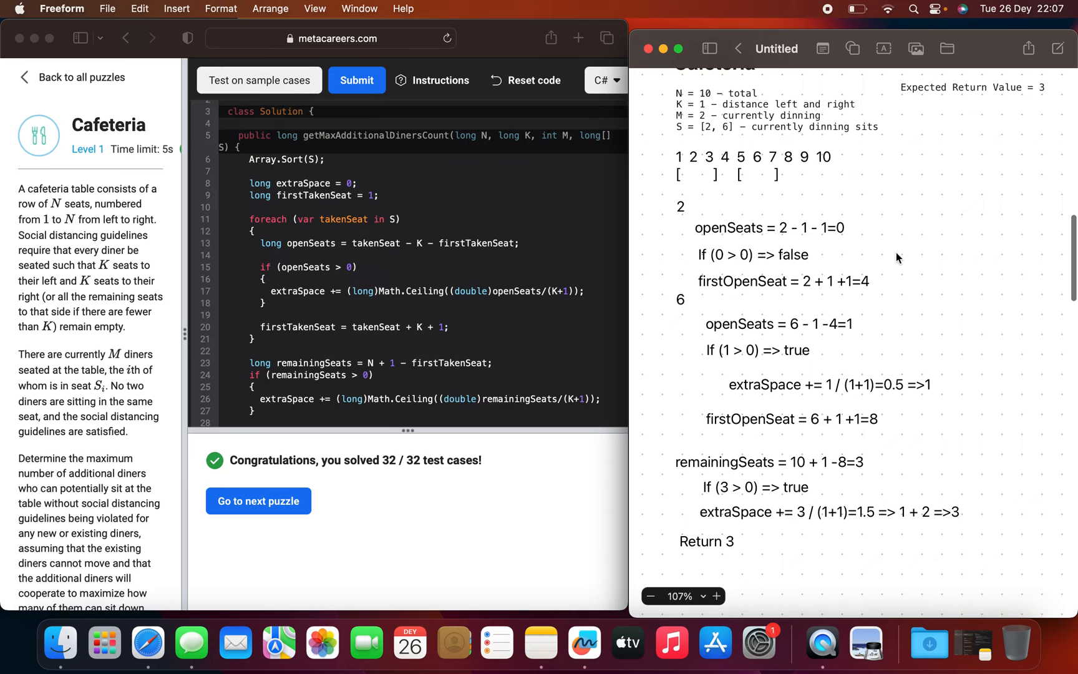
{"action": "scroll", "scroll_direction": "down", "scroll_amount": 3}
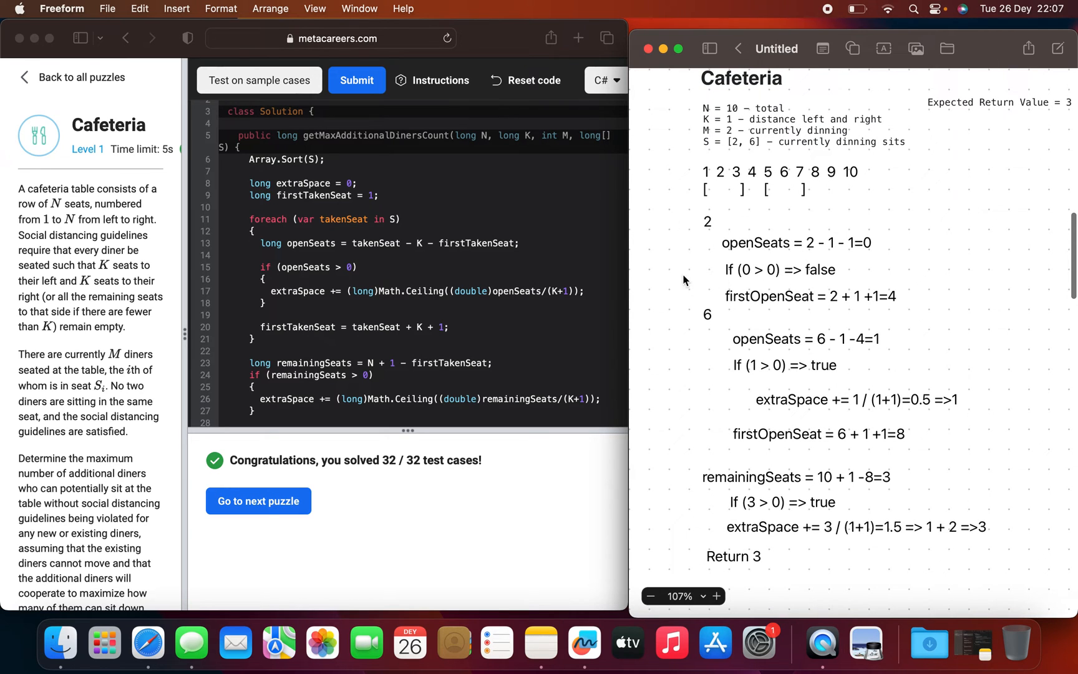
{"action": "mouse_move", "coordinate": [355, 276]}
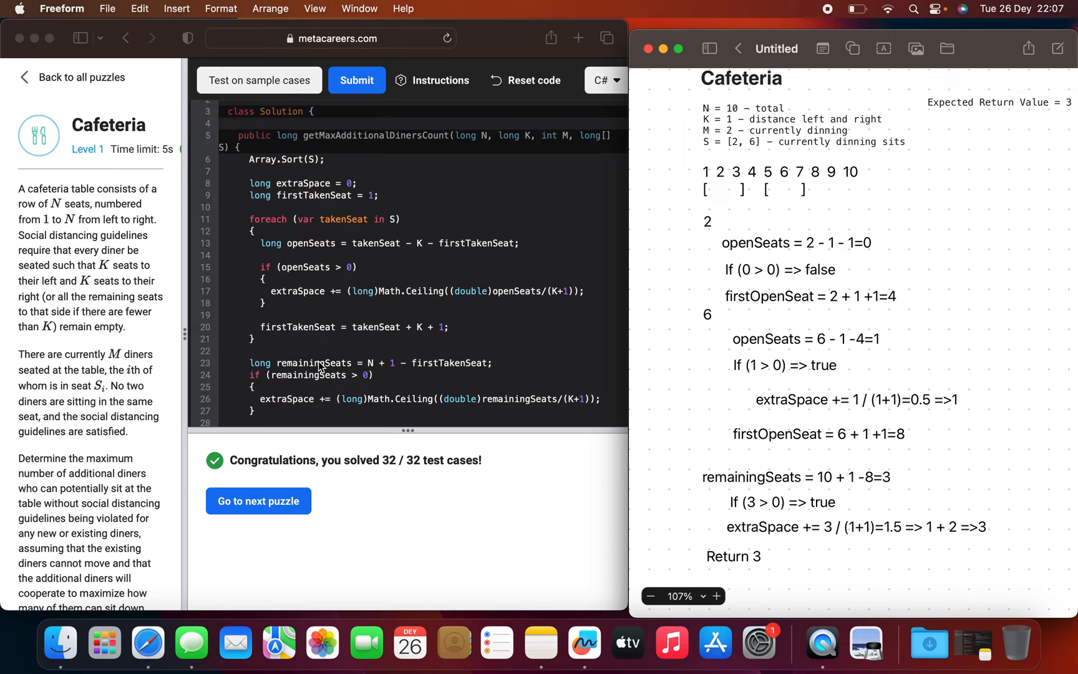
{"action": "mouse_move", "coordinate": [311, 308]}
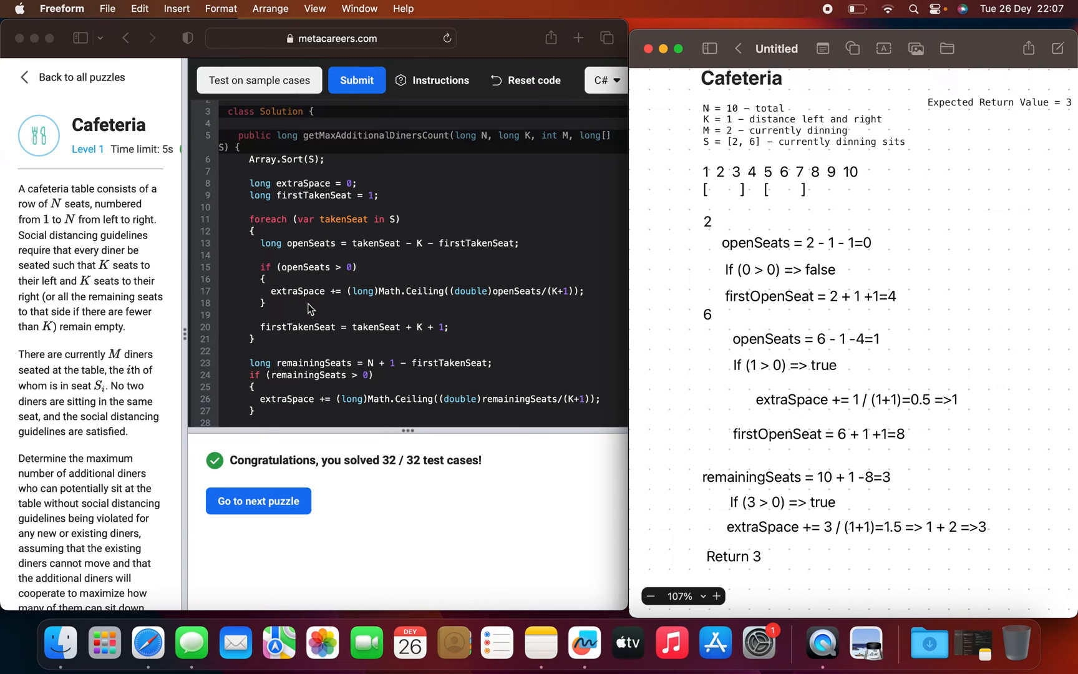
{"action": "mouse_move", "coordinate": [729, 307]}
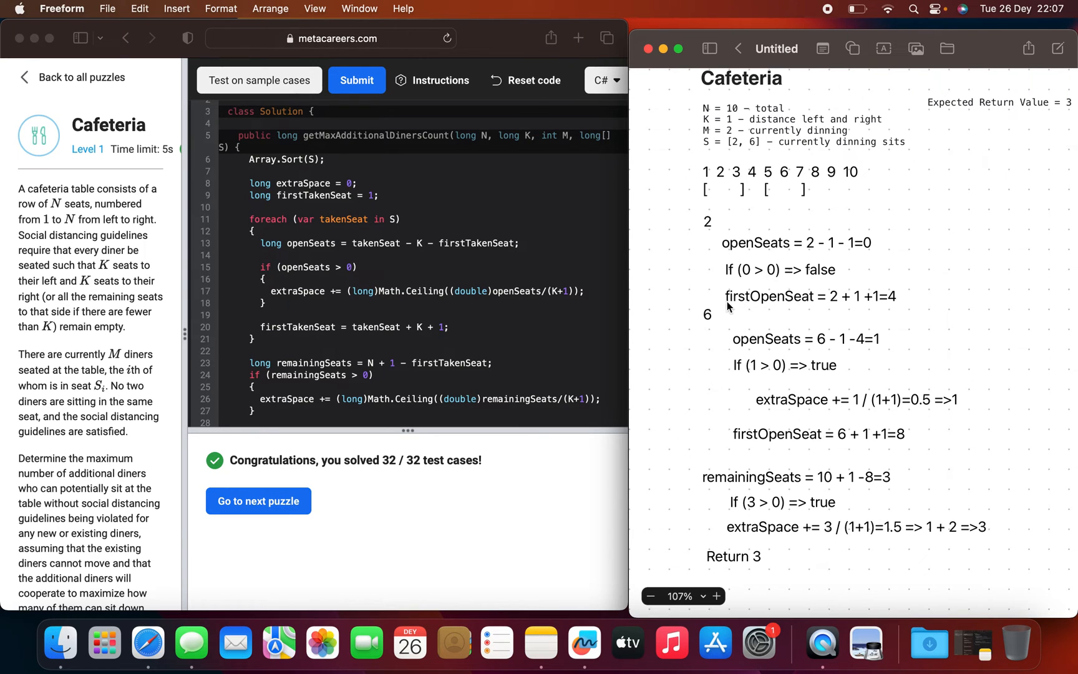
{"action": "mouse_move", "coordinate": [886, 305]}
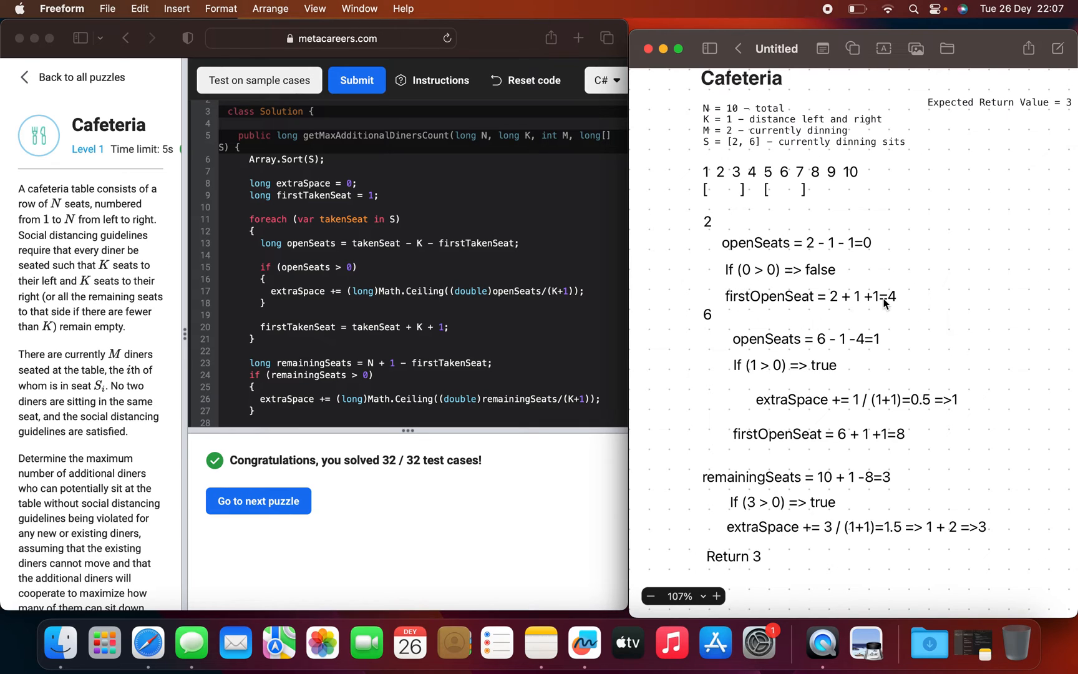
{"action": "mouse_move", "coordinate": [892, 308]}
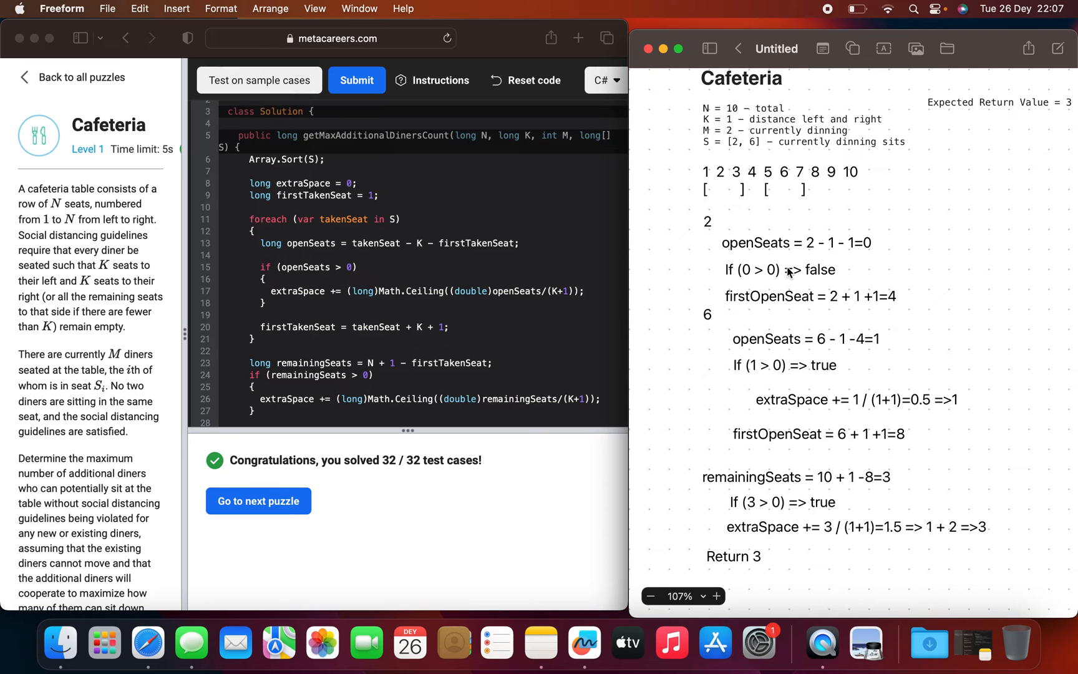
{"action": "mouse_move", "coordinate": [805, 346]}
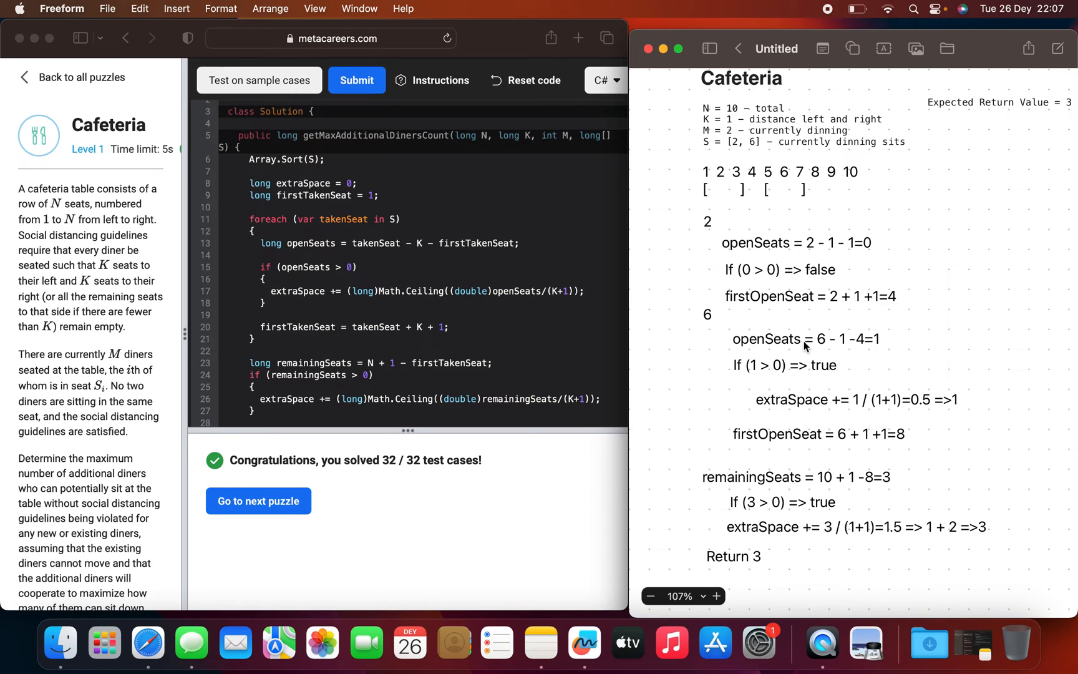
{"action": "mouse_move", "coordinate": [874, 348]}
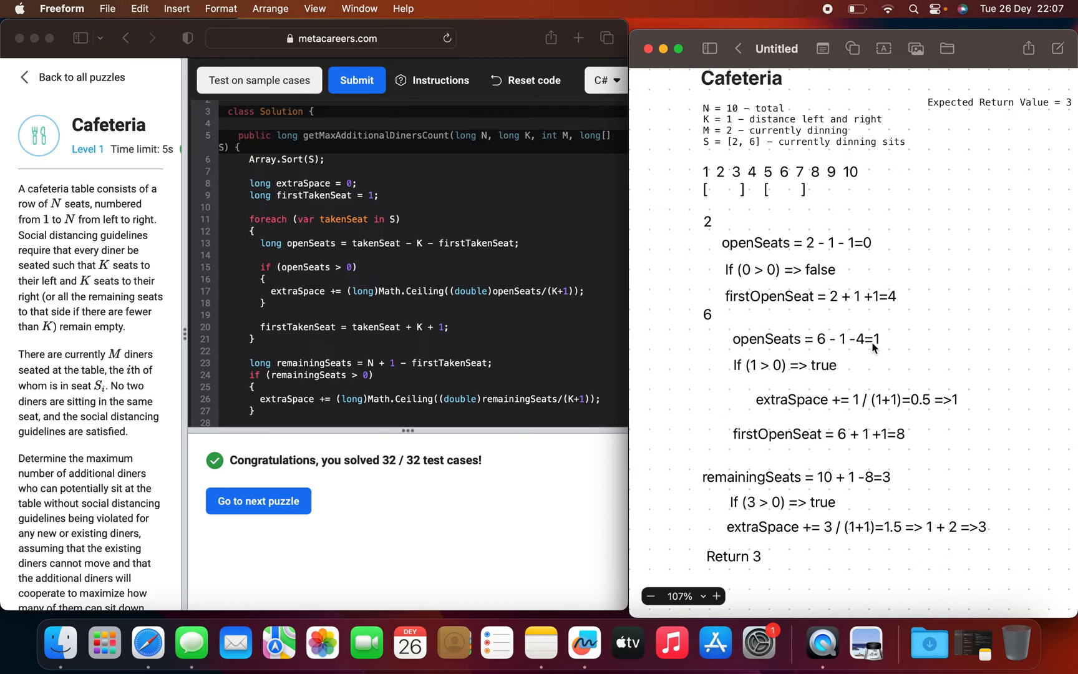
{"action": "mouse_move", "coordinate": [753, 378]}
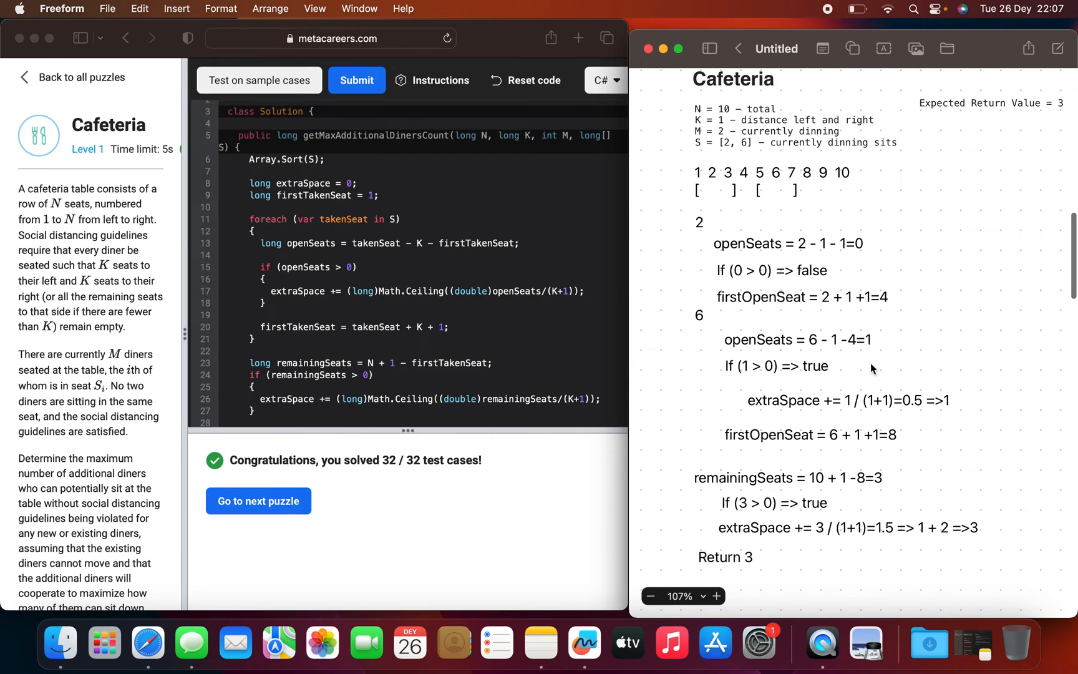
{"action": "mouse_move", "coordinate": [915, 410]}
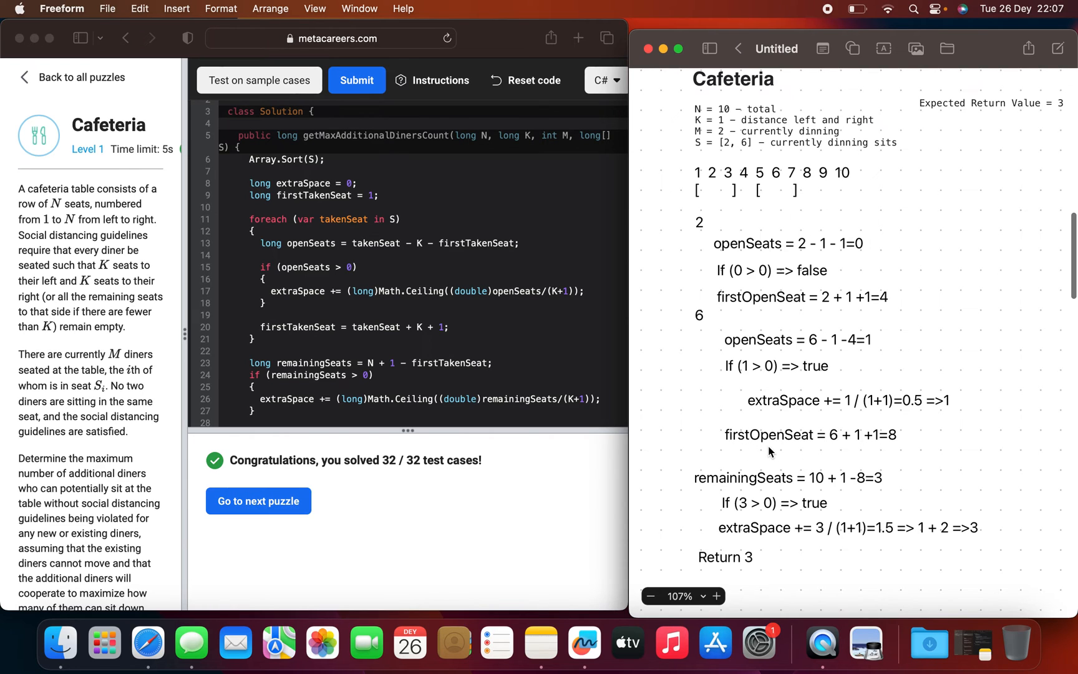
{"action": "mouse_move", "coordinate": [865, 442]}
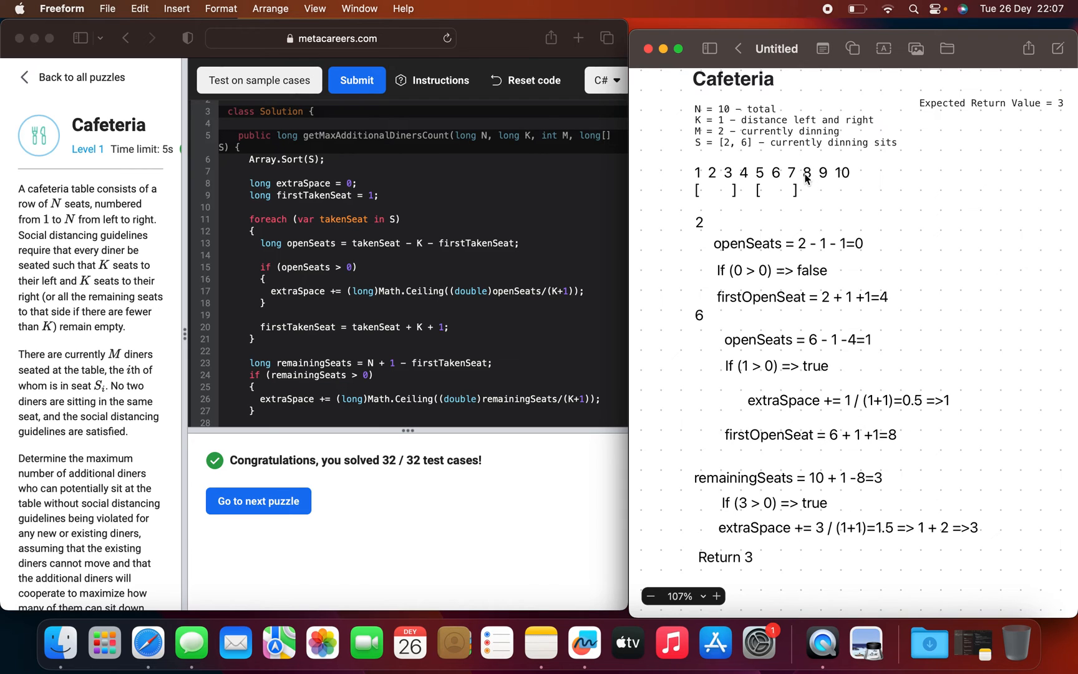
{"action": "mouse_move", "coordinate": [836, 334]}
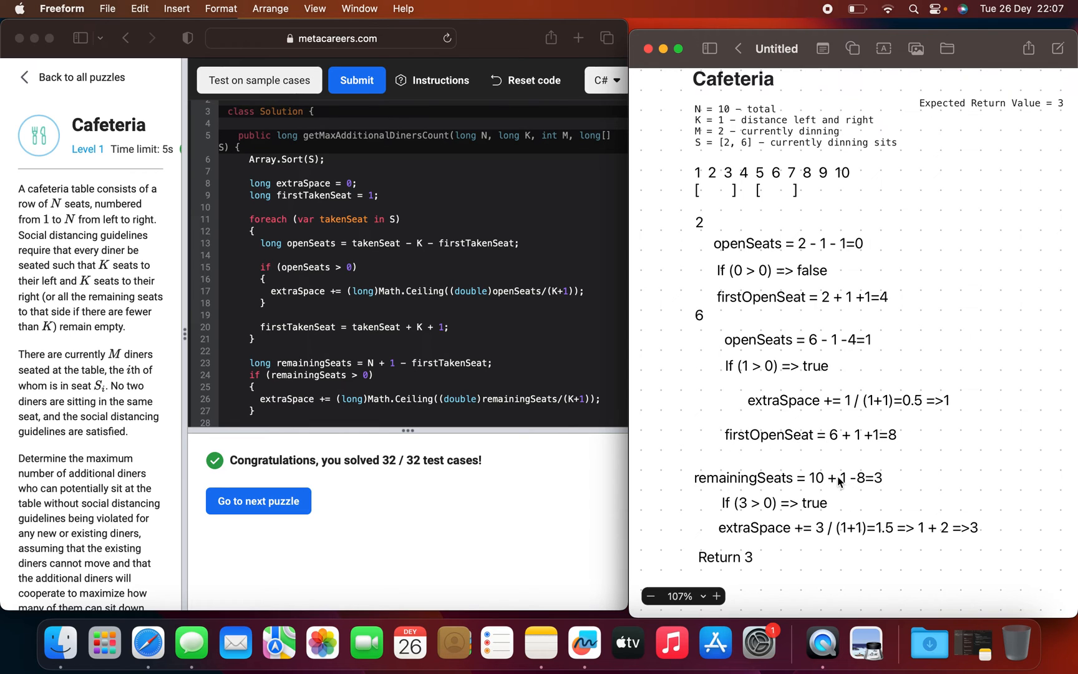
{"action": "mouse_move", "coordinate": [845, 487]}
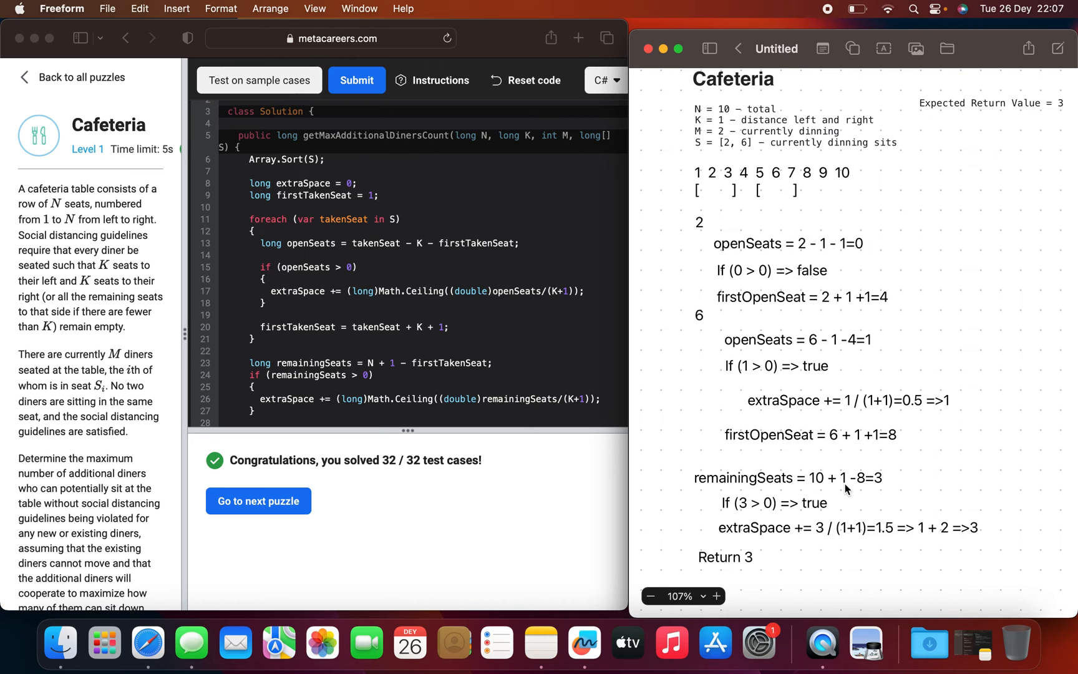
{"action": "mouse_move", "coordinate": [864, 488]}
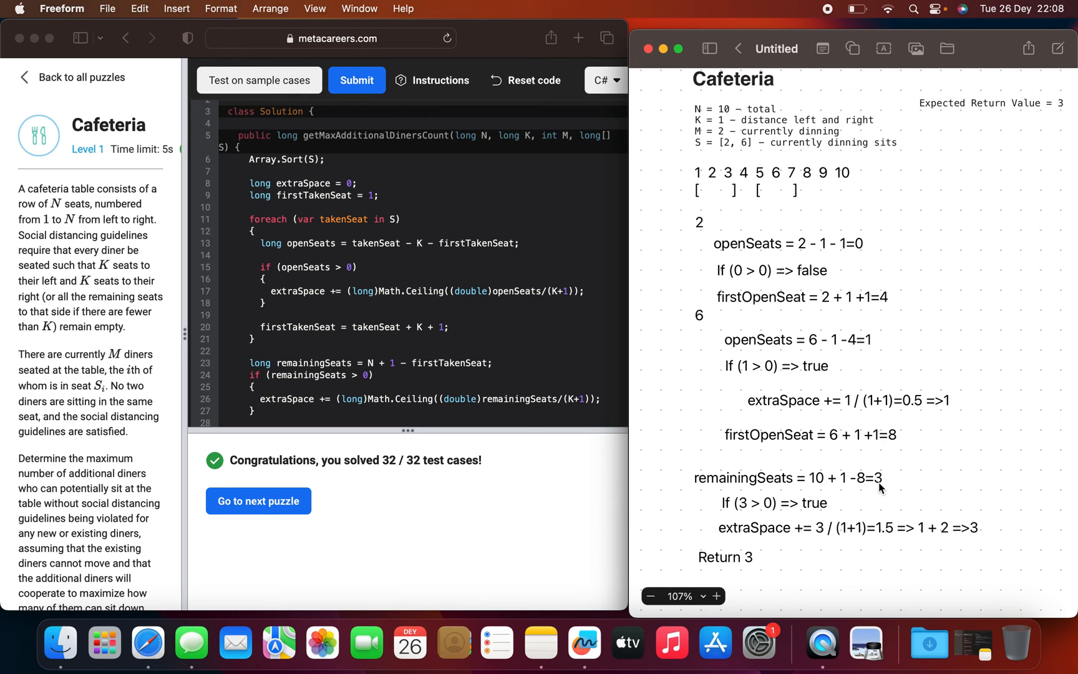
{"action": "mouse_move", "coordinate": [746, 514]}
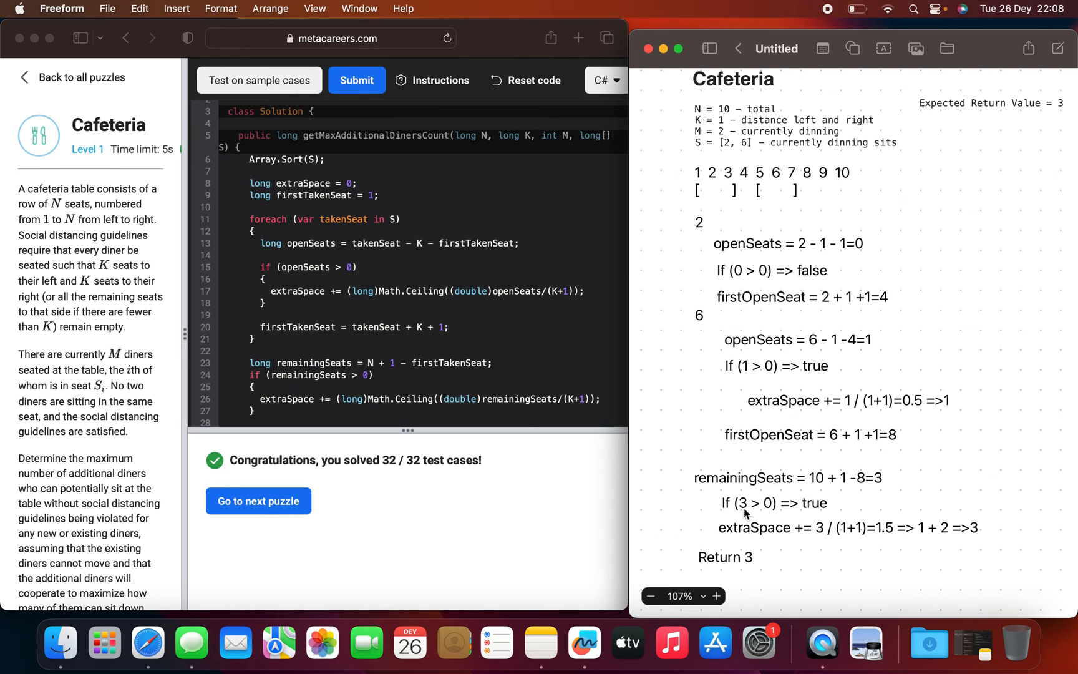
{"action": "mouse_move", "coordinate": [777, 529]}
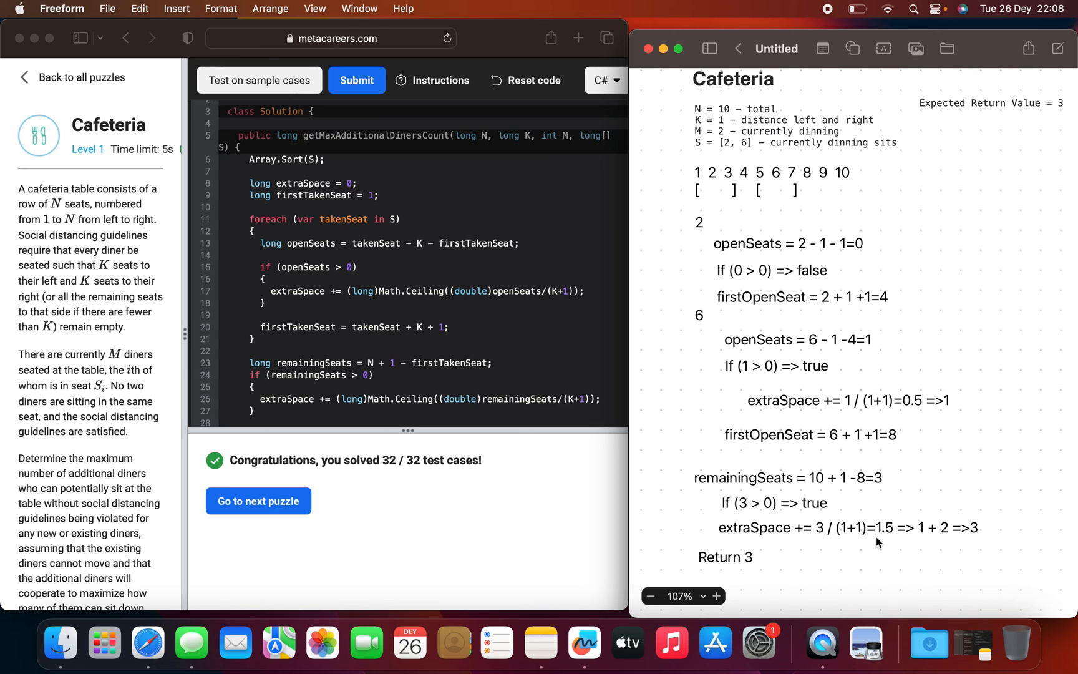
{"action": "mouse_move", "coordinate": [915, 533]}
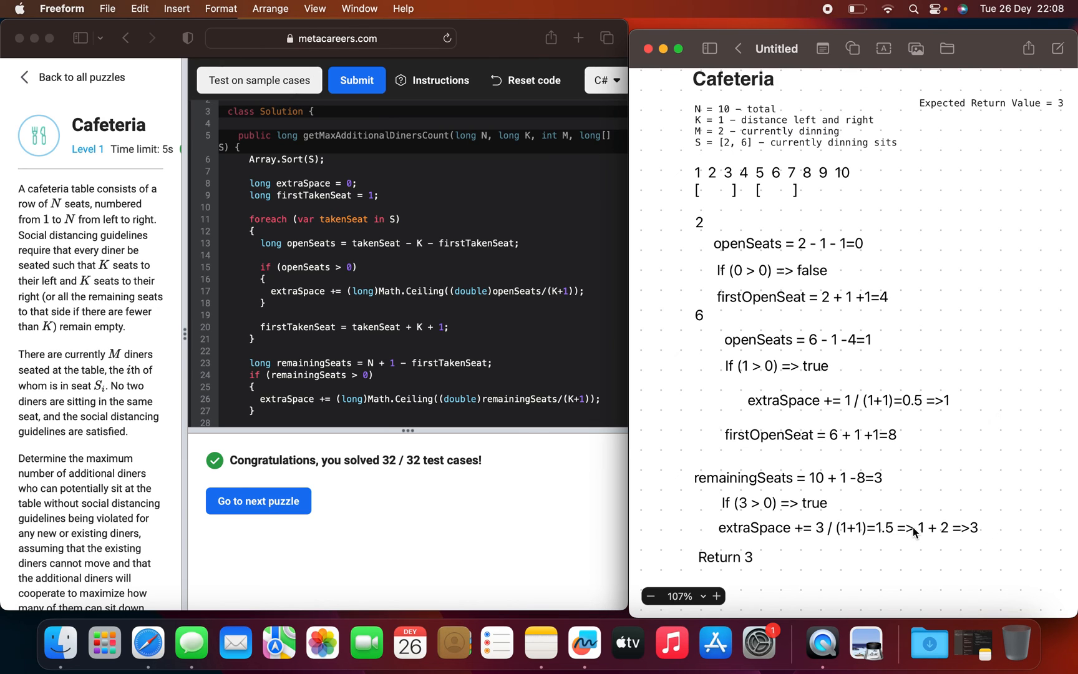
{"action": "mouse_move", "coordinate": [918, 550]}
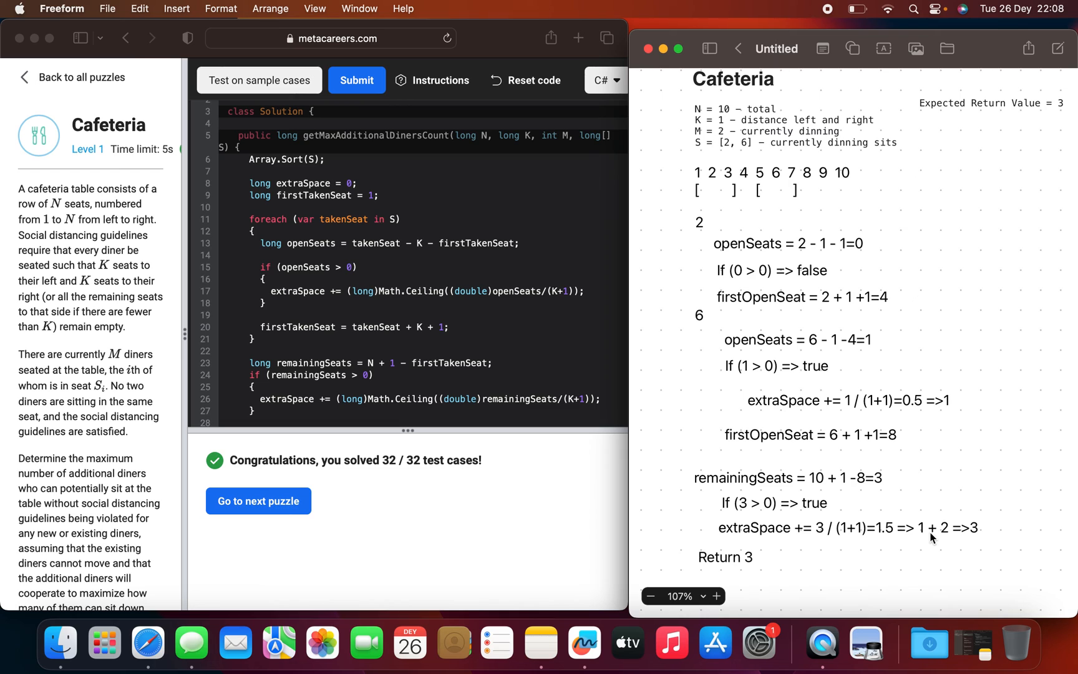
{"action": "mouse_move", "coordinate": [956, 534]}
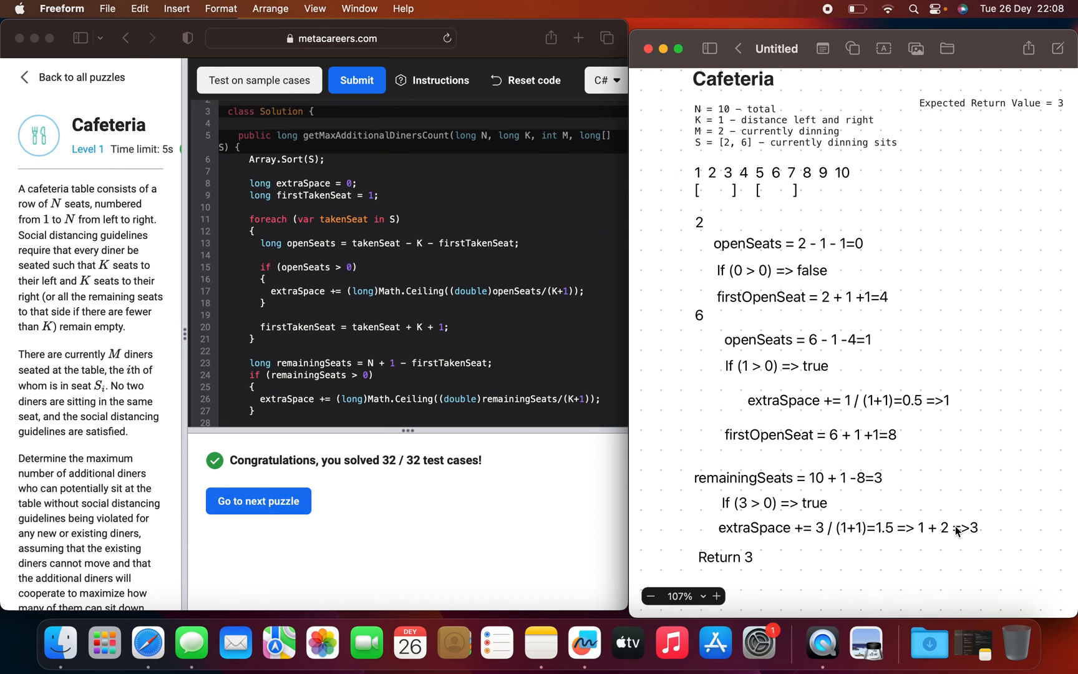
{"action": "mouse_move", "coordinate": [973, 540]}
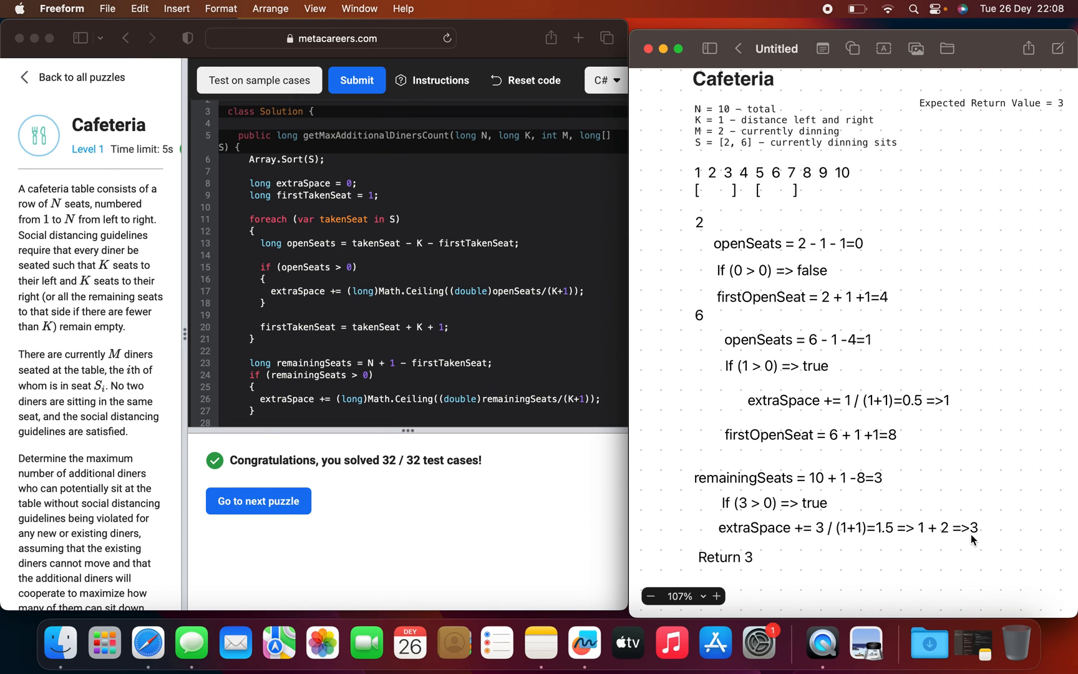